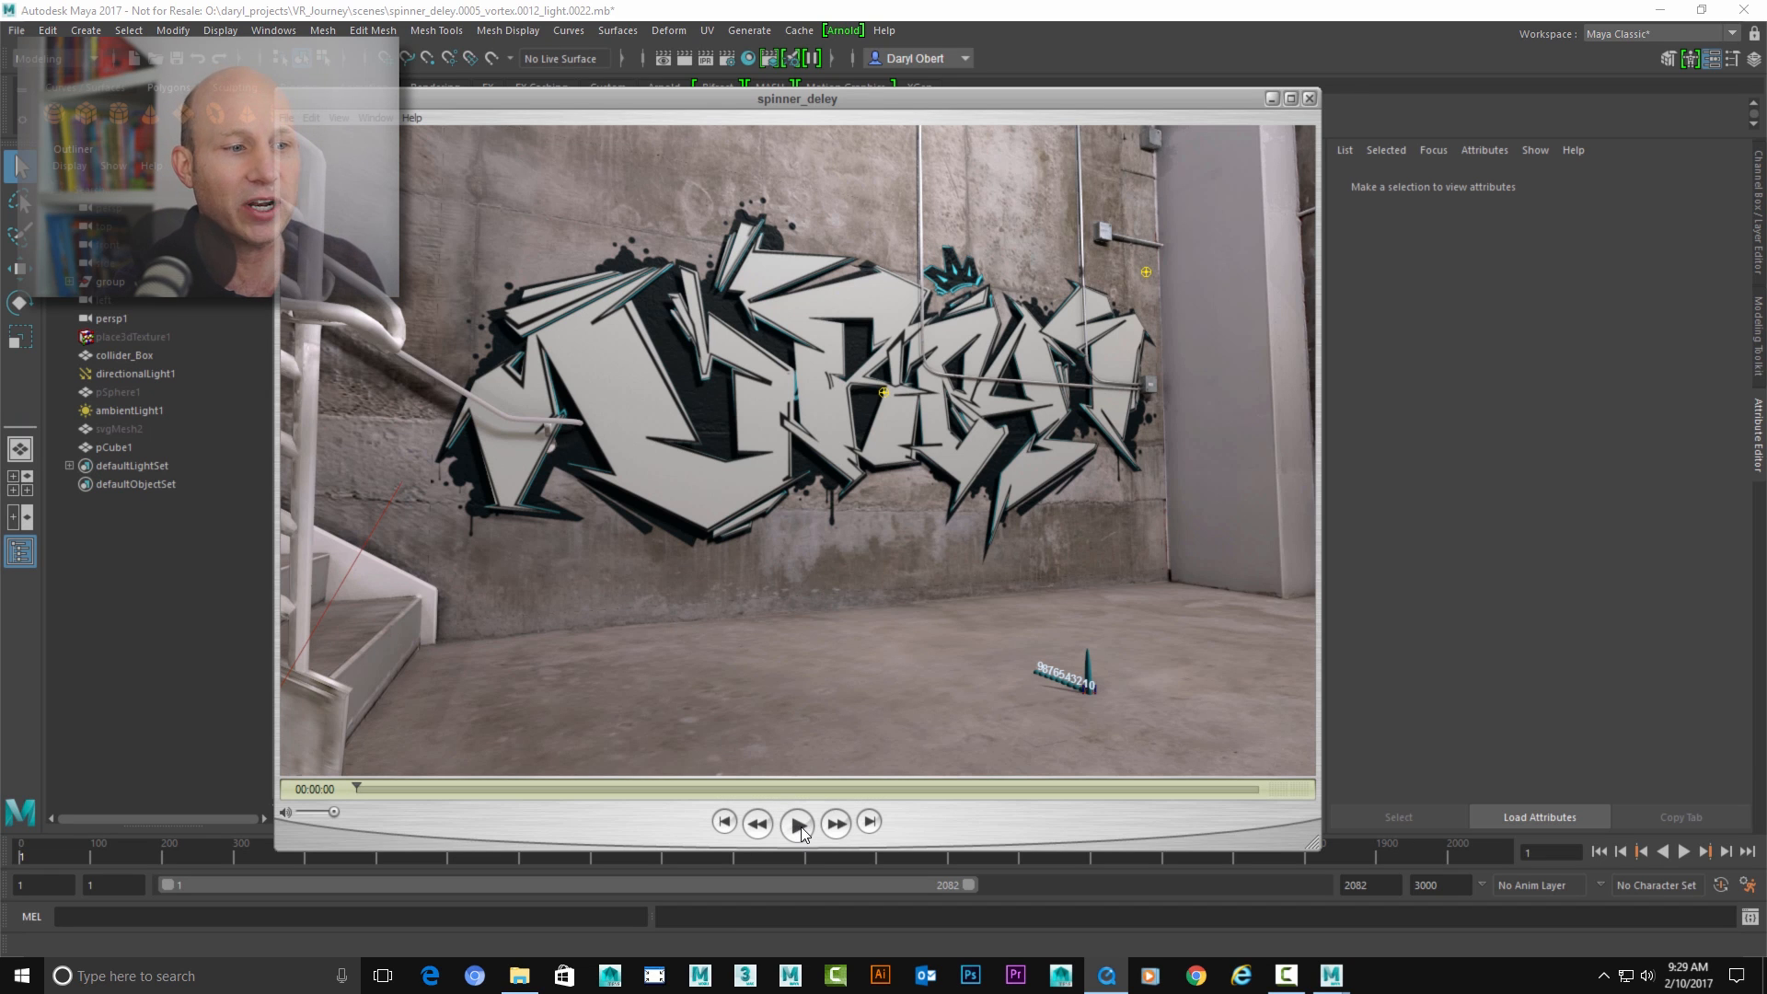
- Play the playblast preview showing the graffiti logo tearing off the wall
left_click(798, 822)
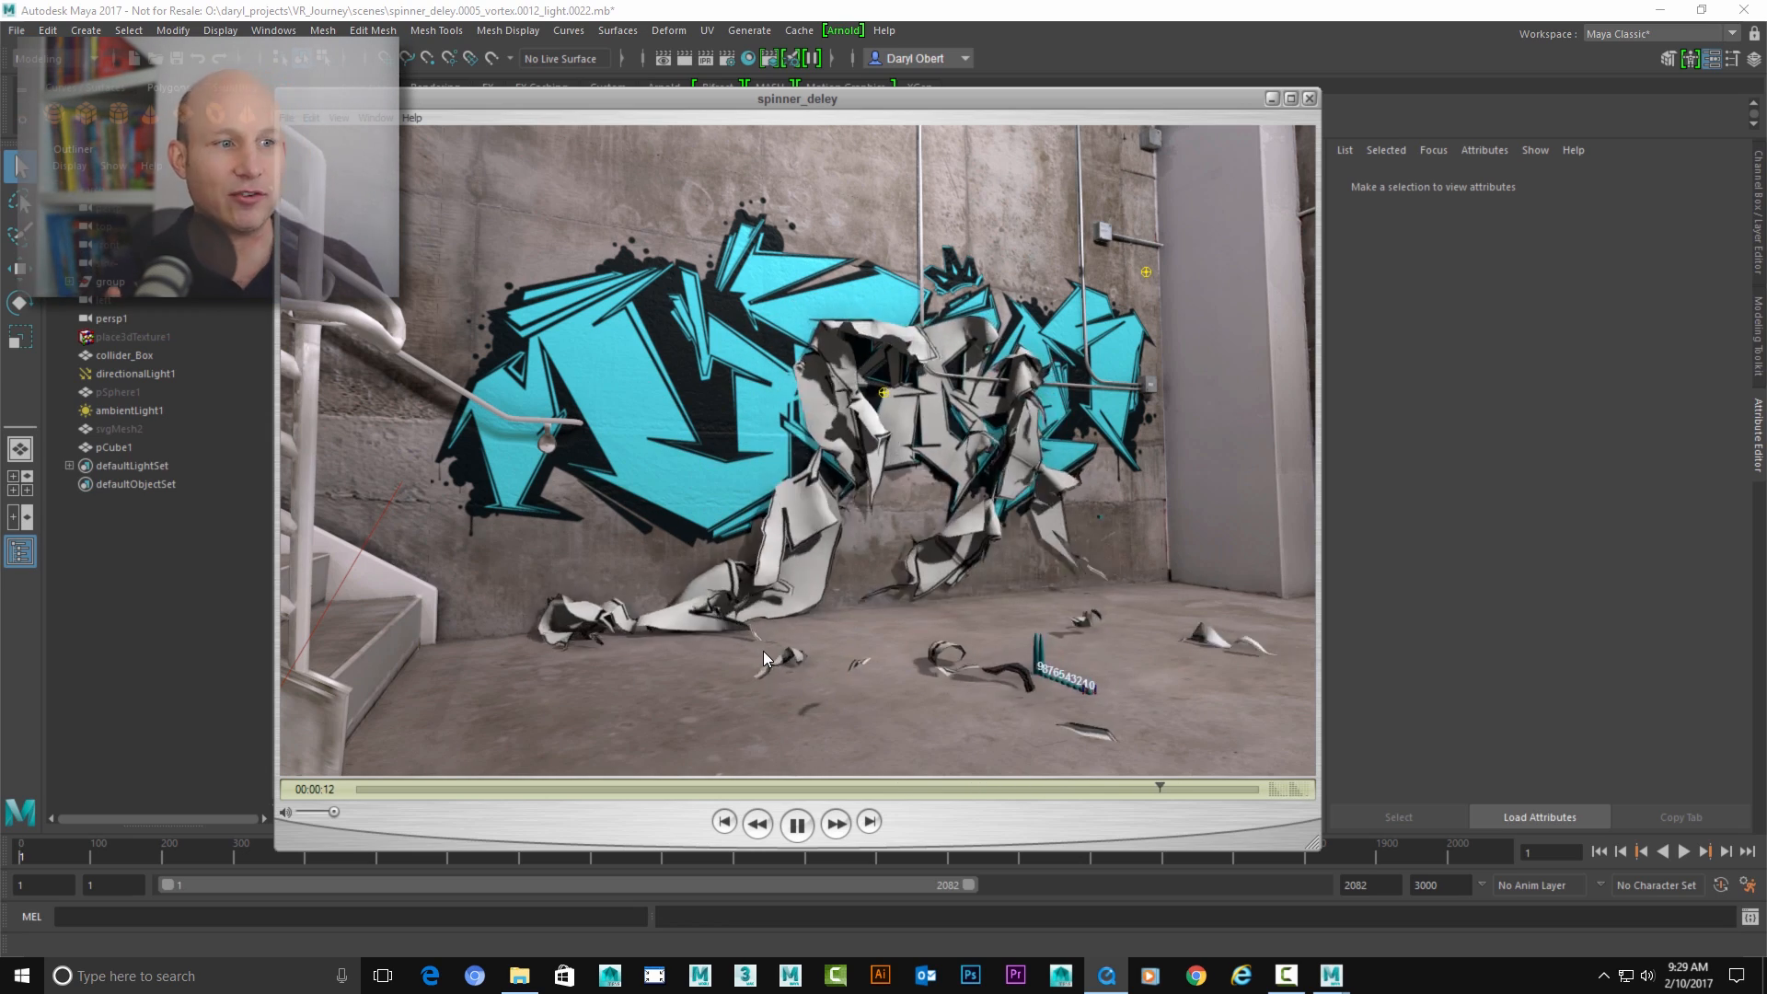
left_click(724, 822)
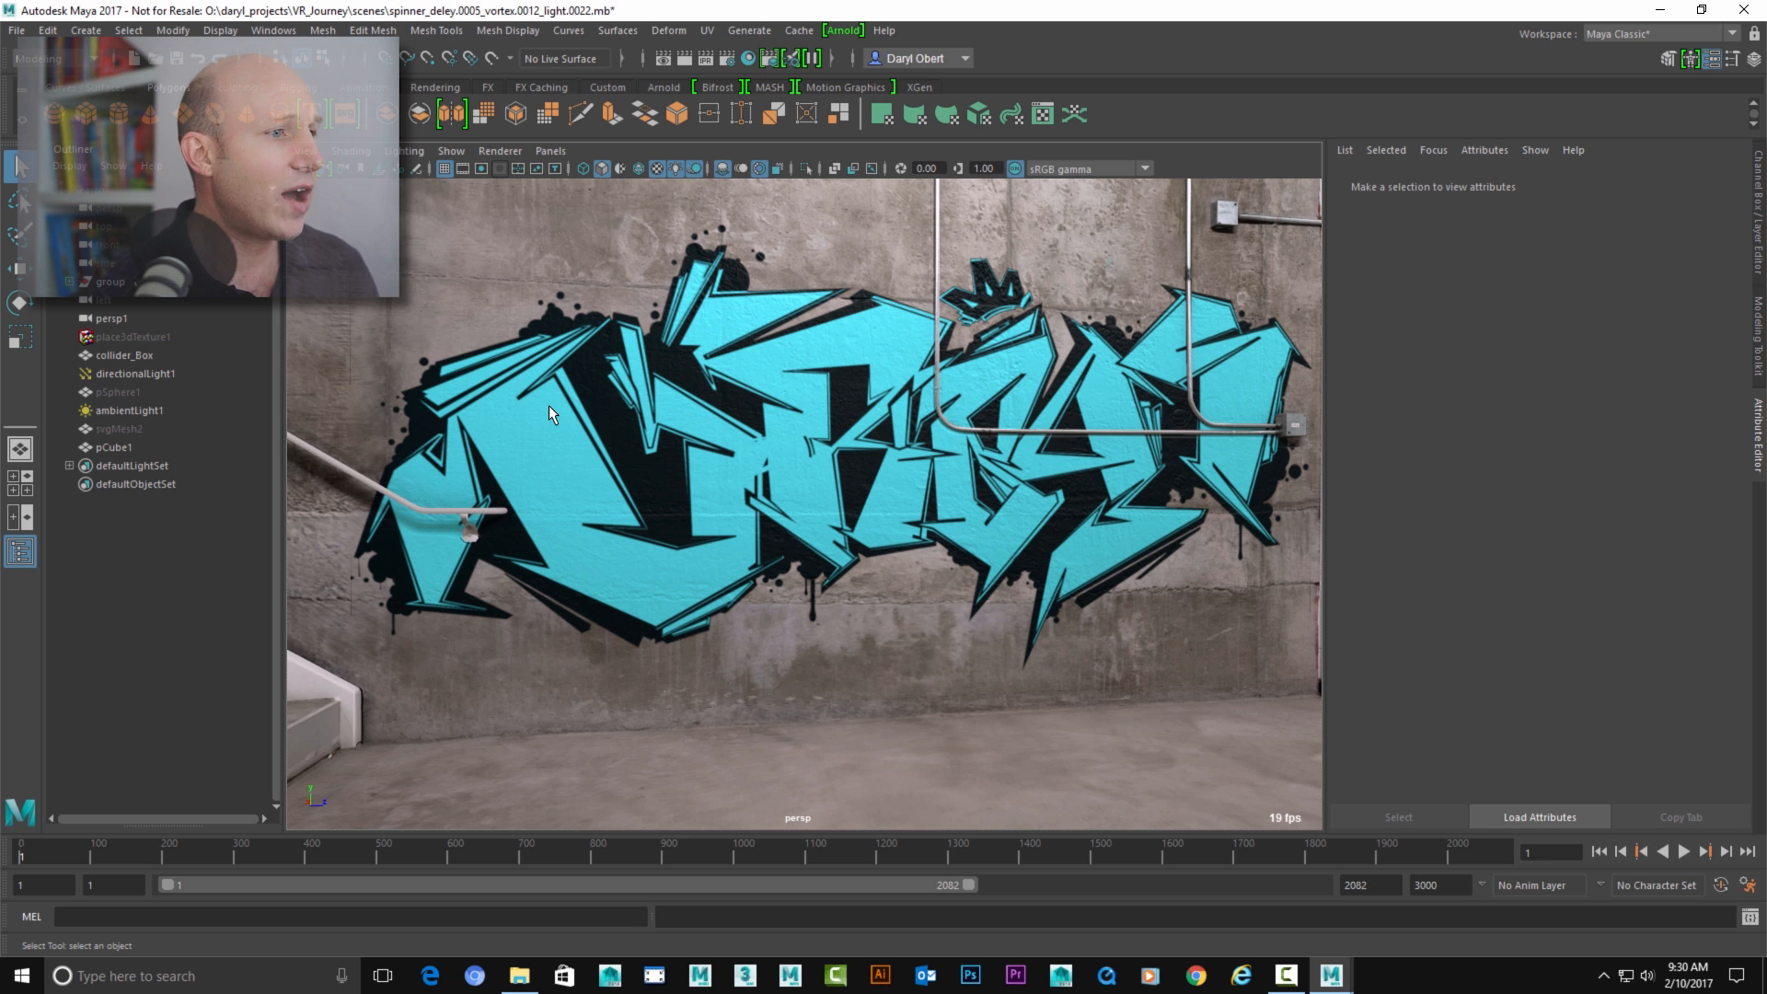
mouse_move(552, 498)
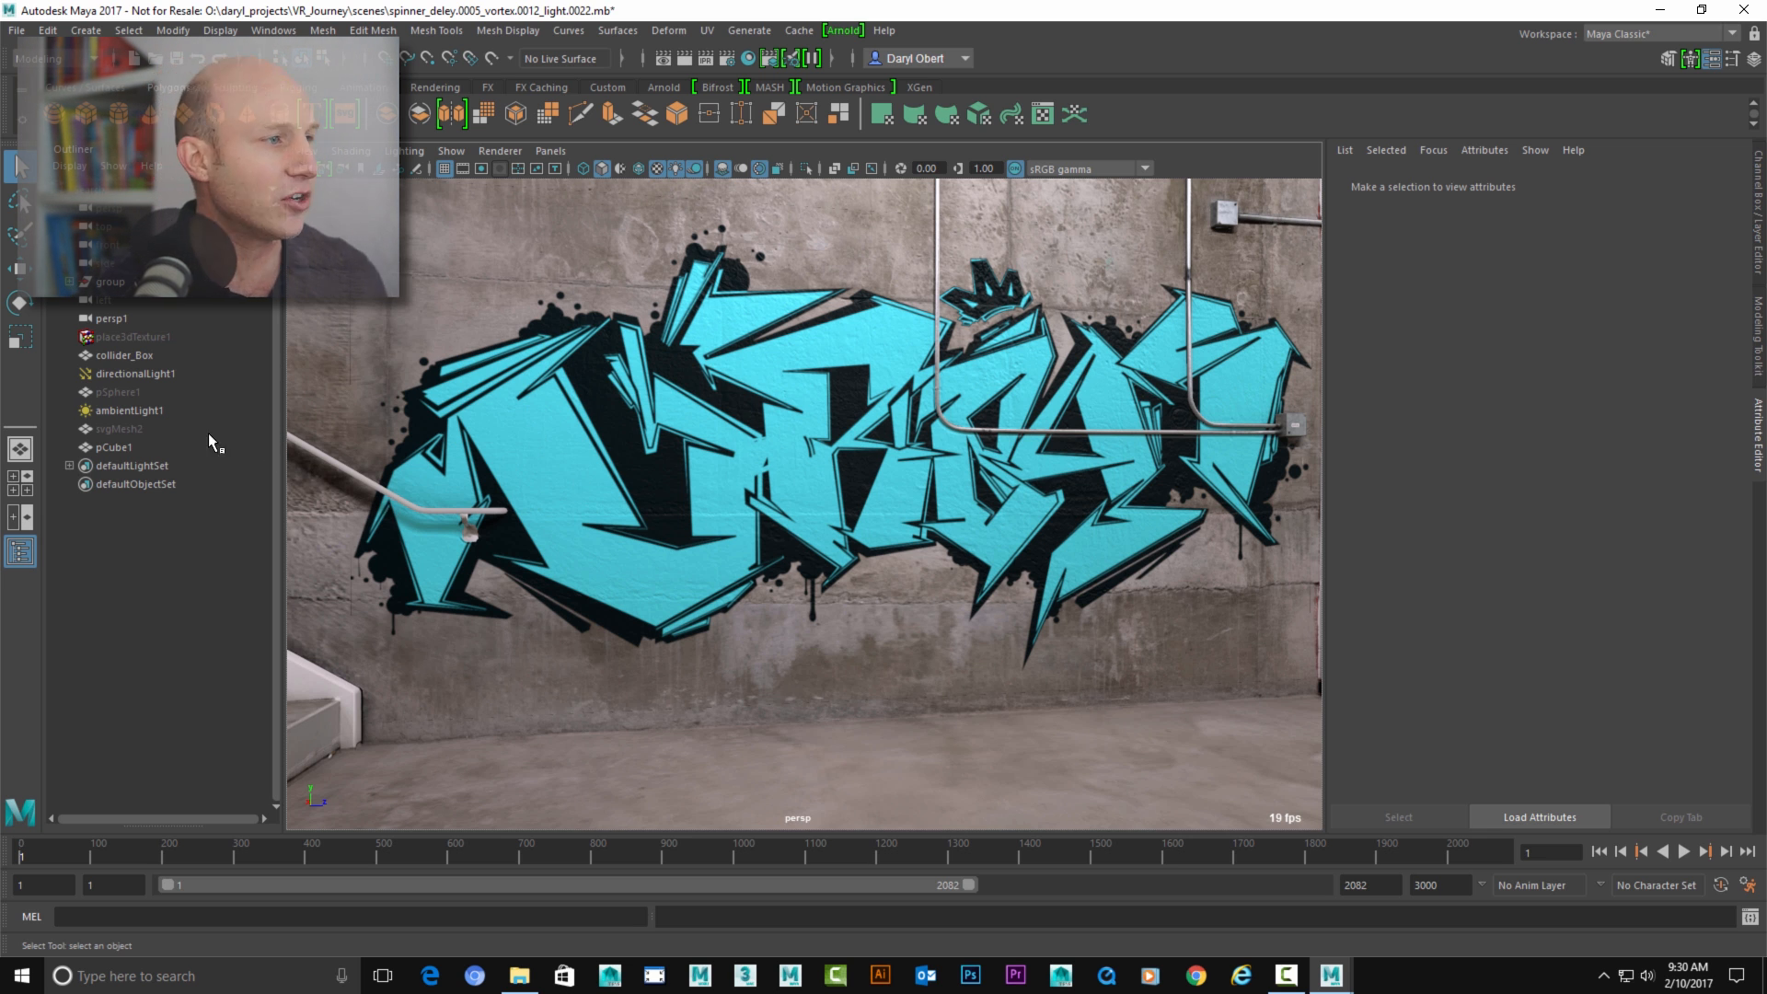
- Select the svgMesh2 logo mesh in the Outliner
left_click(119, 428)
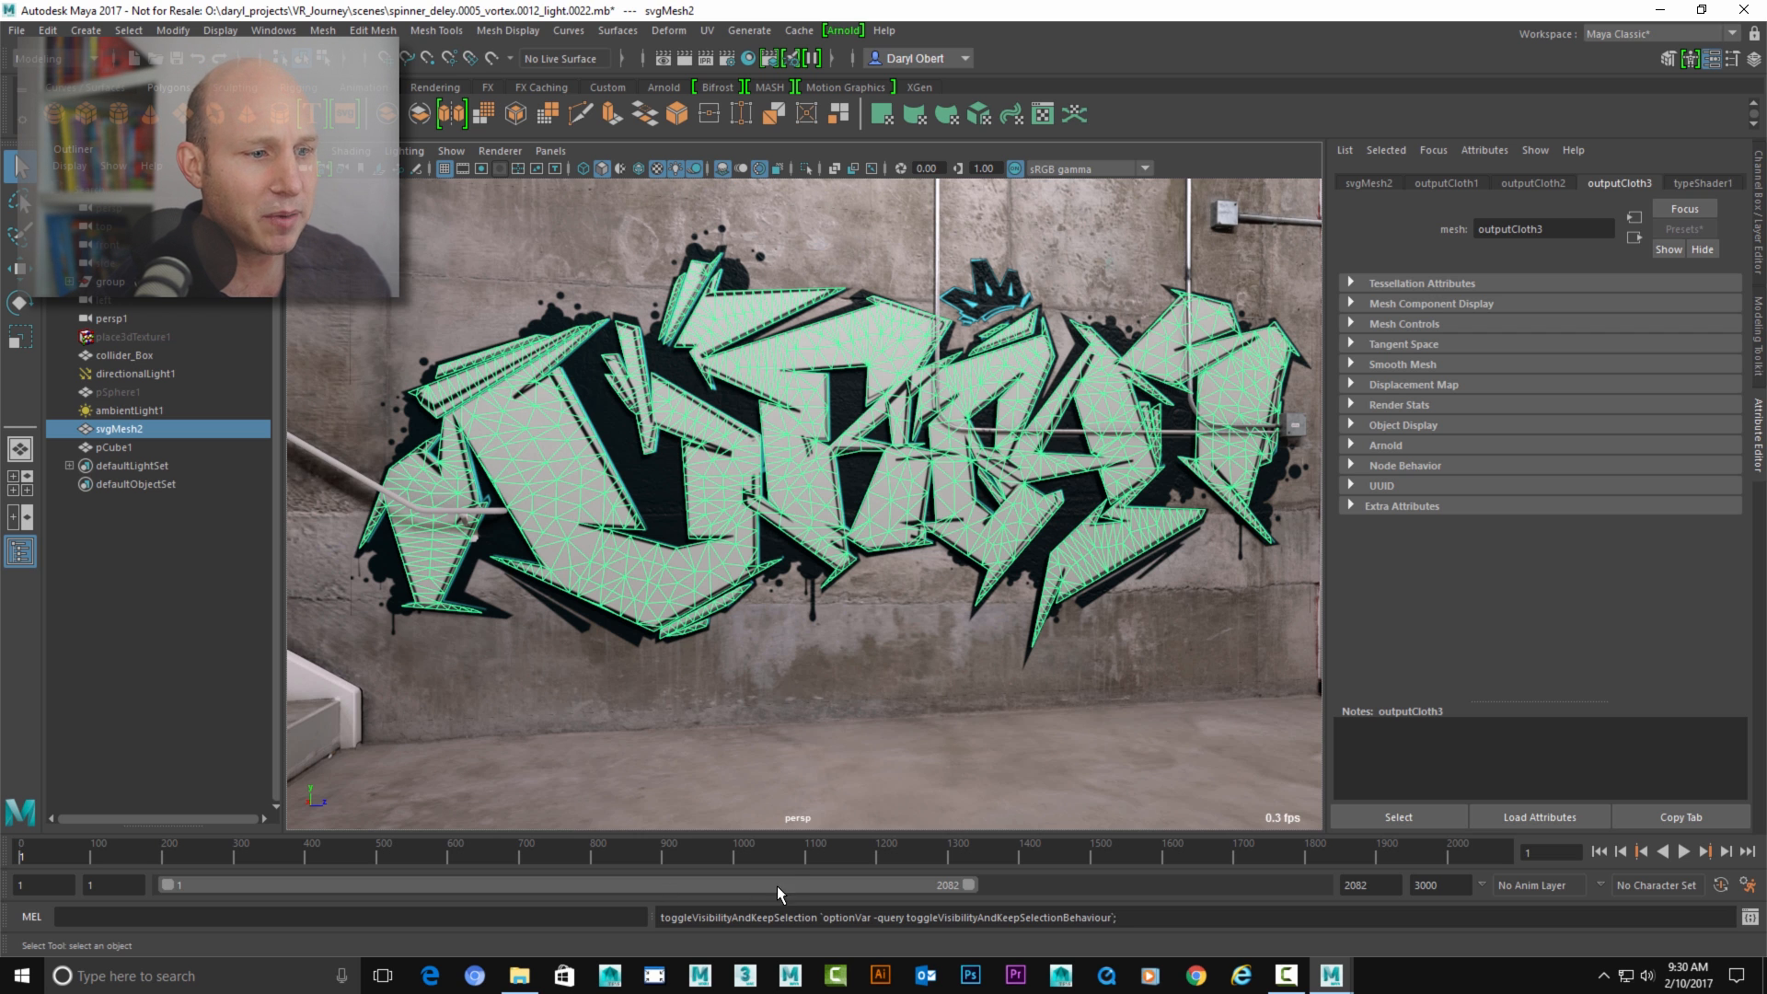
- Change the timeline playback speed, then convert the logo mesh to nCloth from the FX menus
right_click(778, 885)
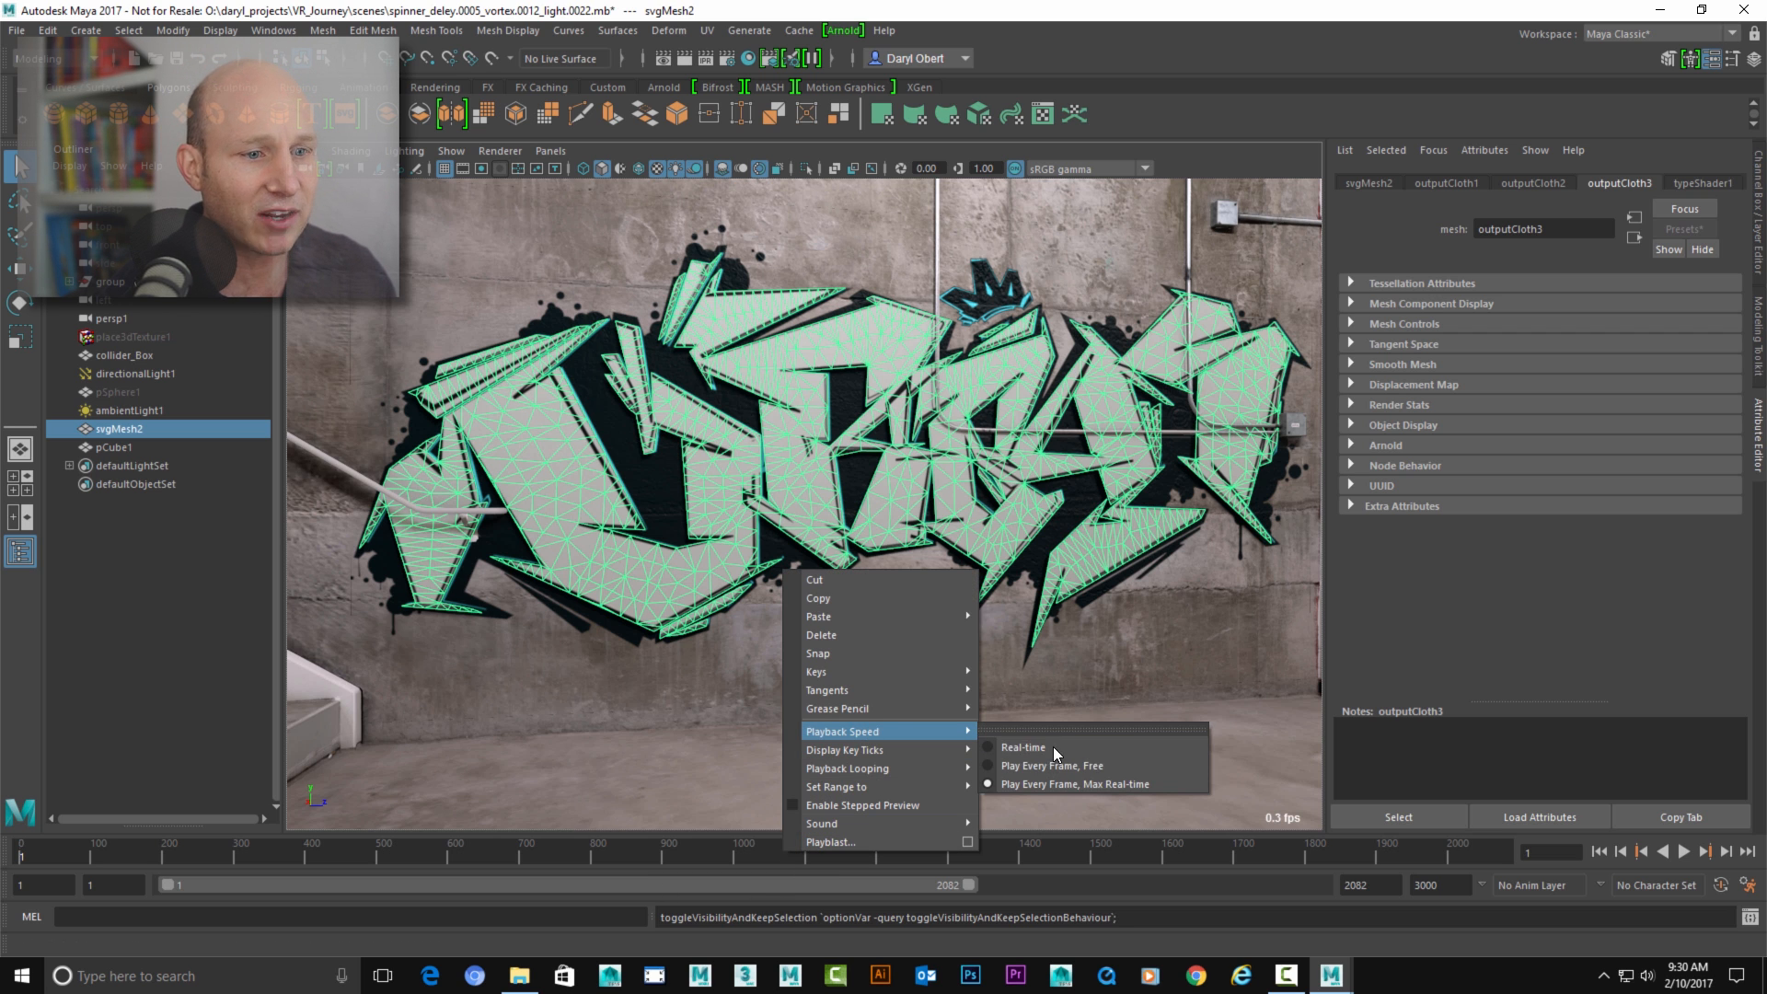
left_click(1073, 783)
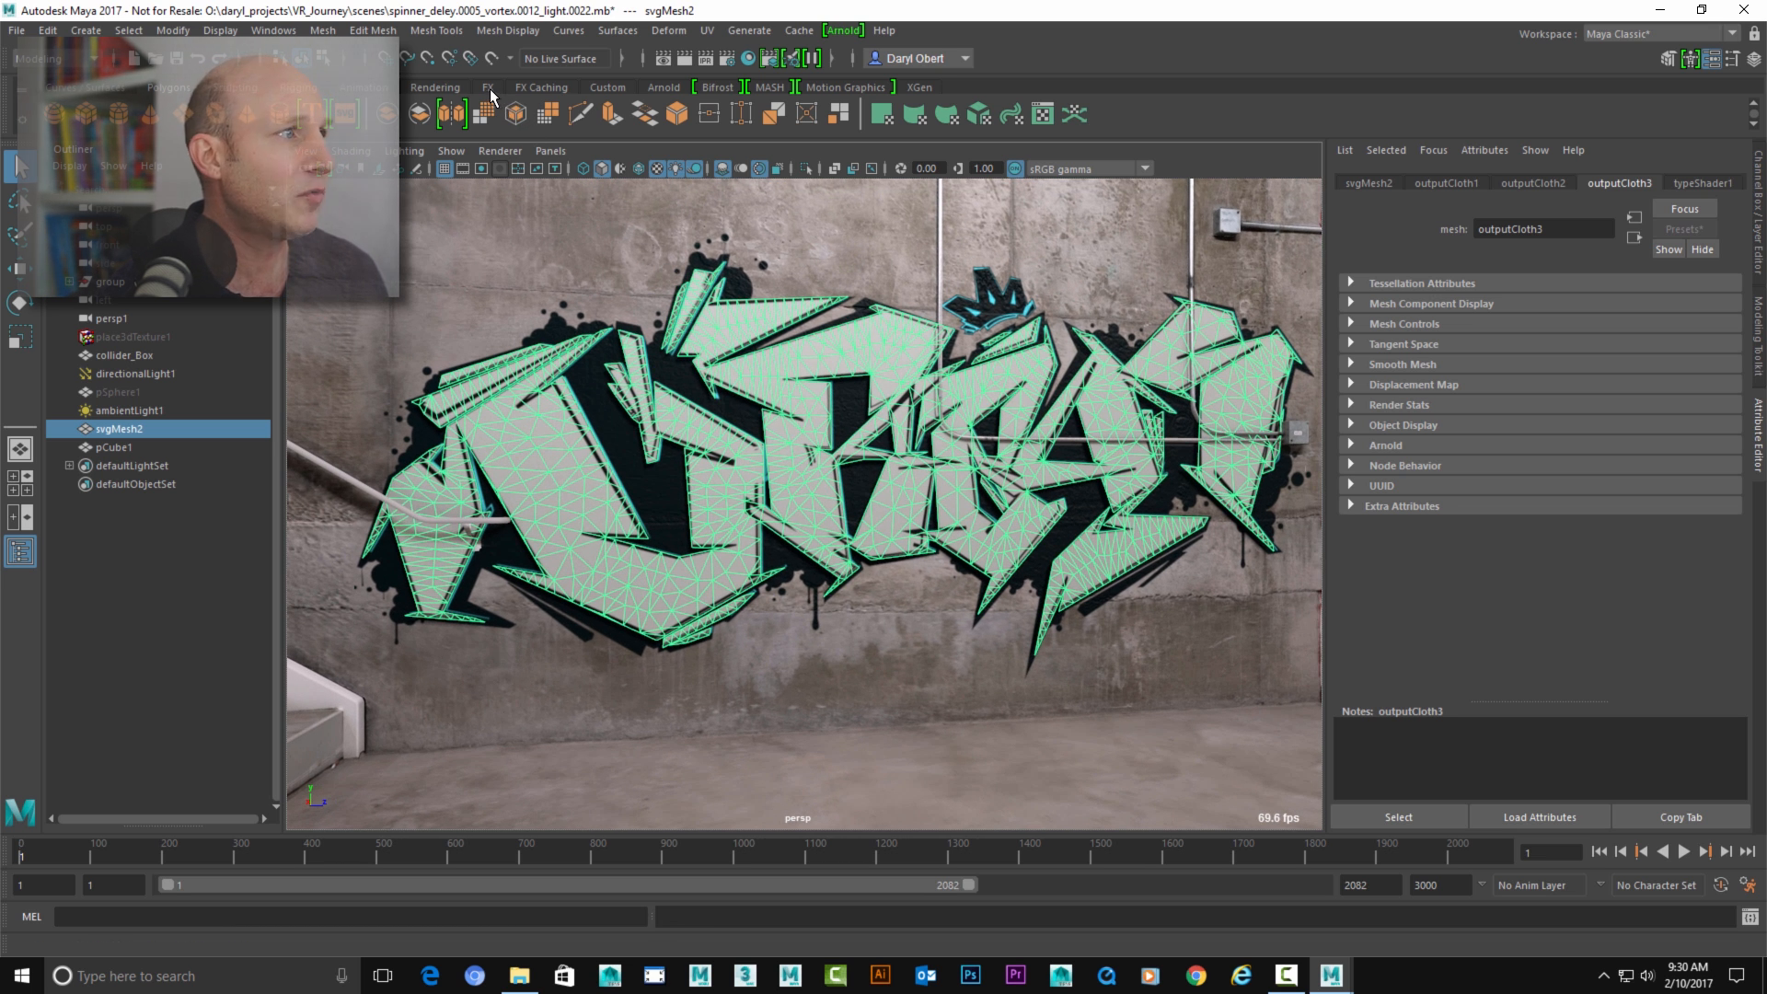
left_click(487, 86)
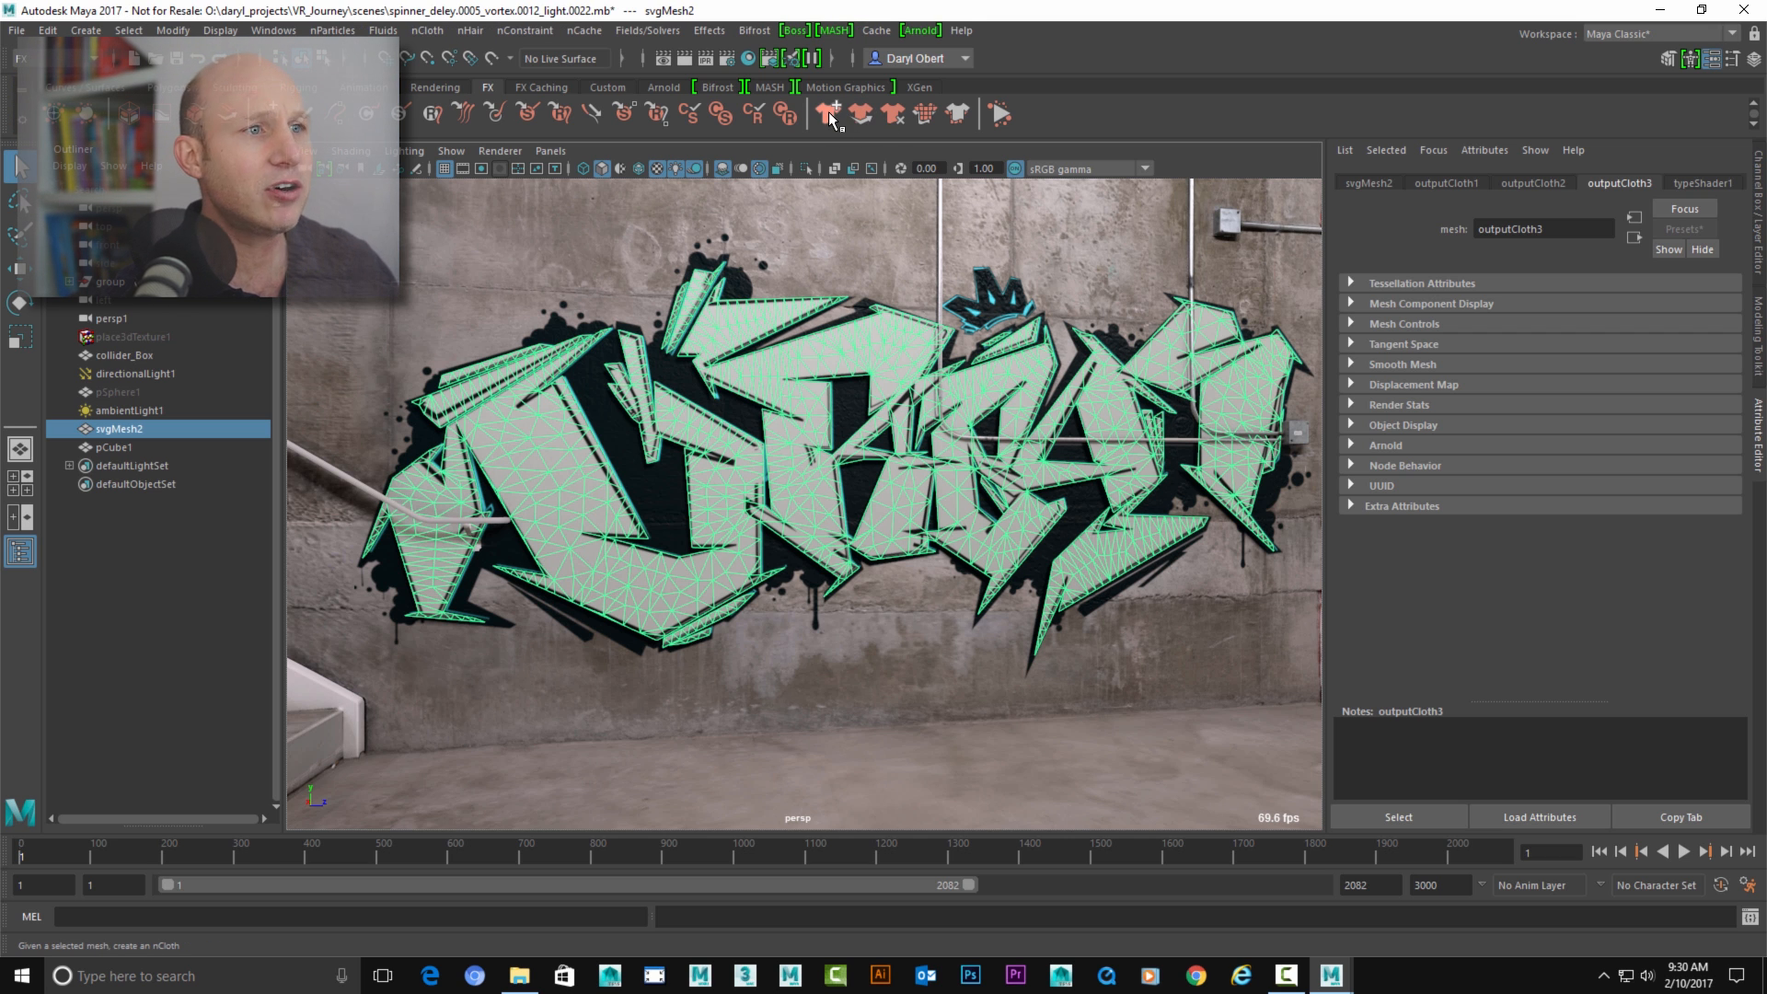
left_click(428, 29)
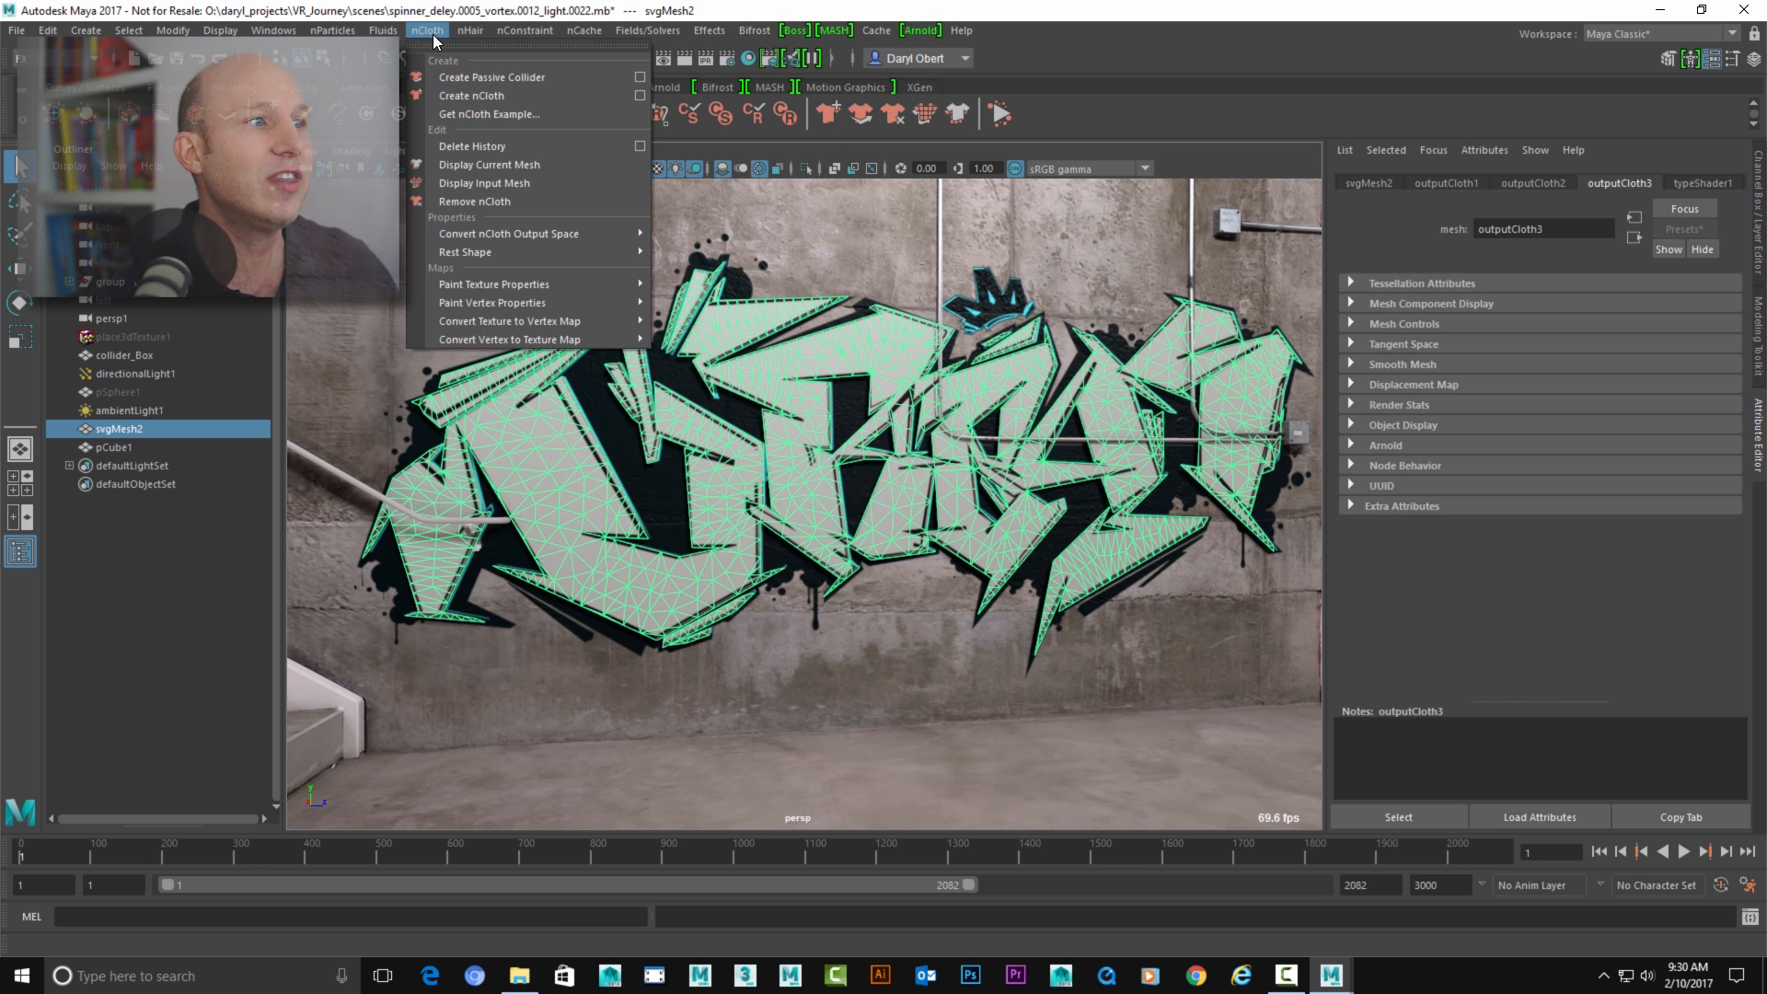
mouse_move(472, 95)
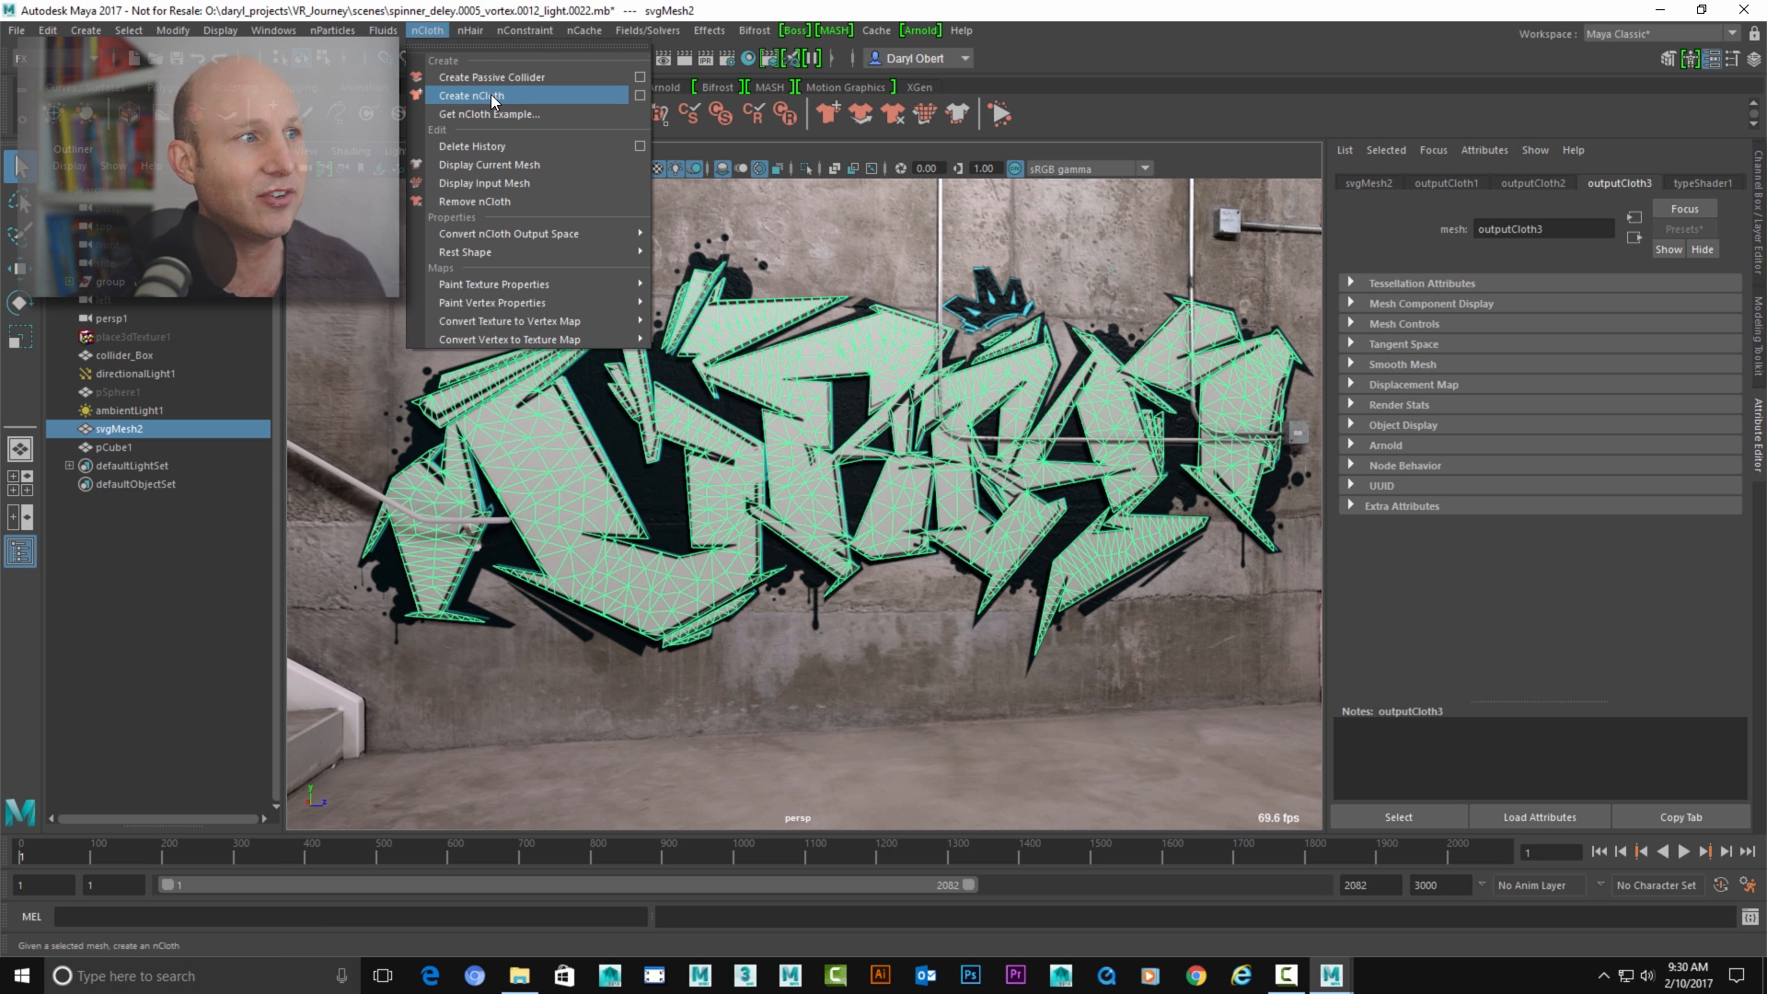
left_click(471, 96)
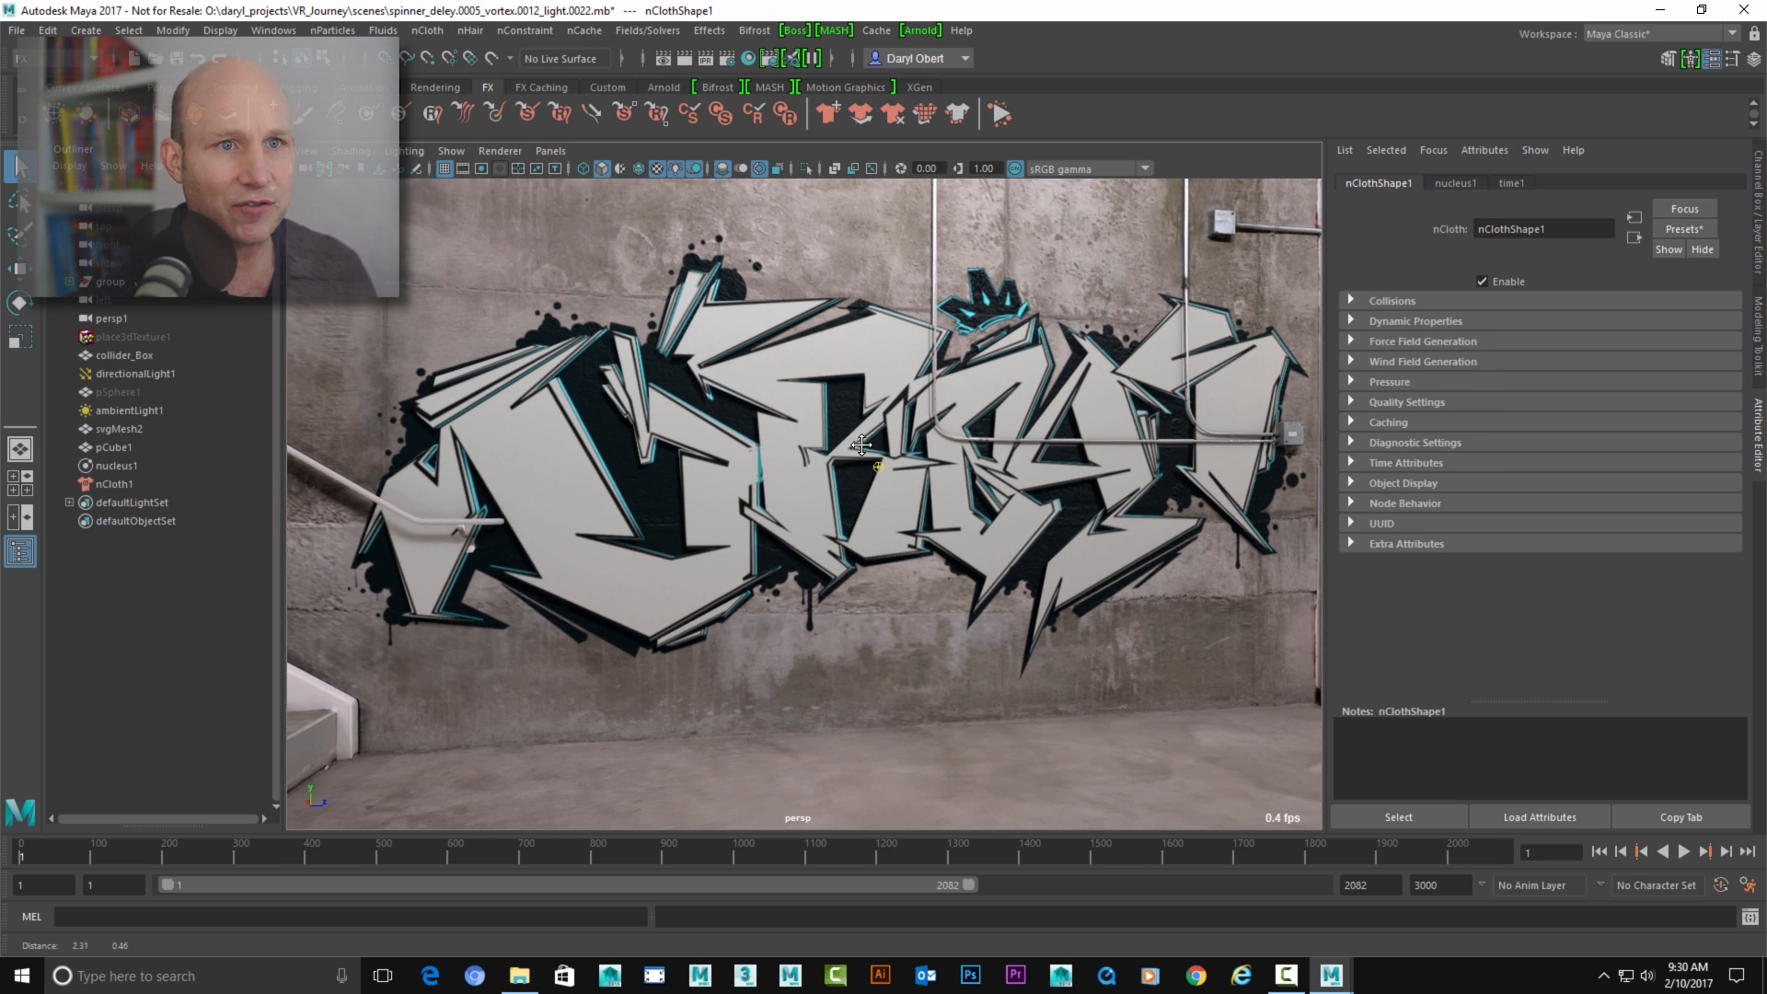
- Play the logo cloth simulation, stop it, and rewind to frame 1
left_click(1642, 850)
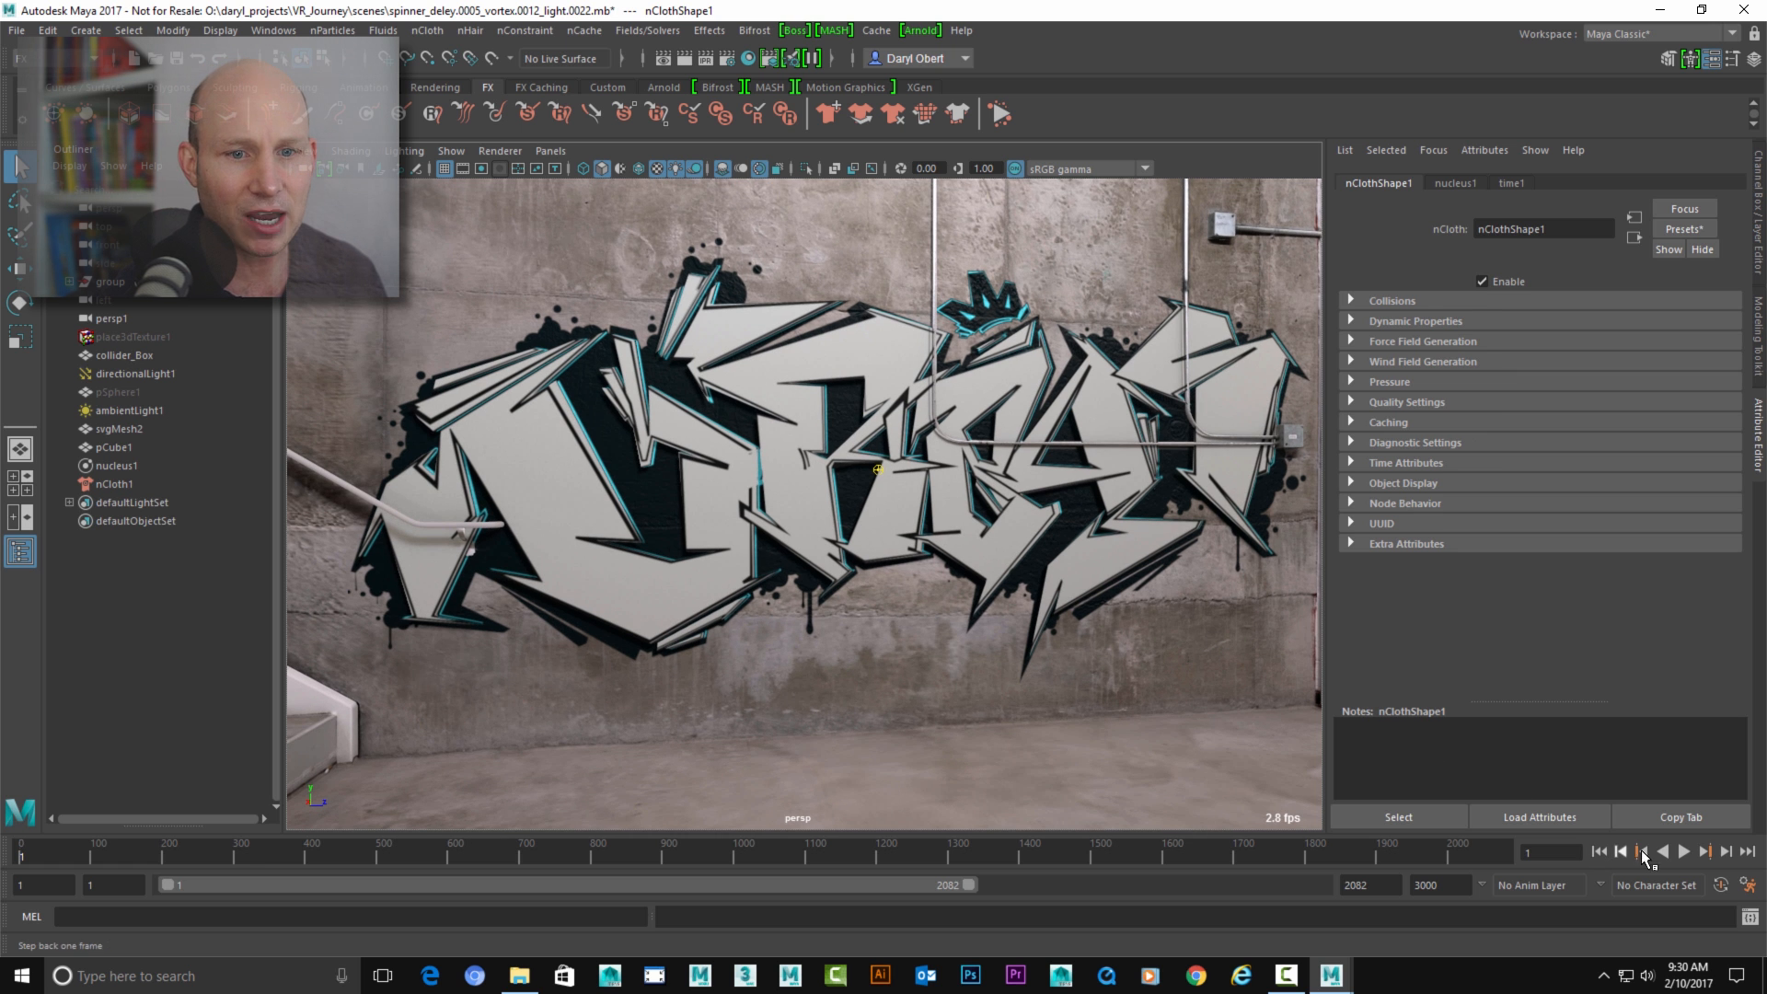
left_click(1683, 851)
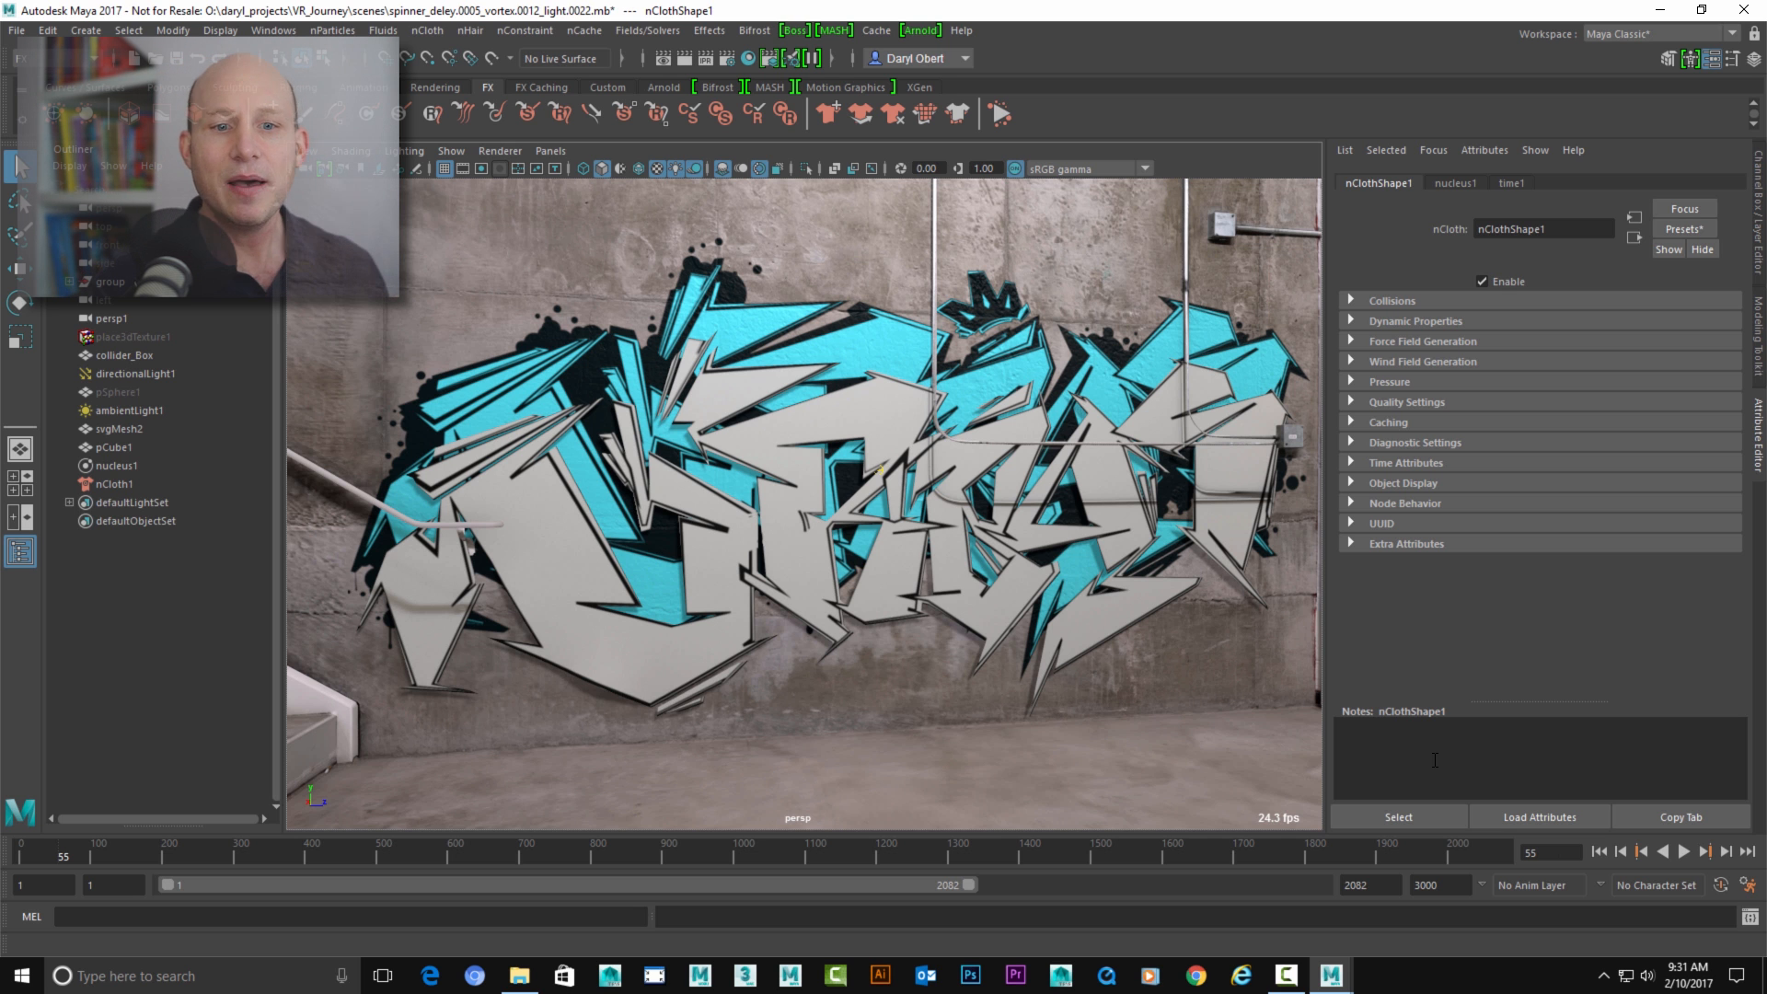
left_click(1681, 850)
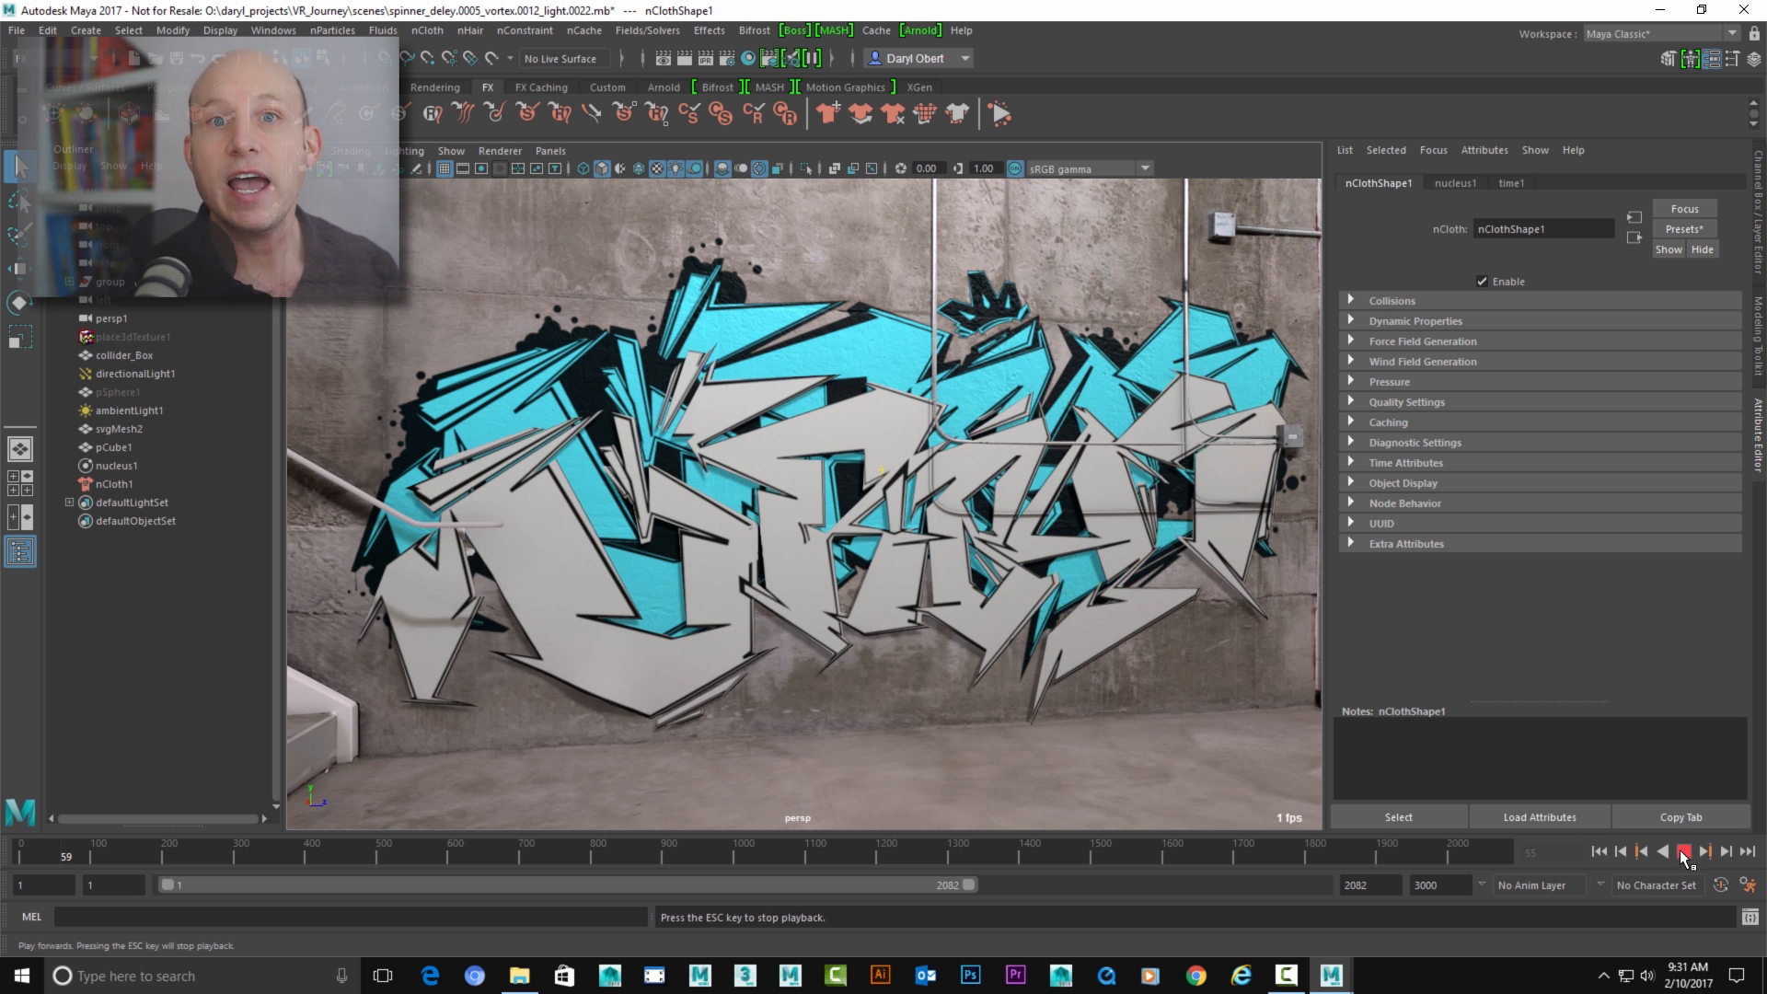
left_click(1679, 851)
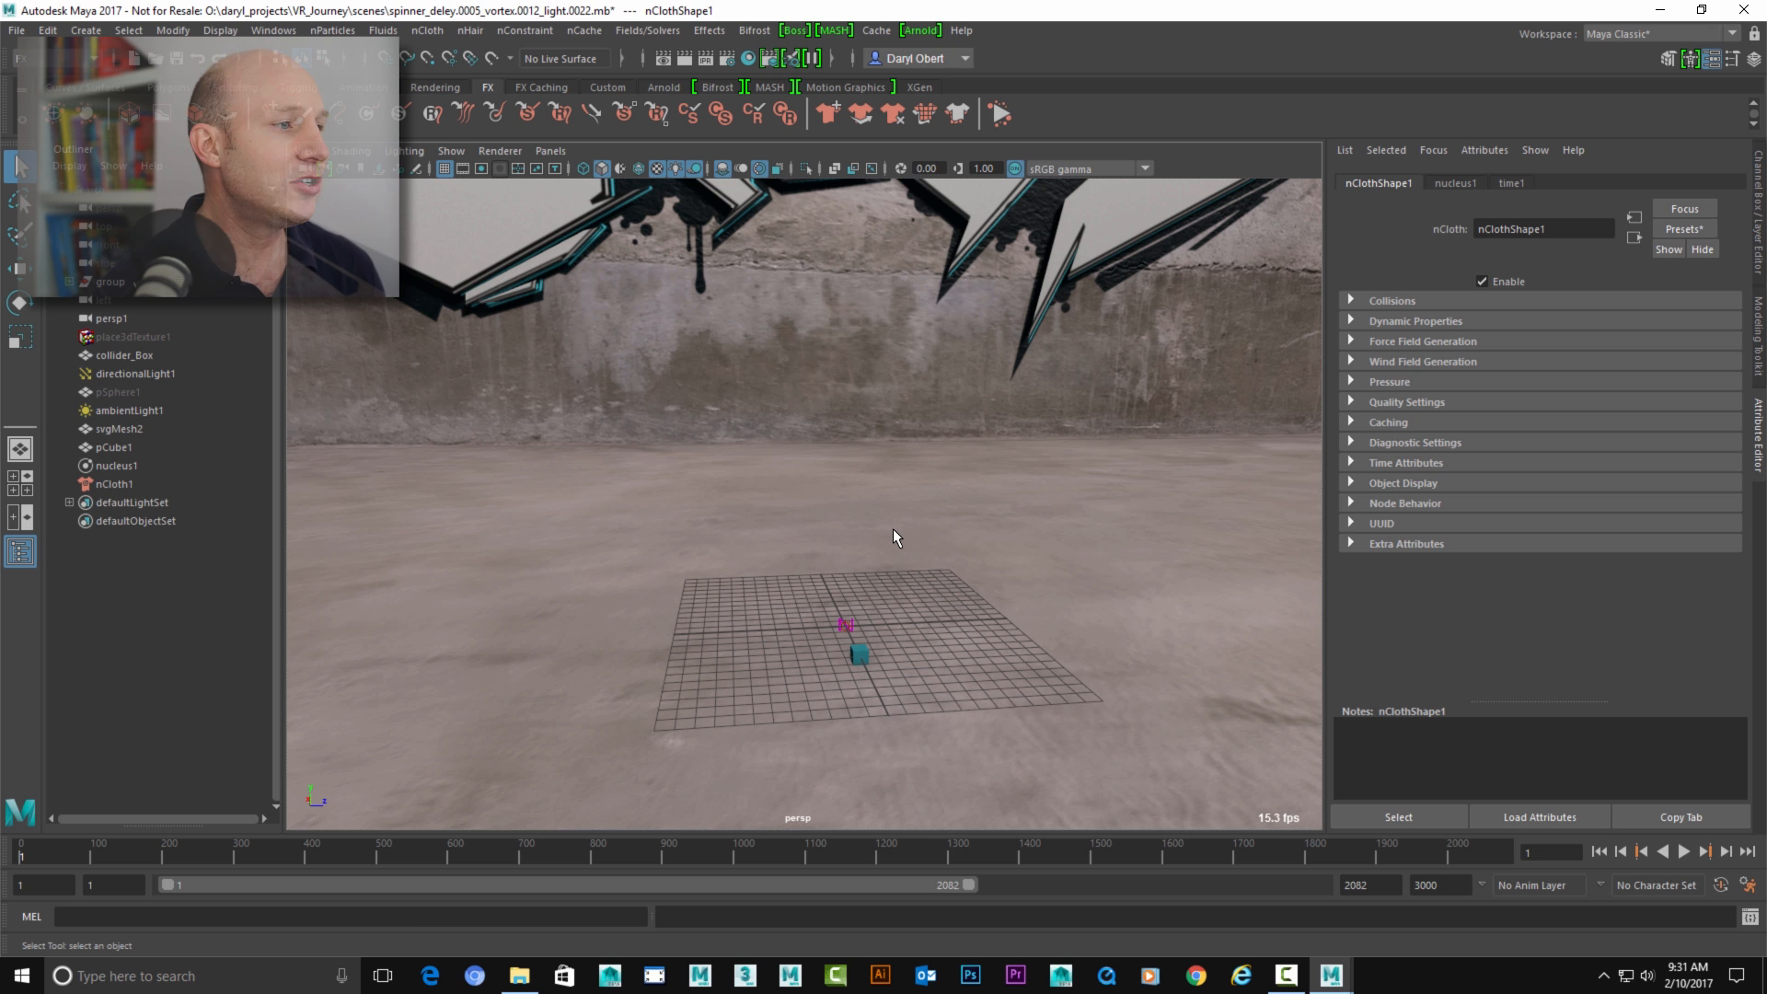
- Set nucleus1 Space Scale to 0.010, then play and stop the simulation
left_click(116, 466)
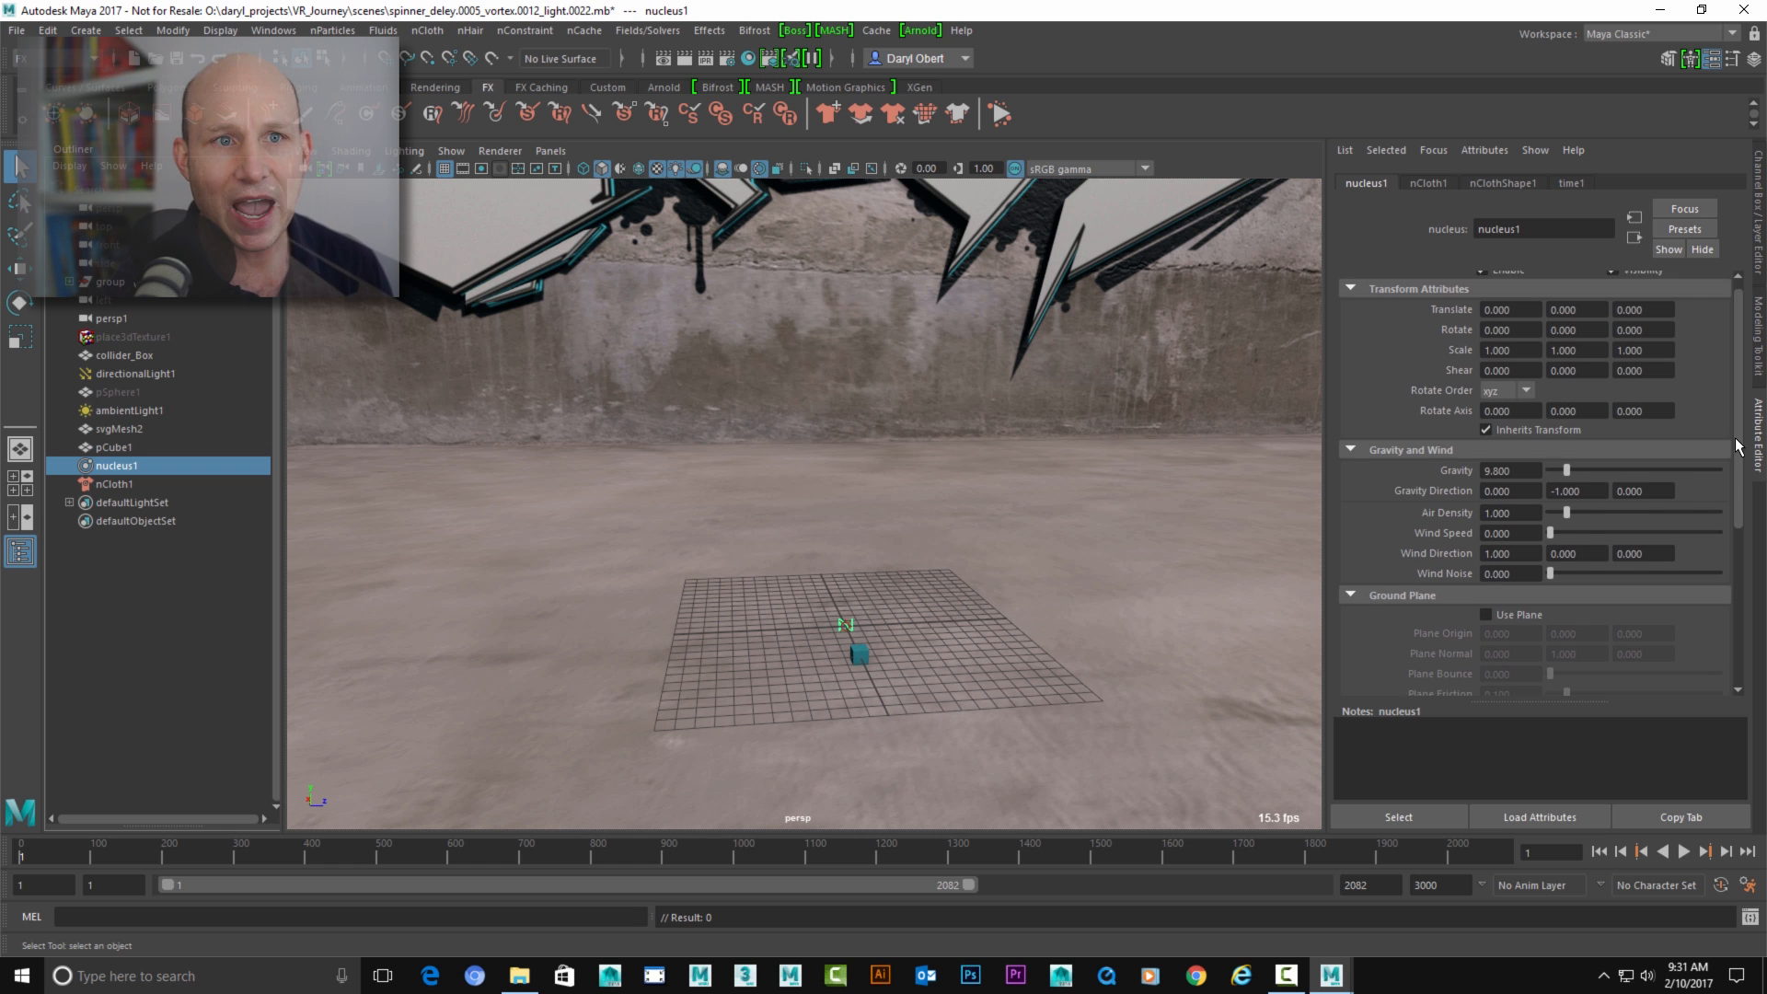
scroll("down", 3)
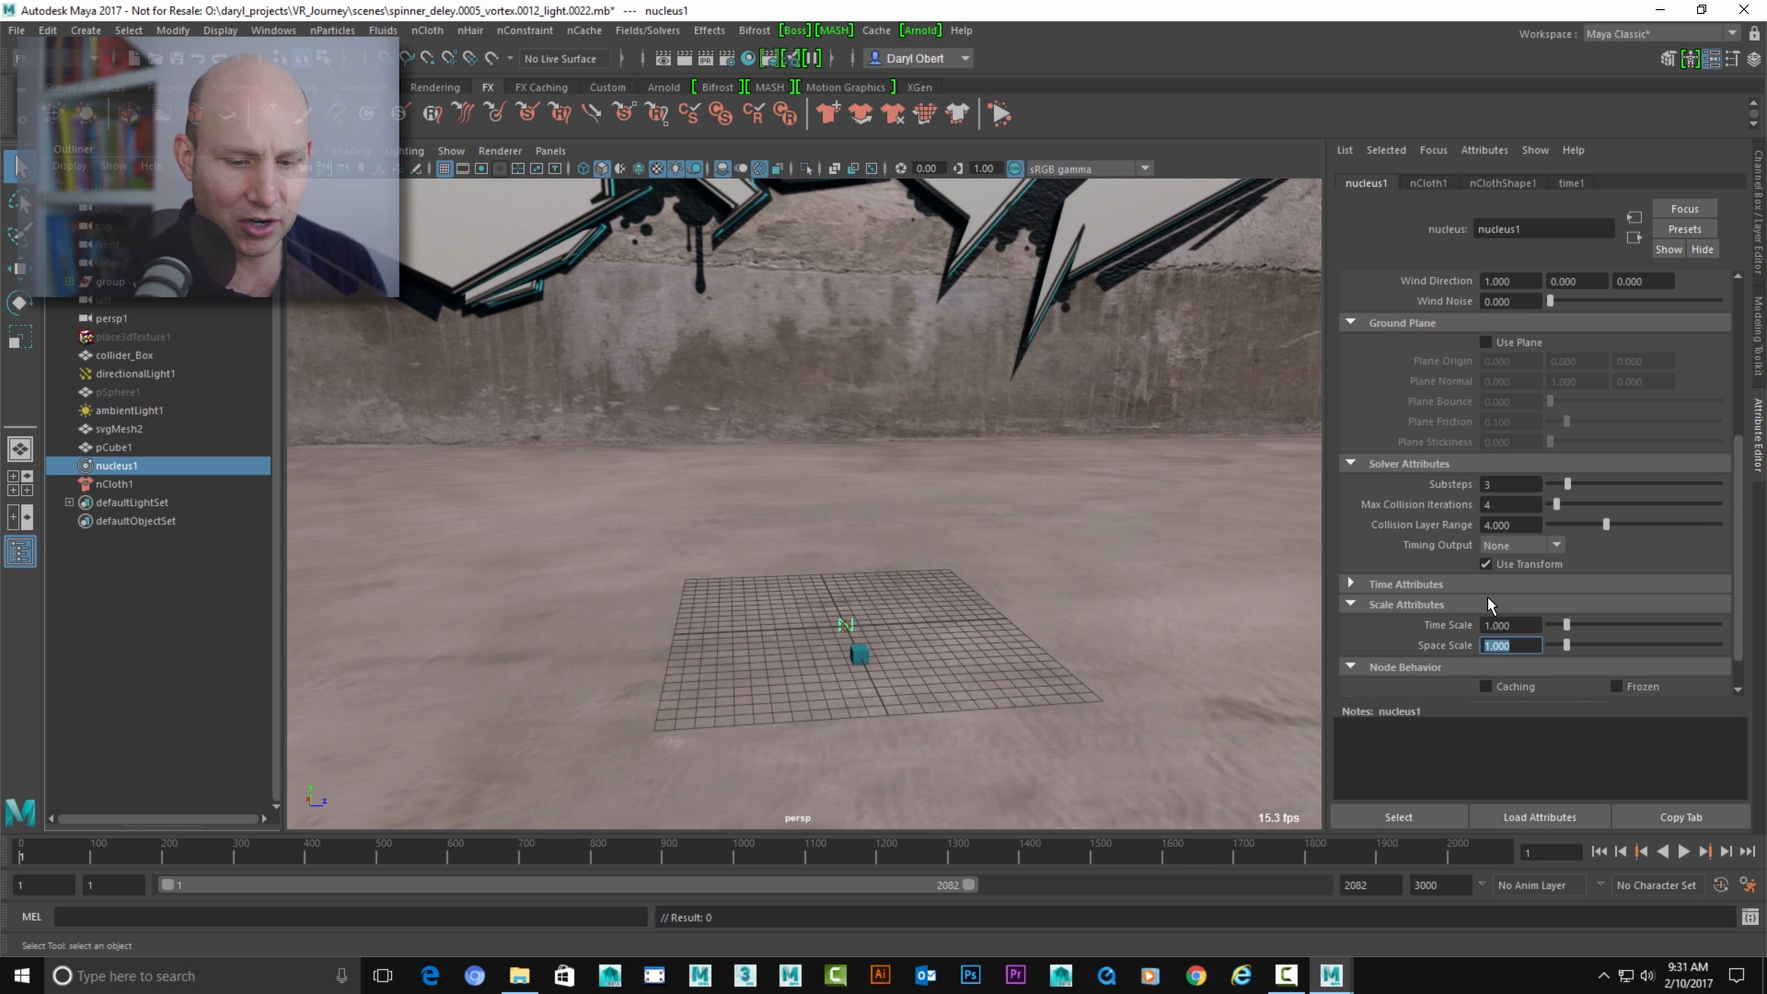
type("0.010")
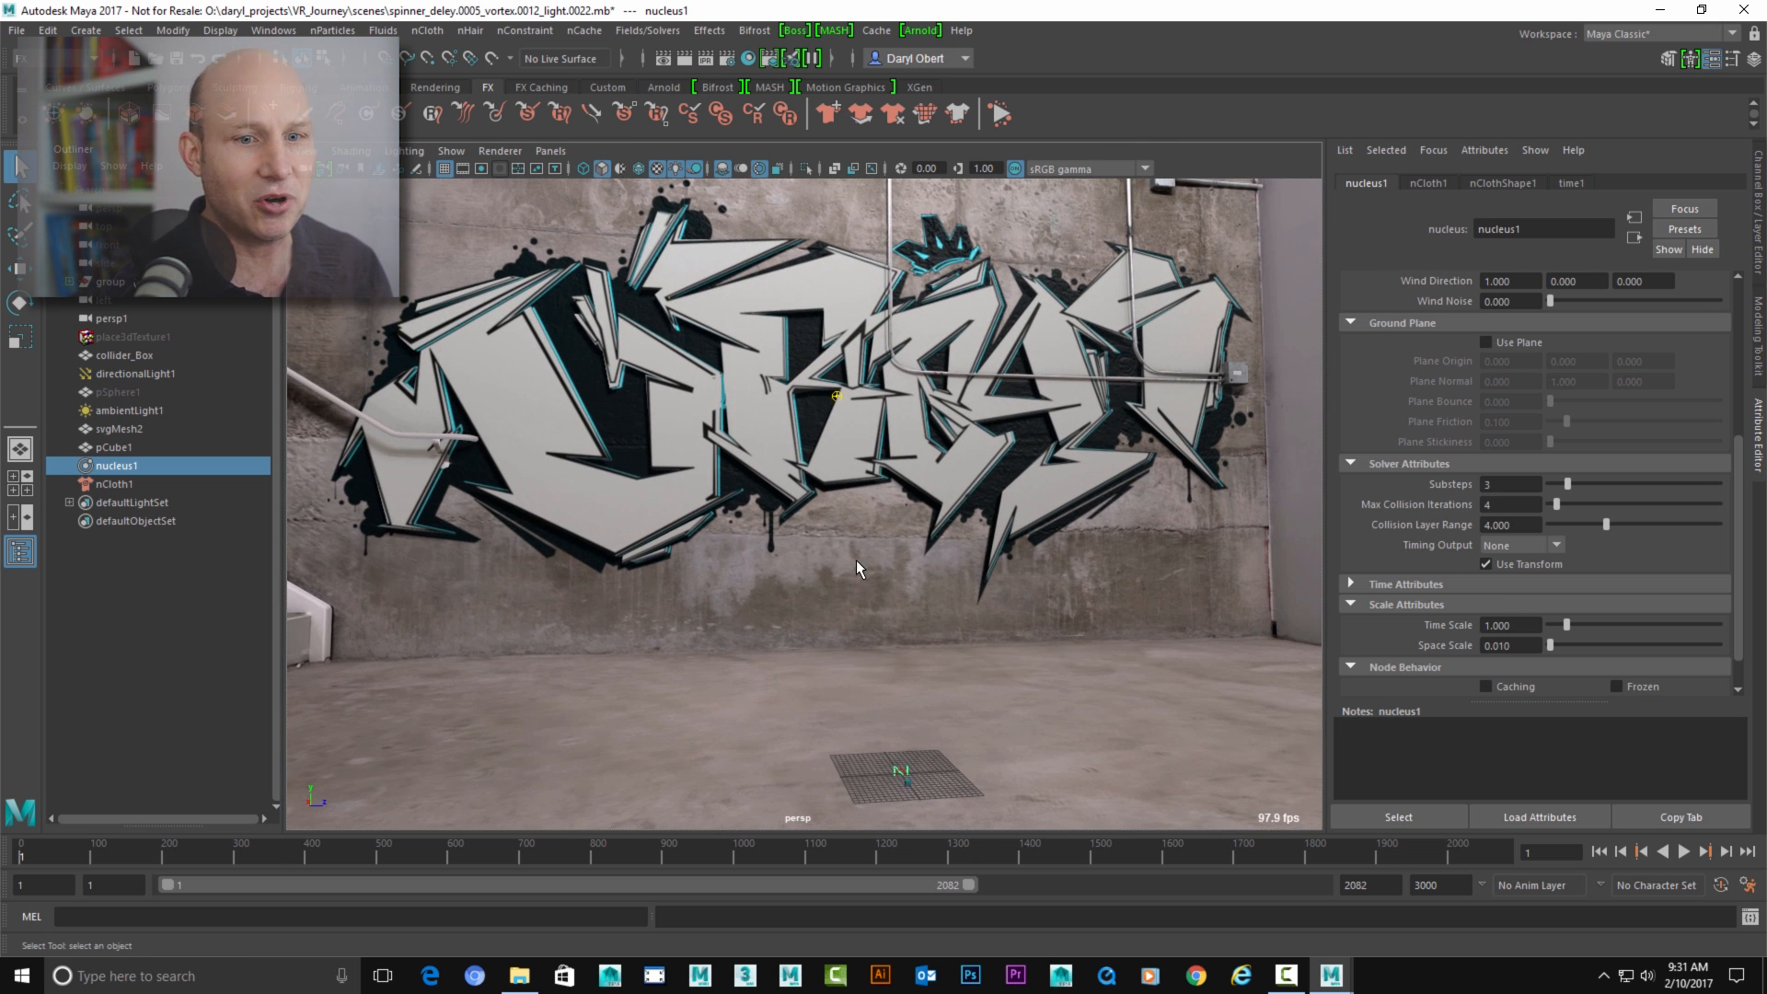
left_click(1686, 852)
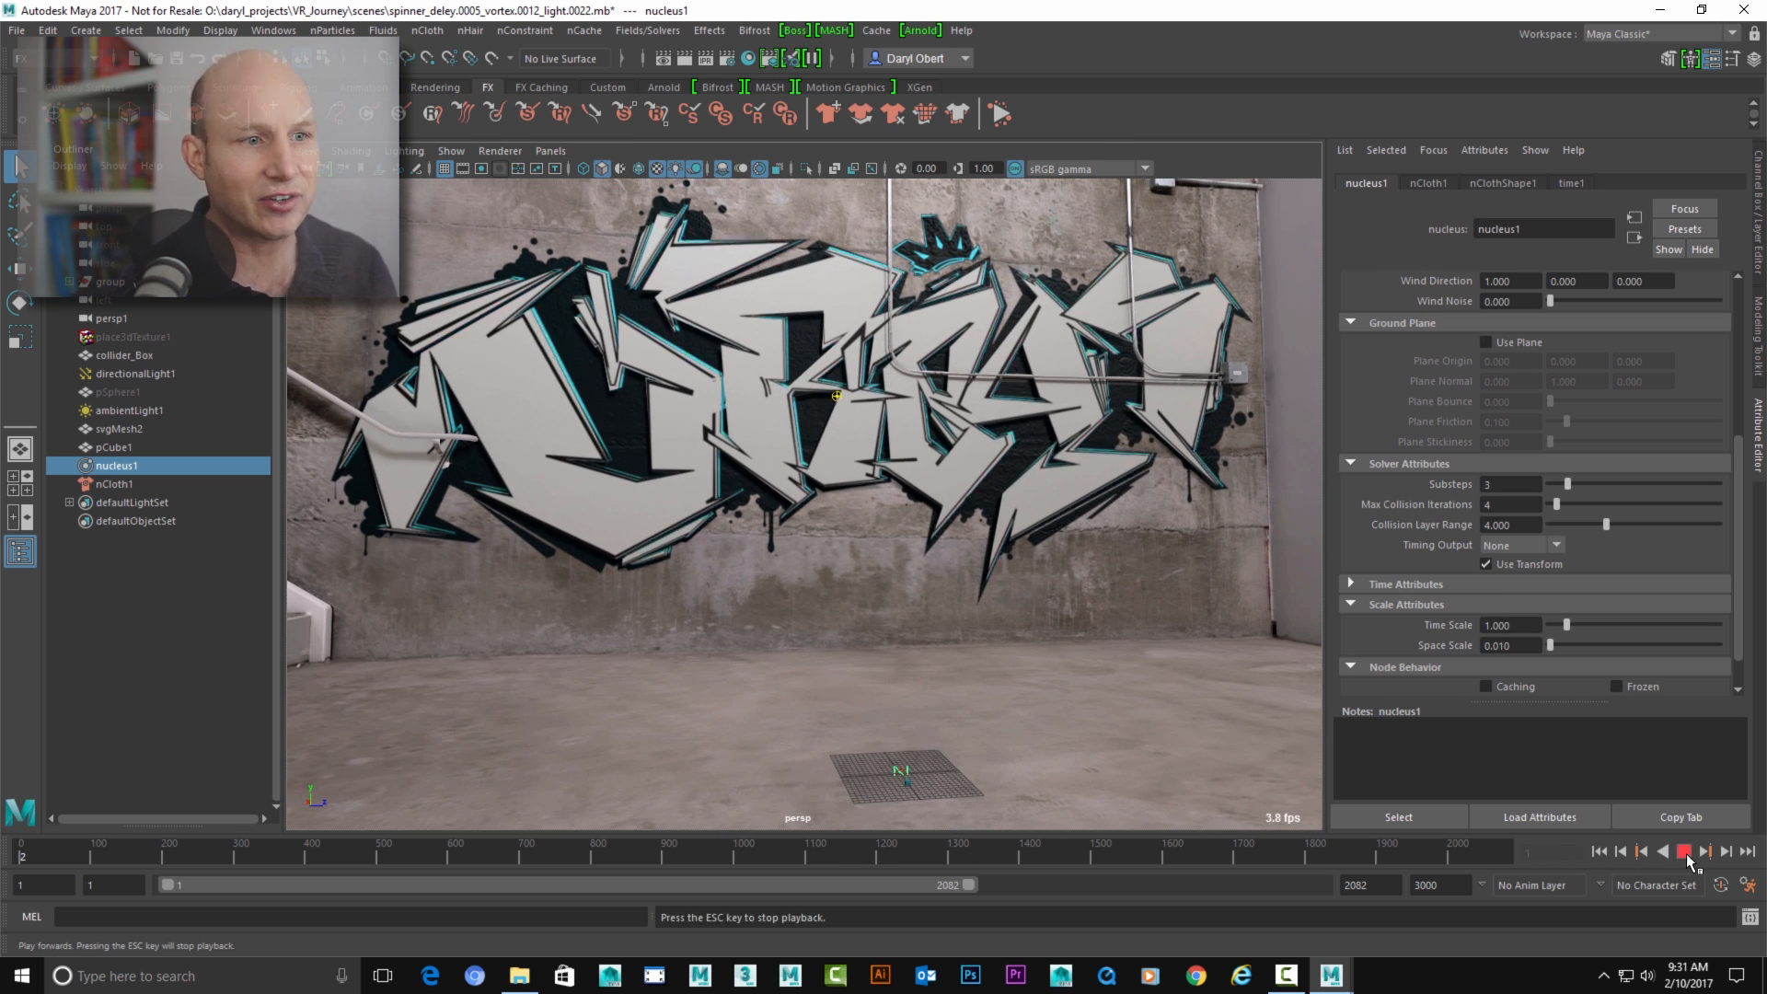
left_click(1683, 850)
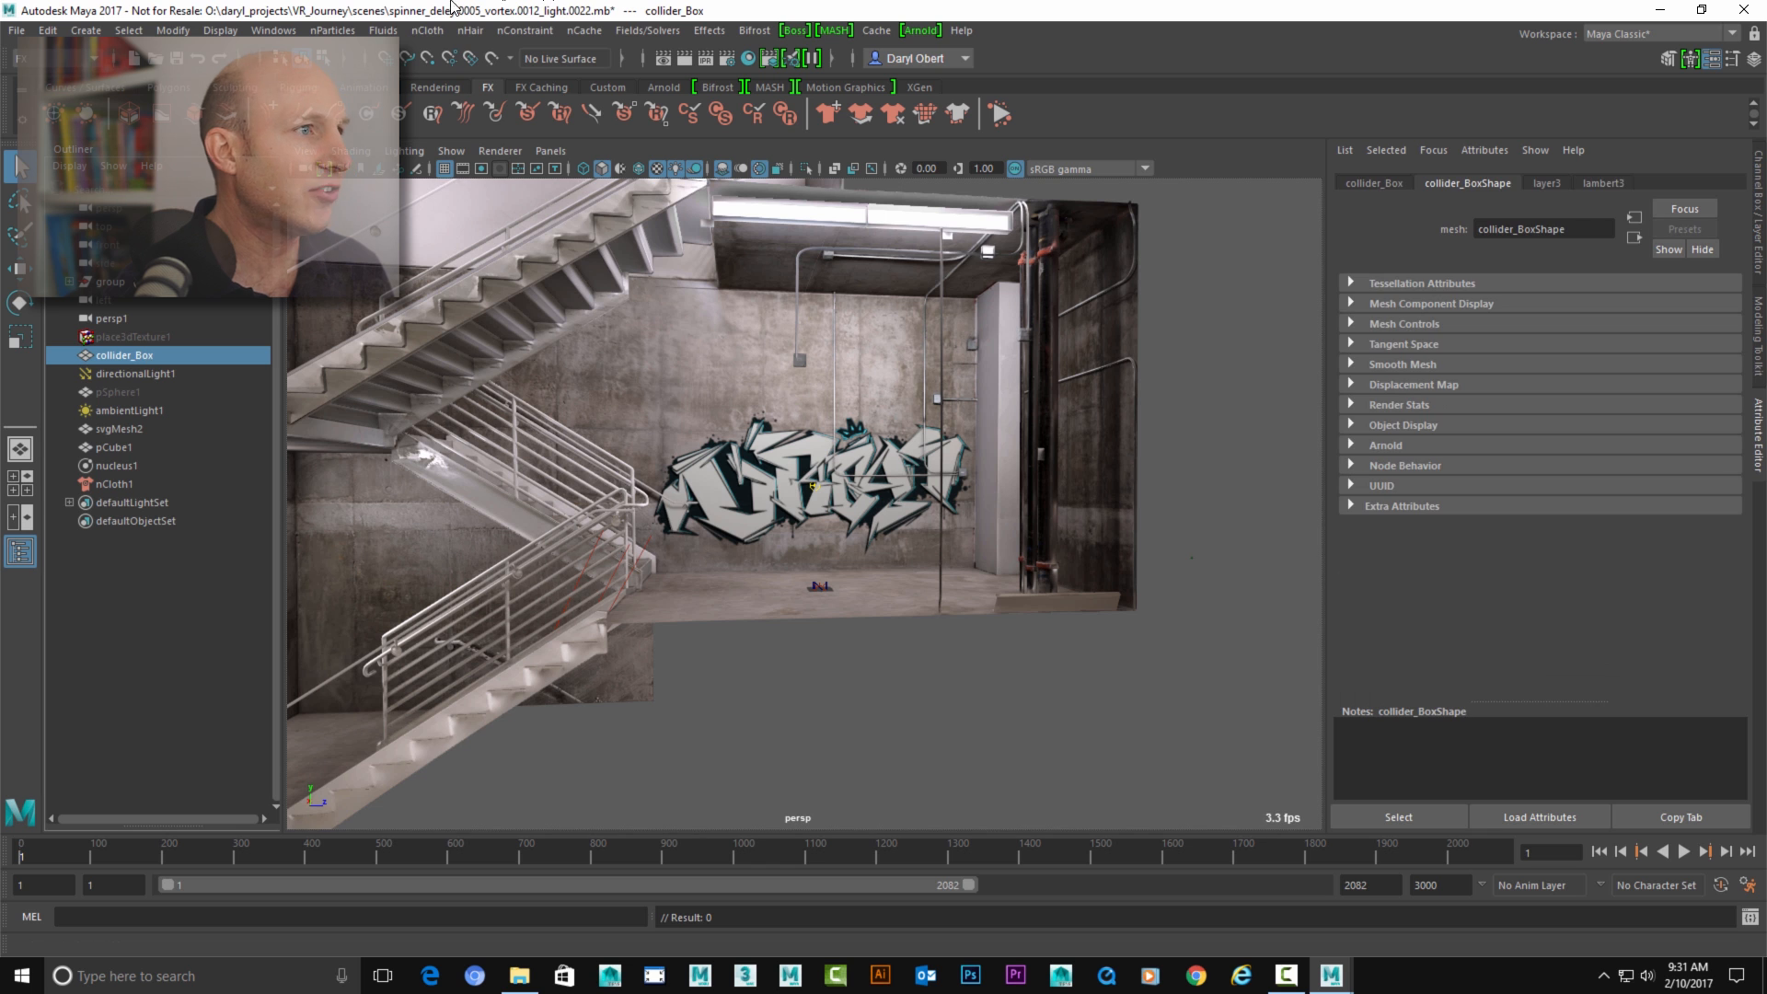
- Make collider_Box a passive collider with Thickness 0.5 and Solver Display off
left_click(426, 31)
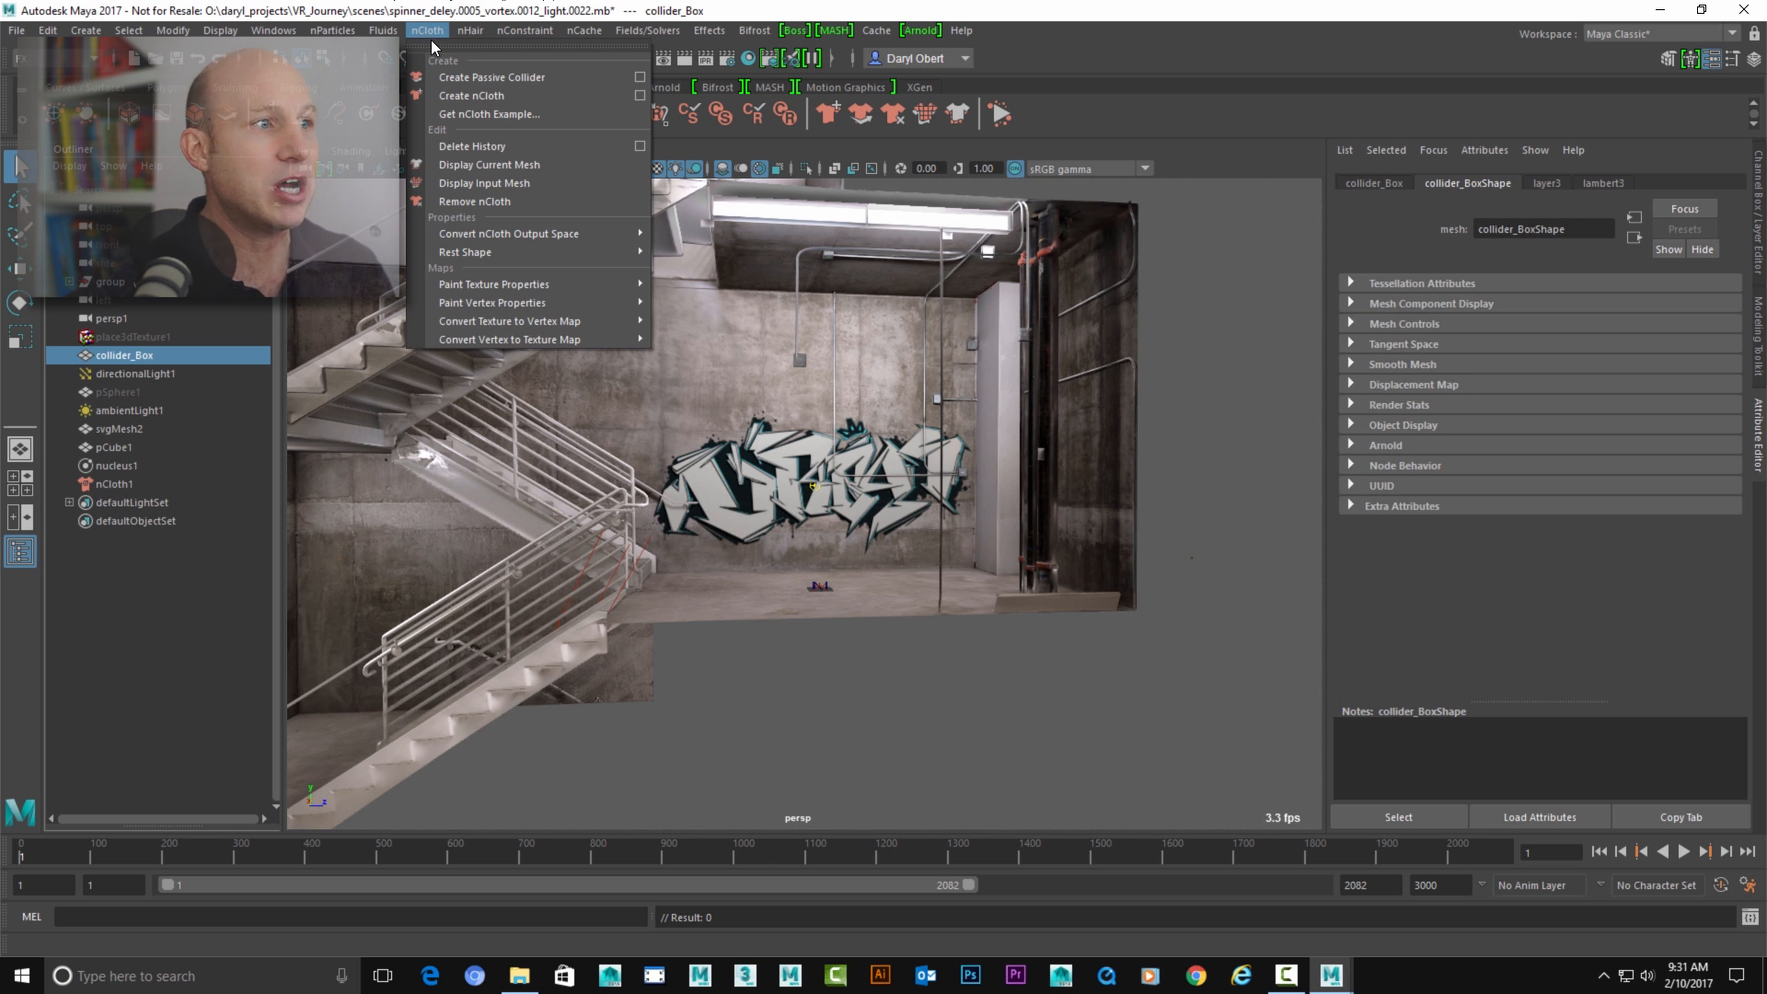
left_click(490, 76)
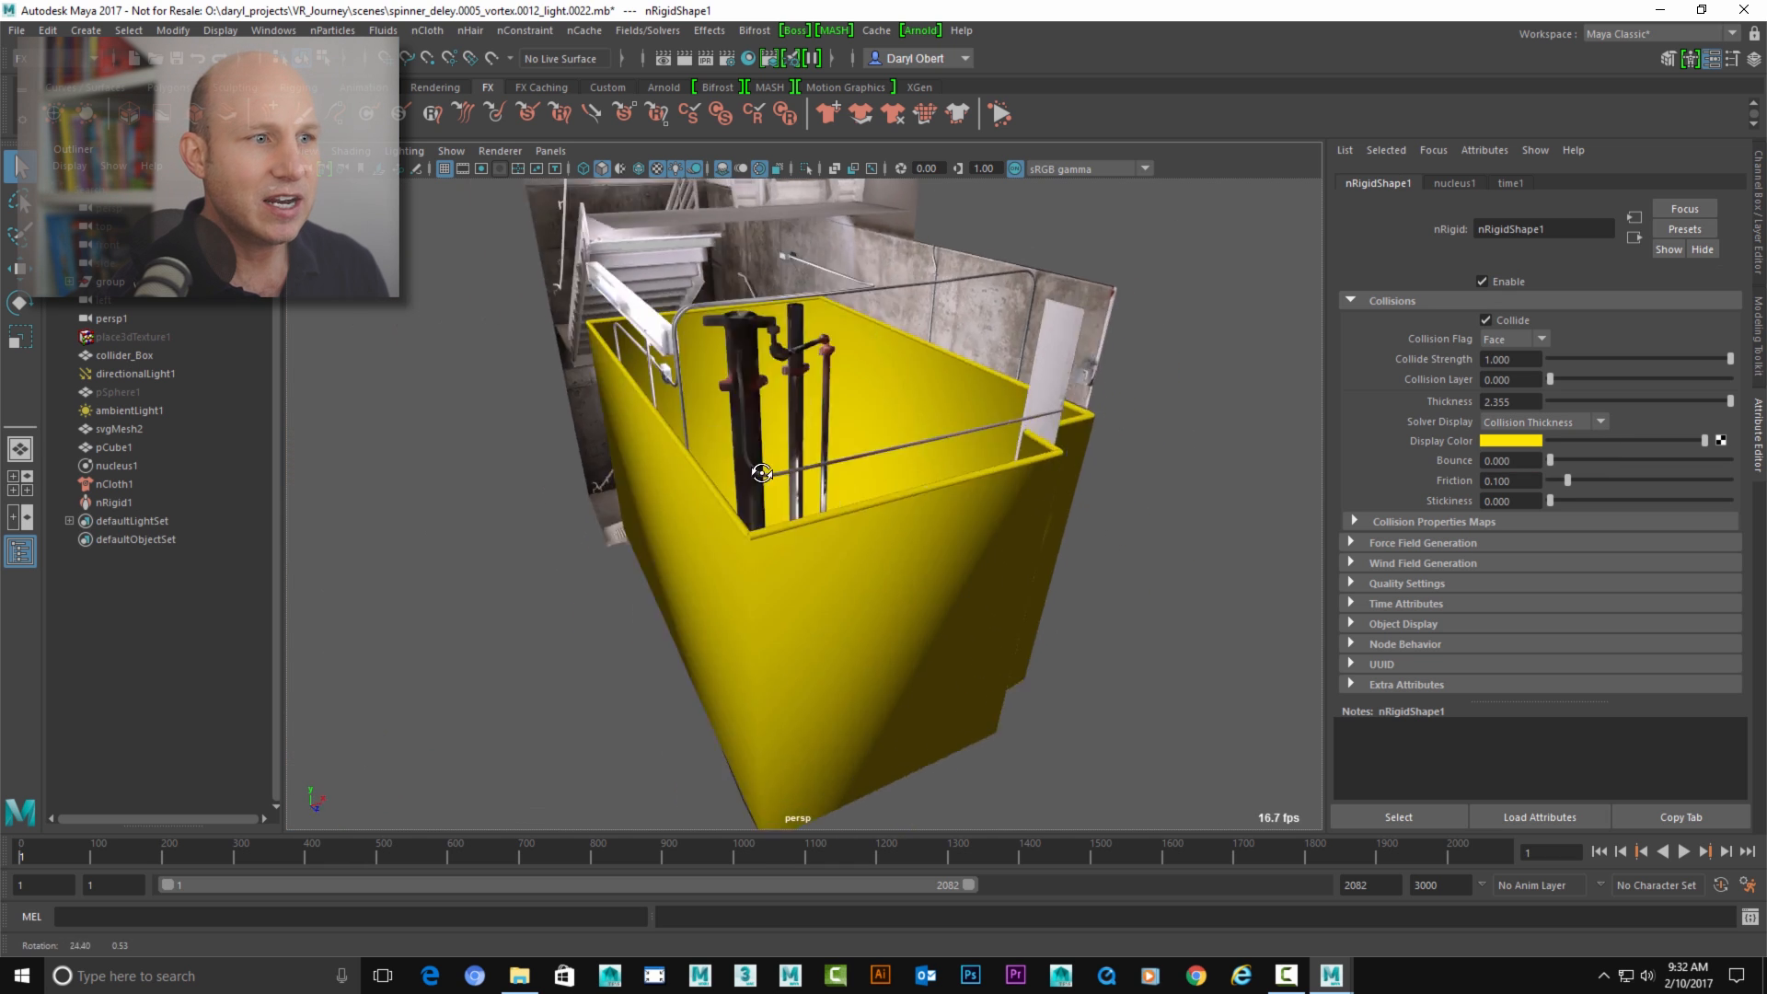
left_click_drag(789, 473, 935, 493)
type(".5")
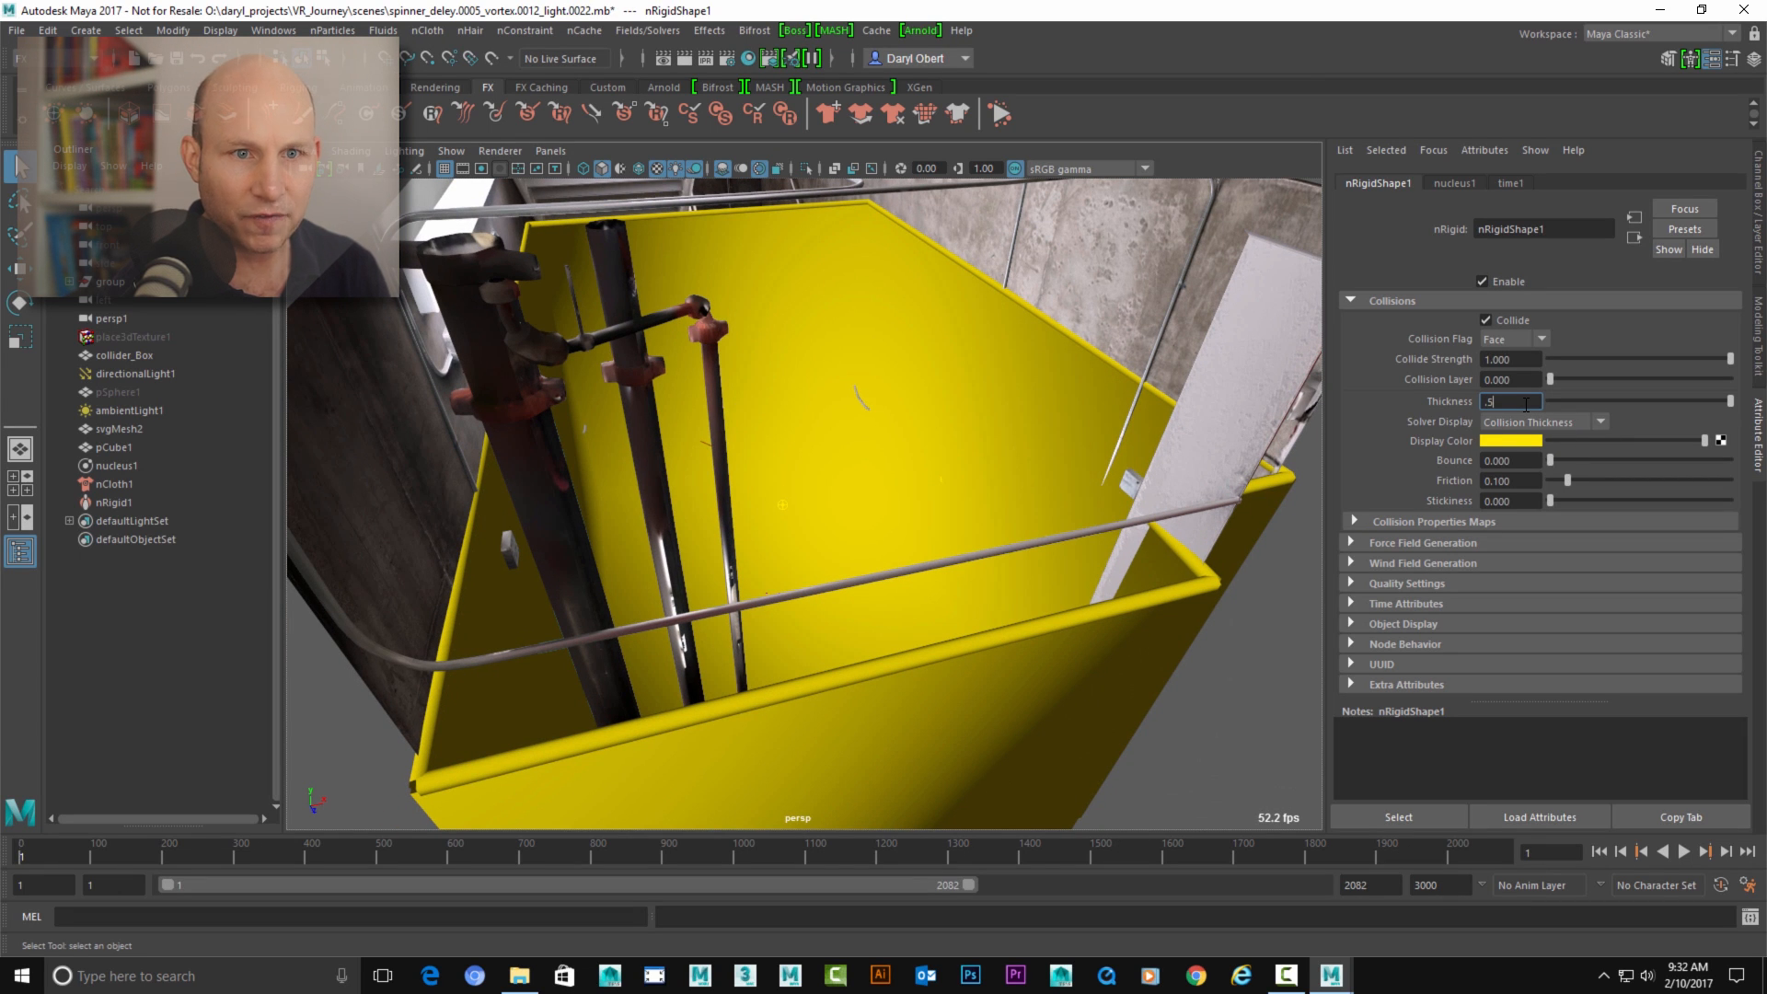
left_click(1544, 422)
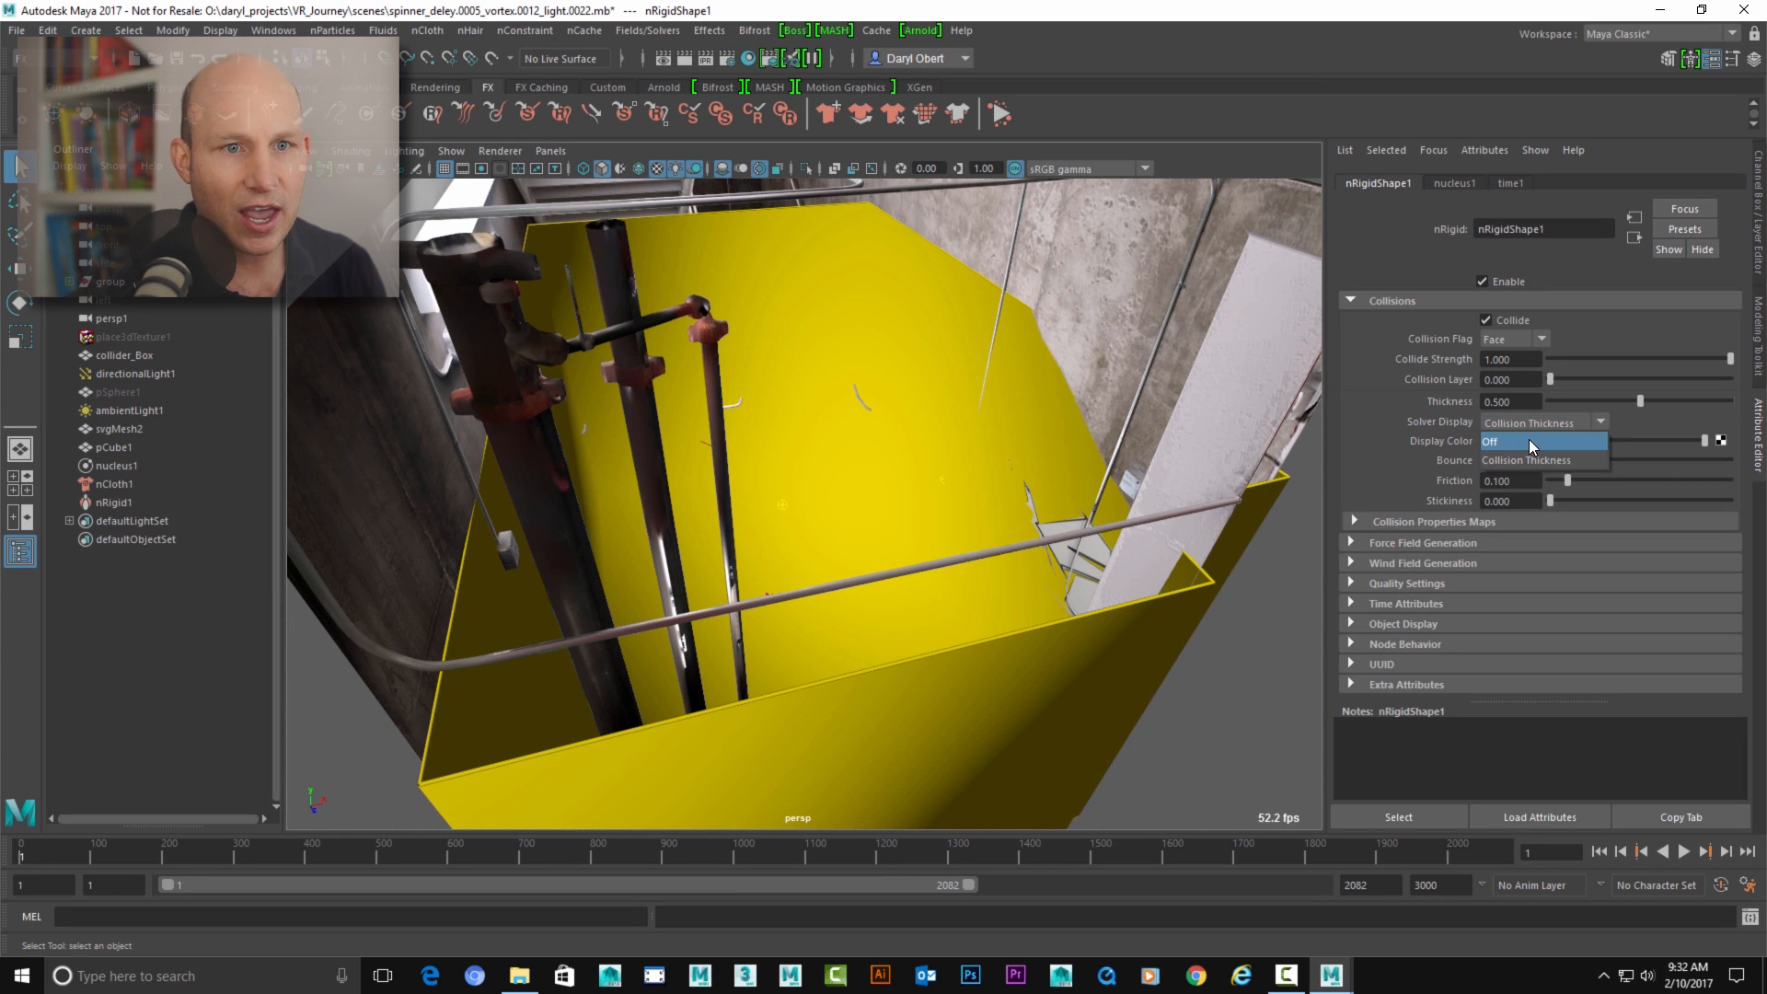
left_click(1544, 441)
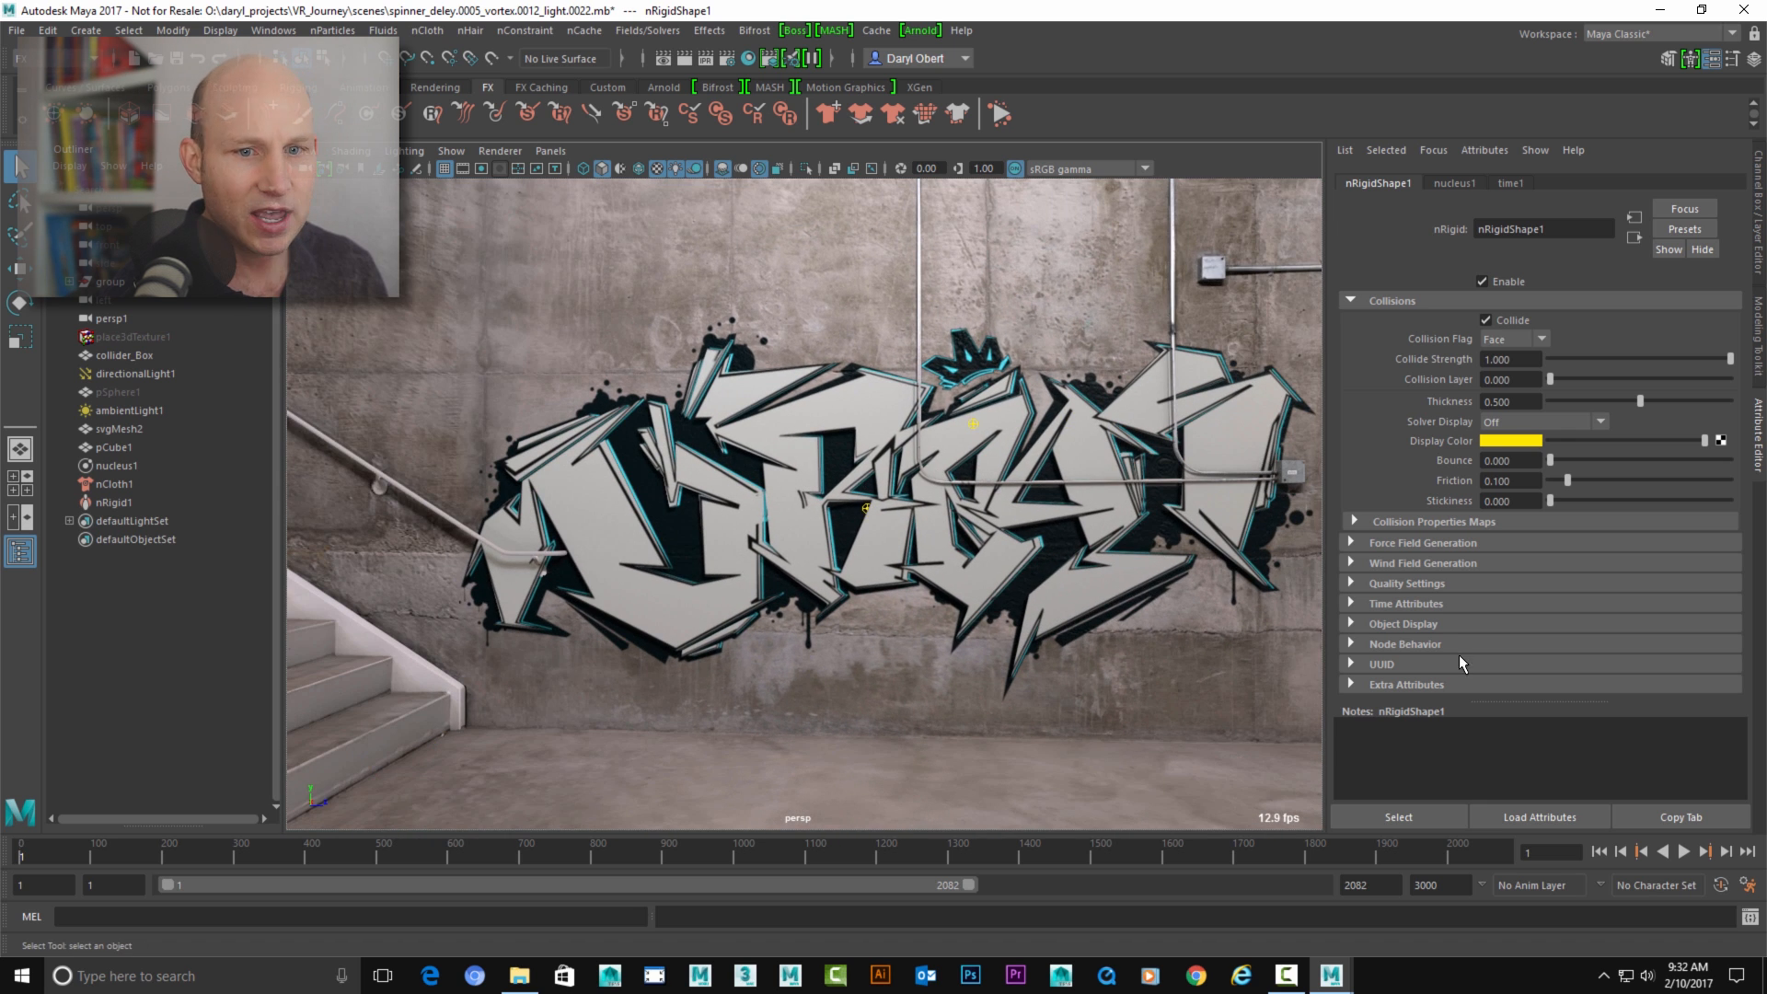
- Stop playback at frame 1 and select nCloth1 to show its dynamic properties
left_click(1682, 850)
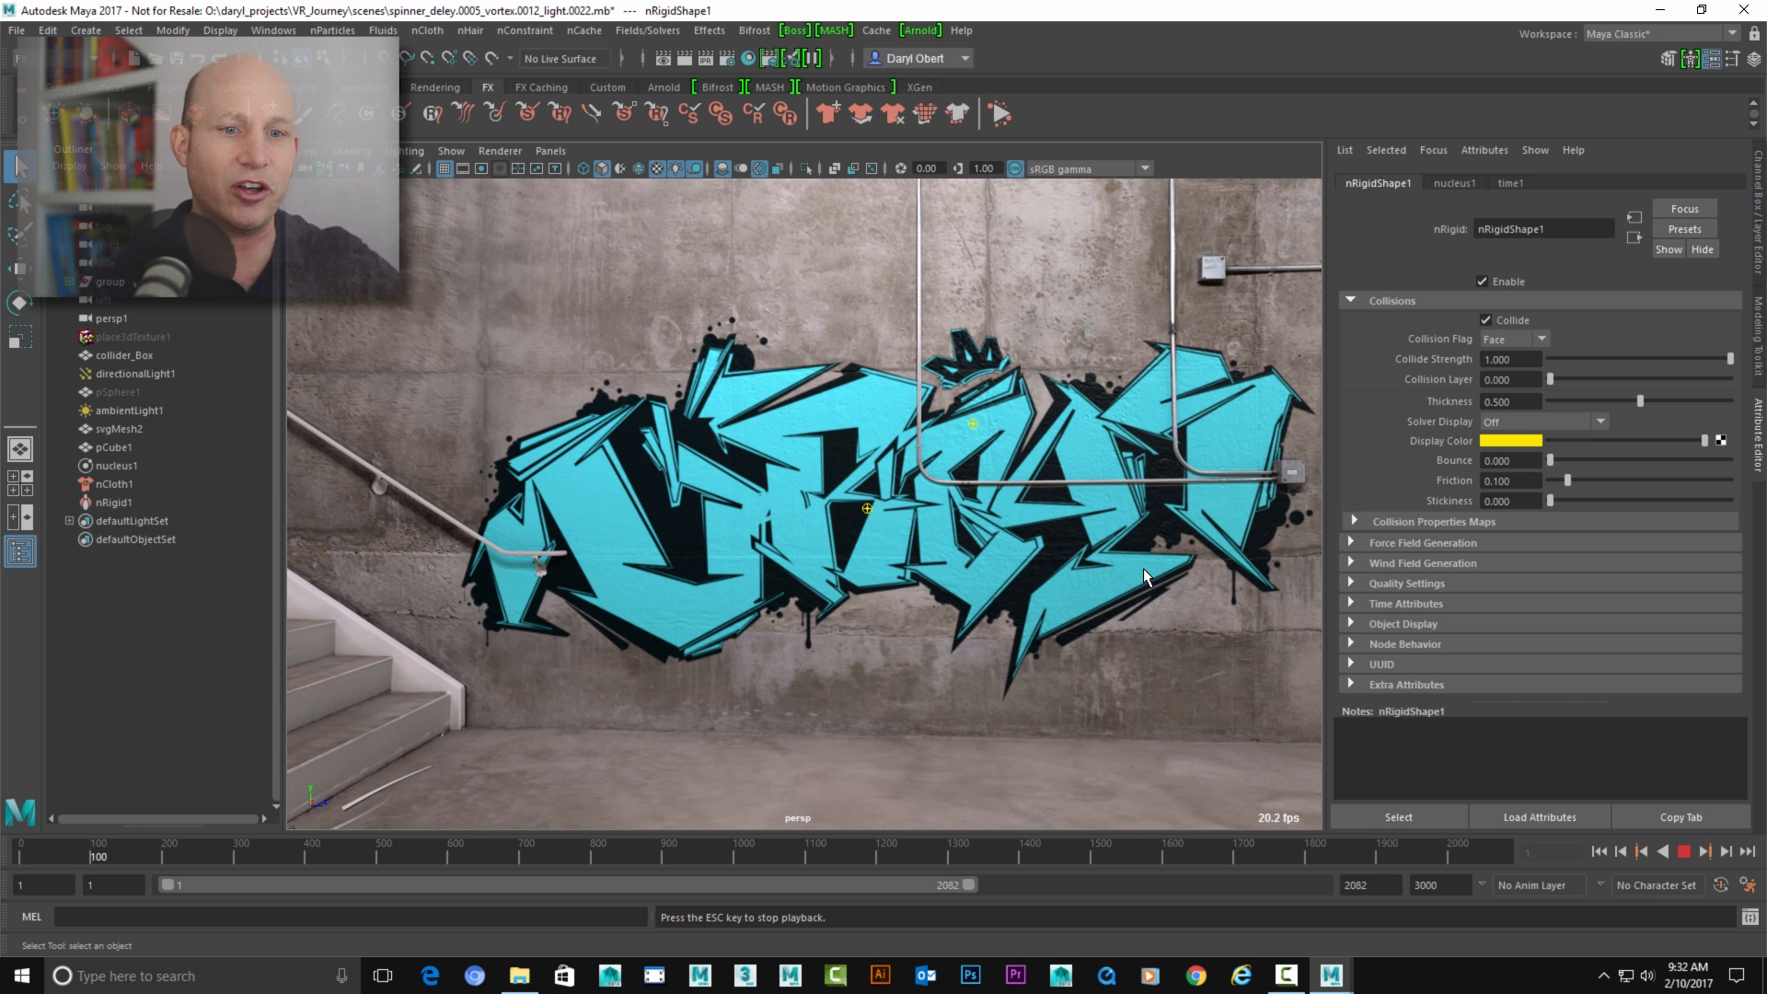
left_click(1683, 851)
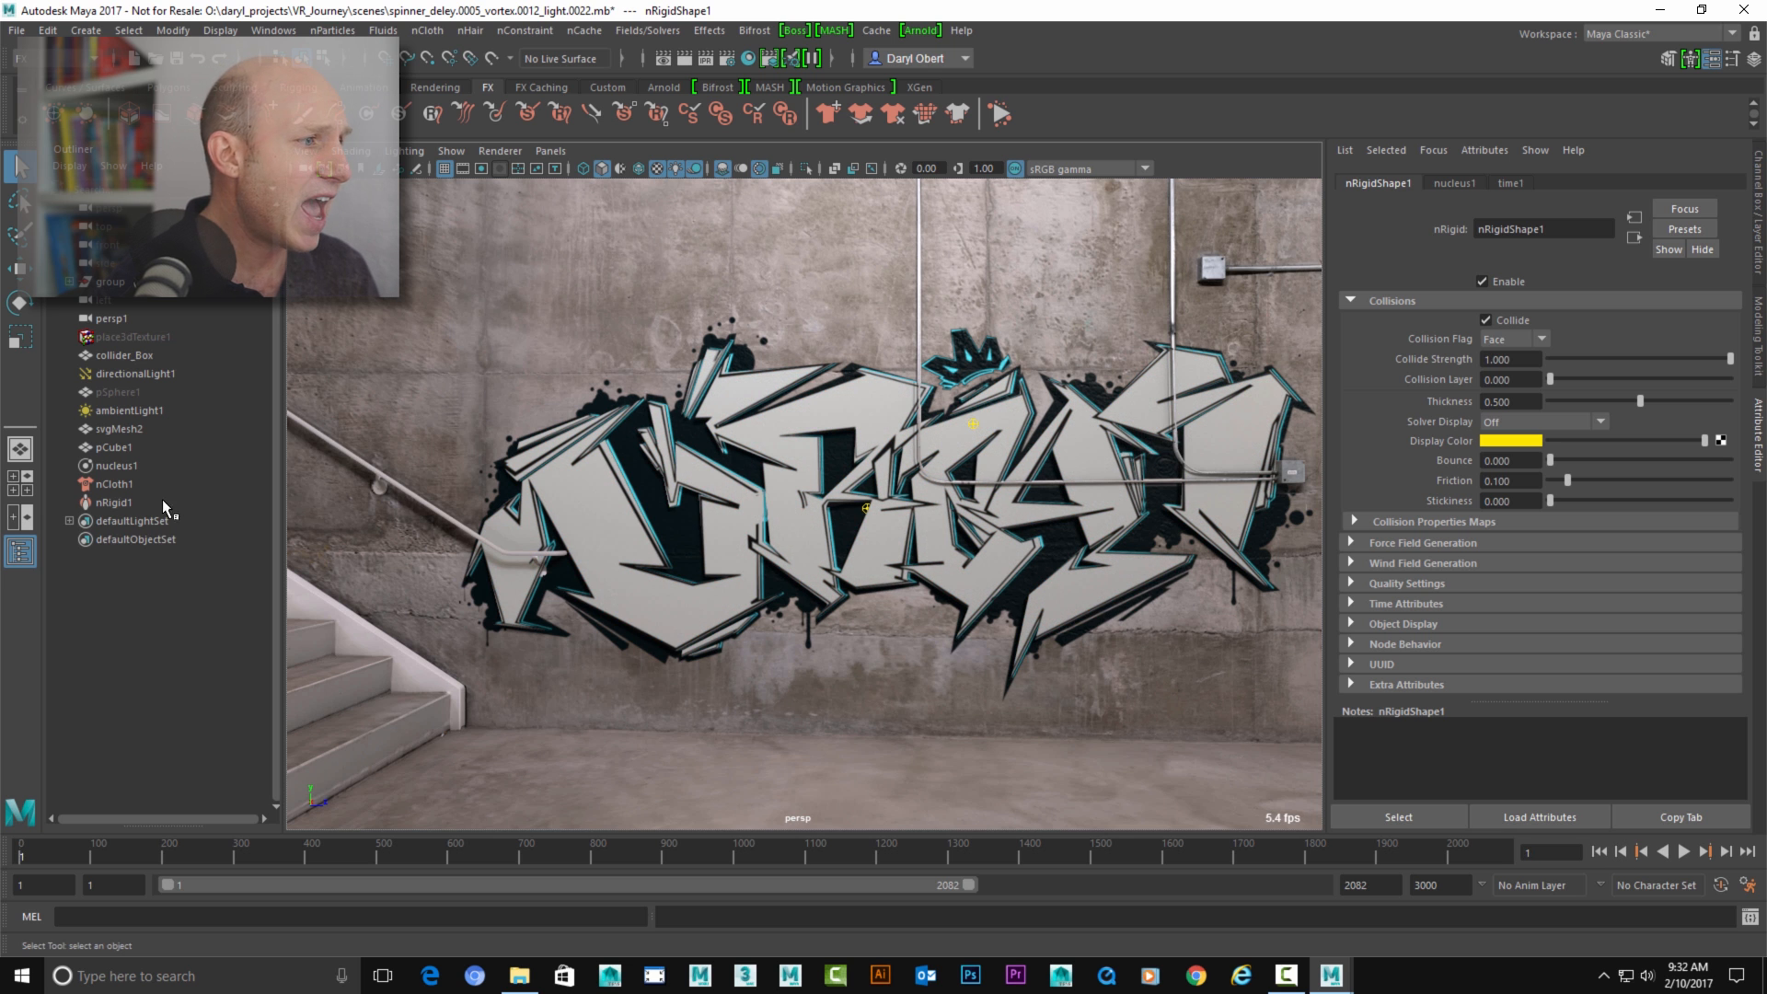
left_click(115, 483)
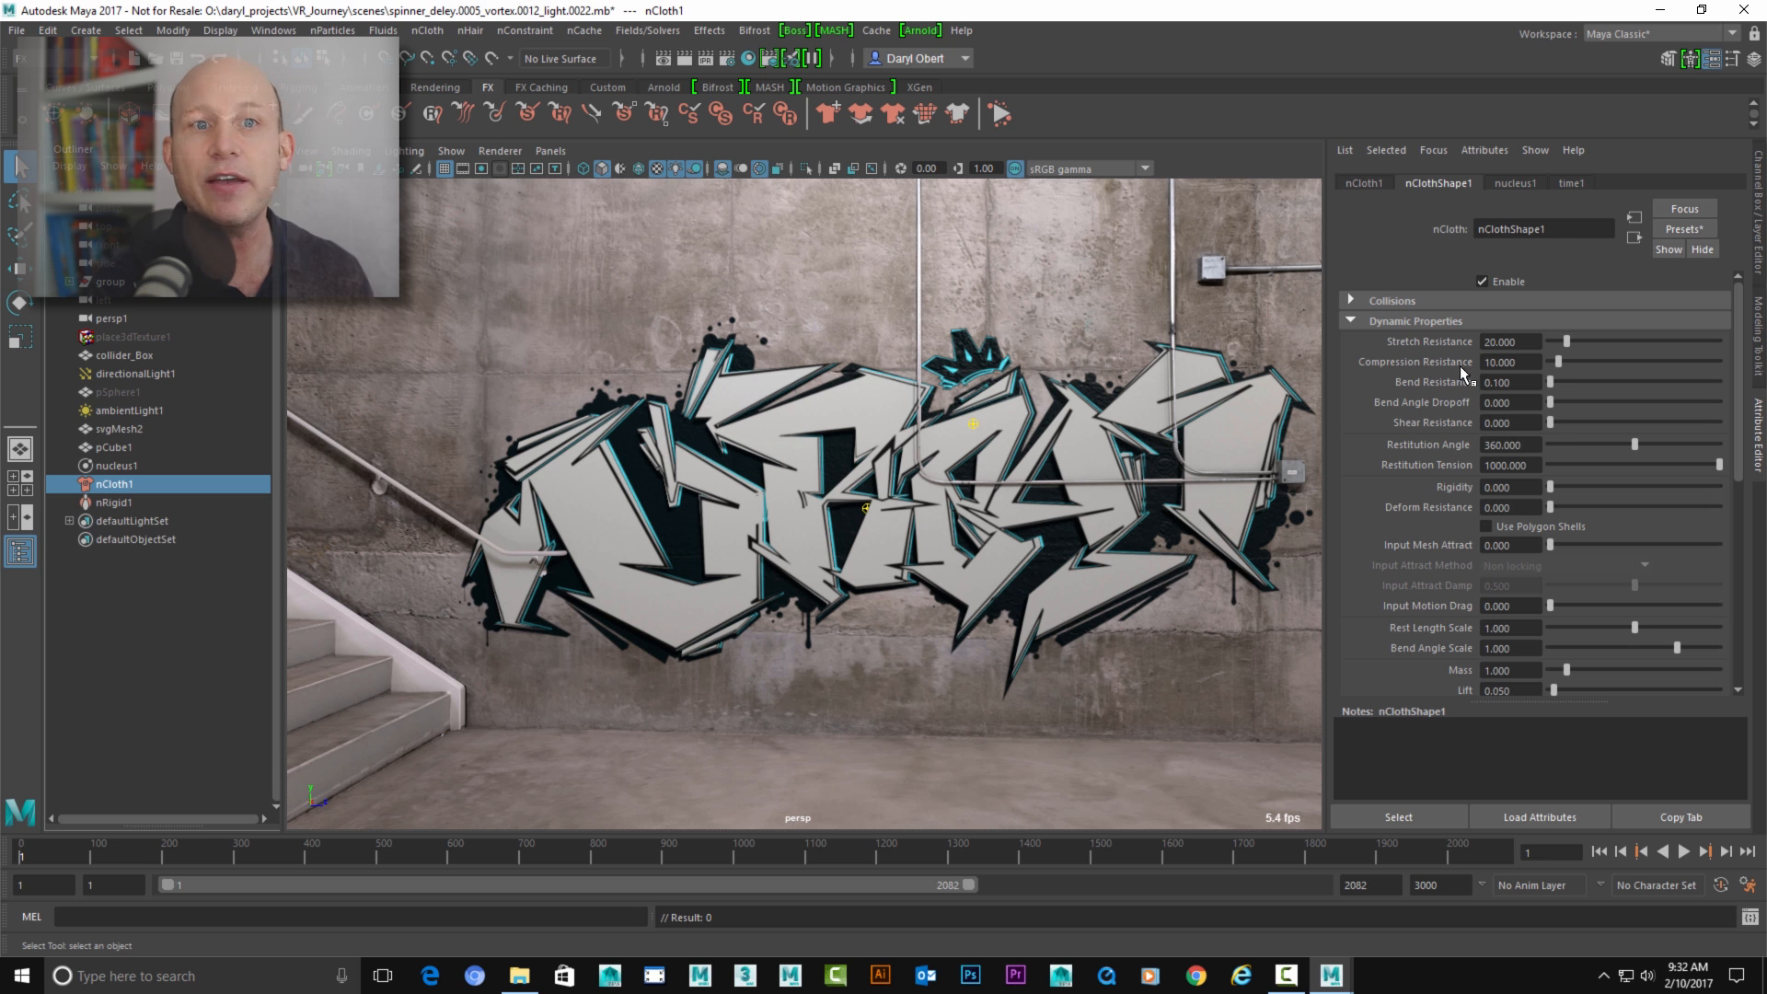
- Try the burlap preset on the logo cloth, then replace it with silk and rewind
left_click(1684, 230)
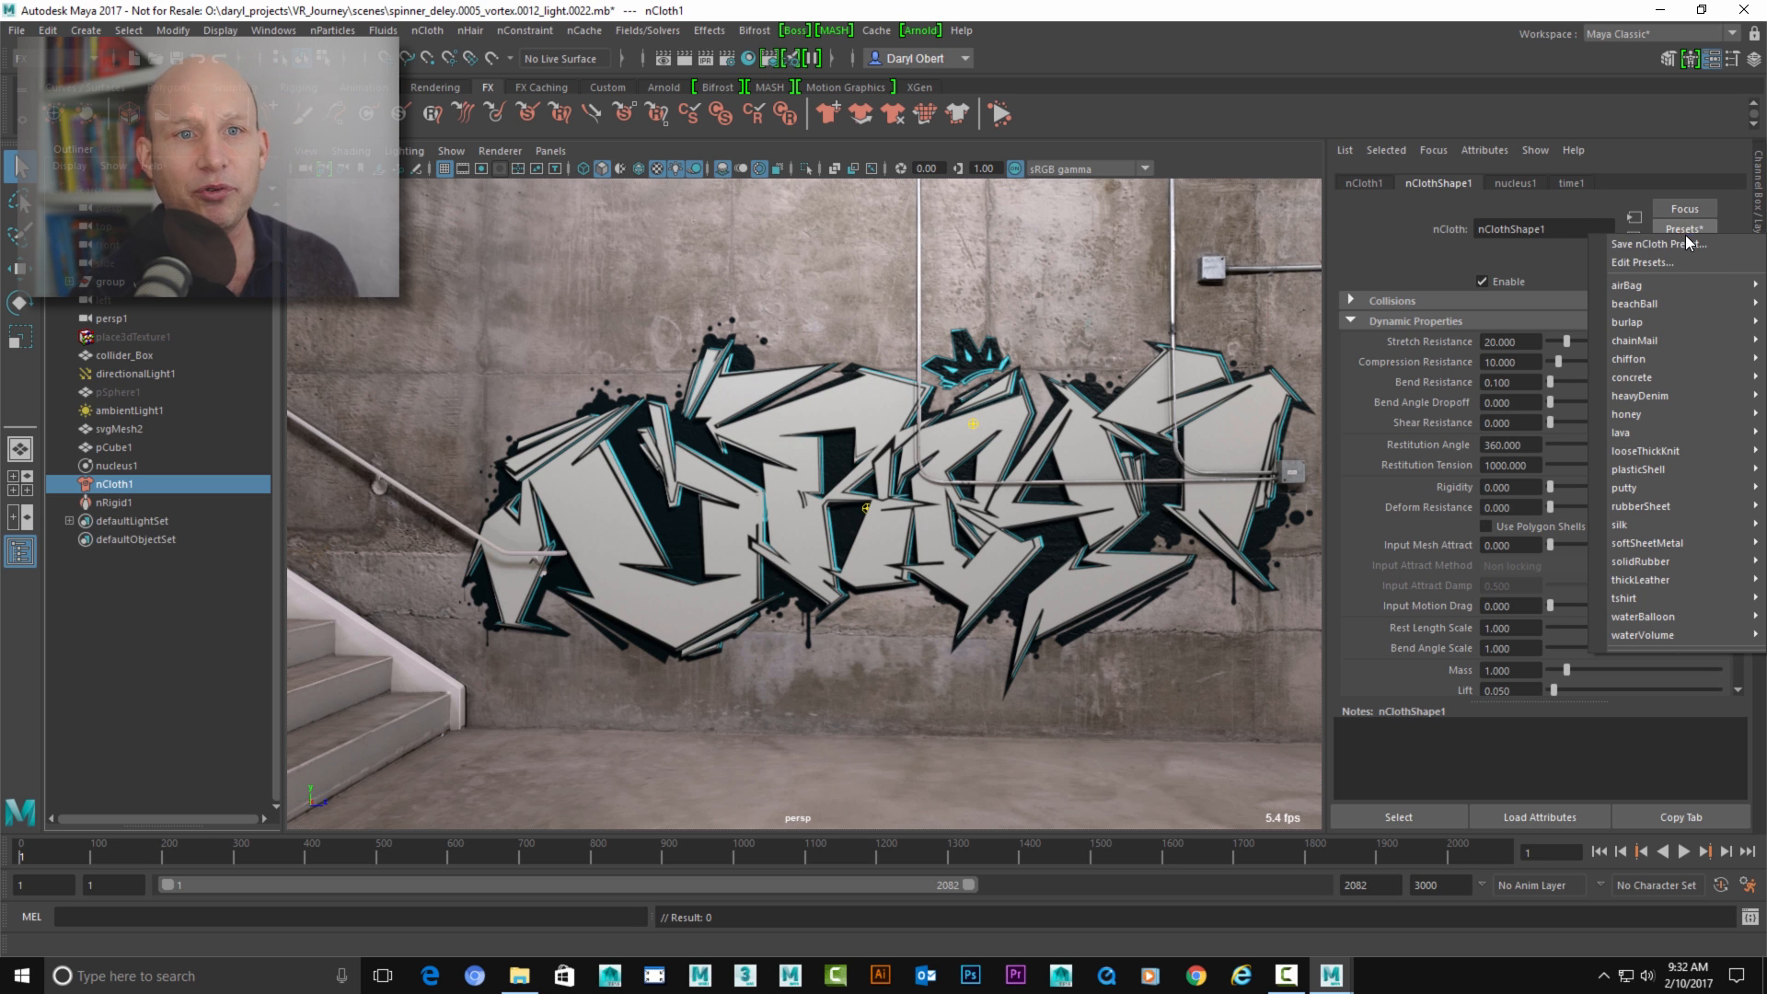
mouse_move(1657, 321)
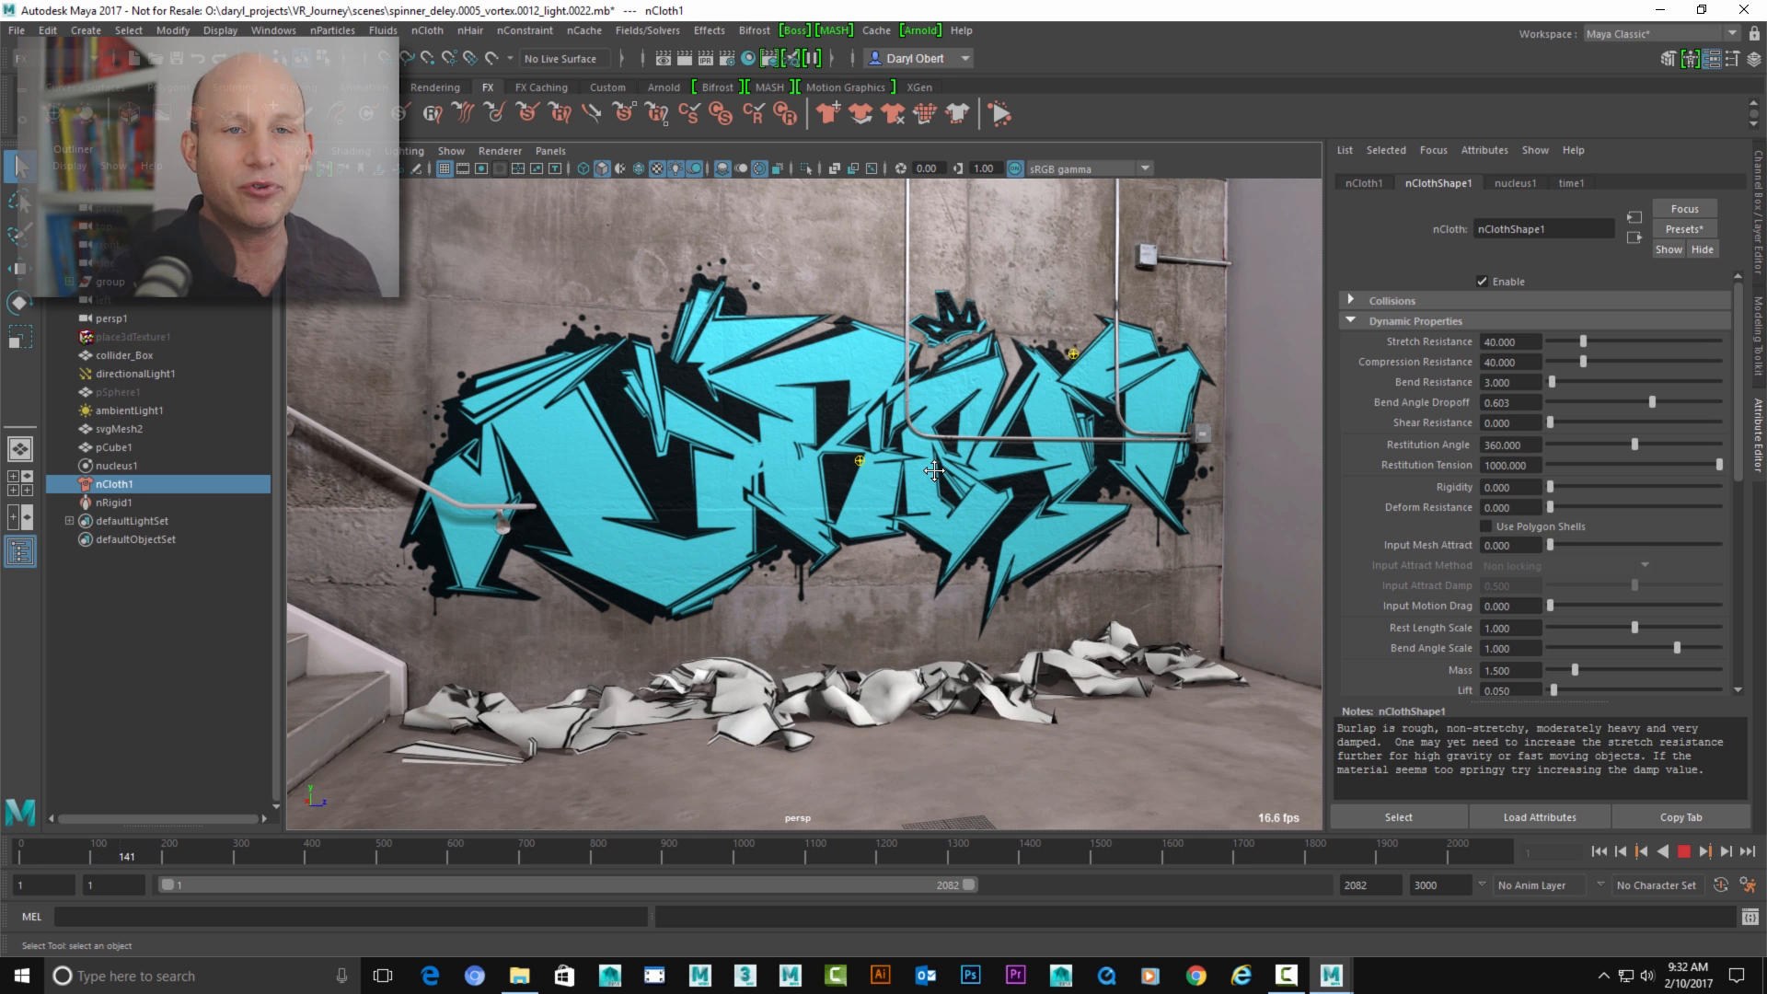
left_click(1600, 851)
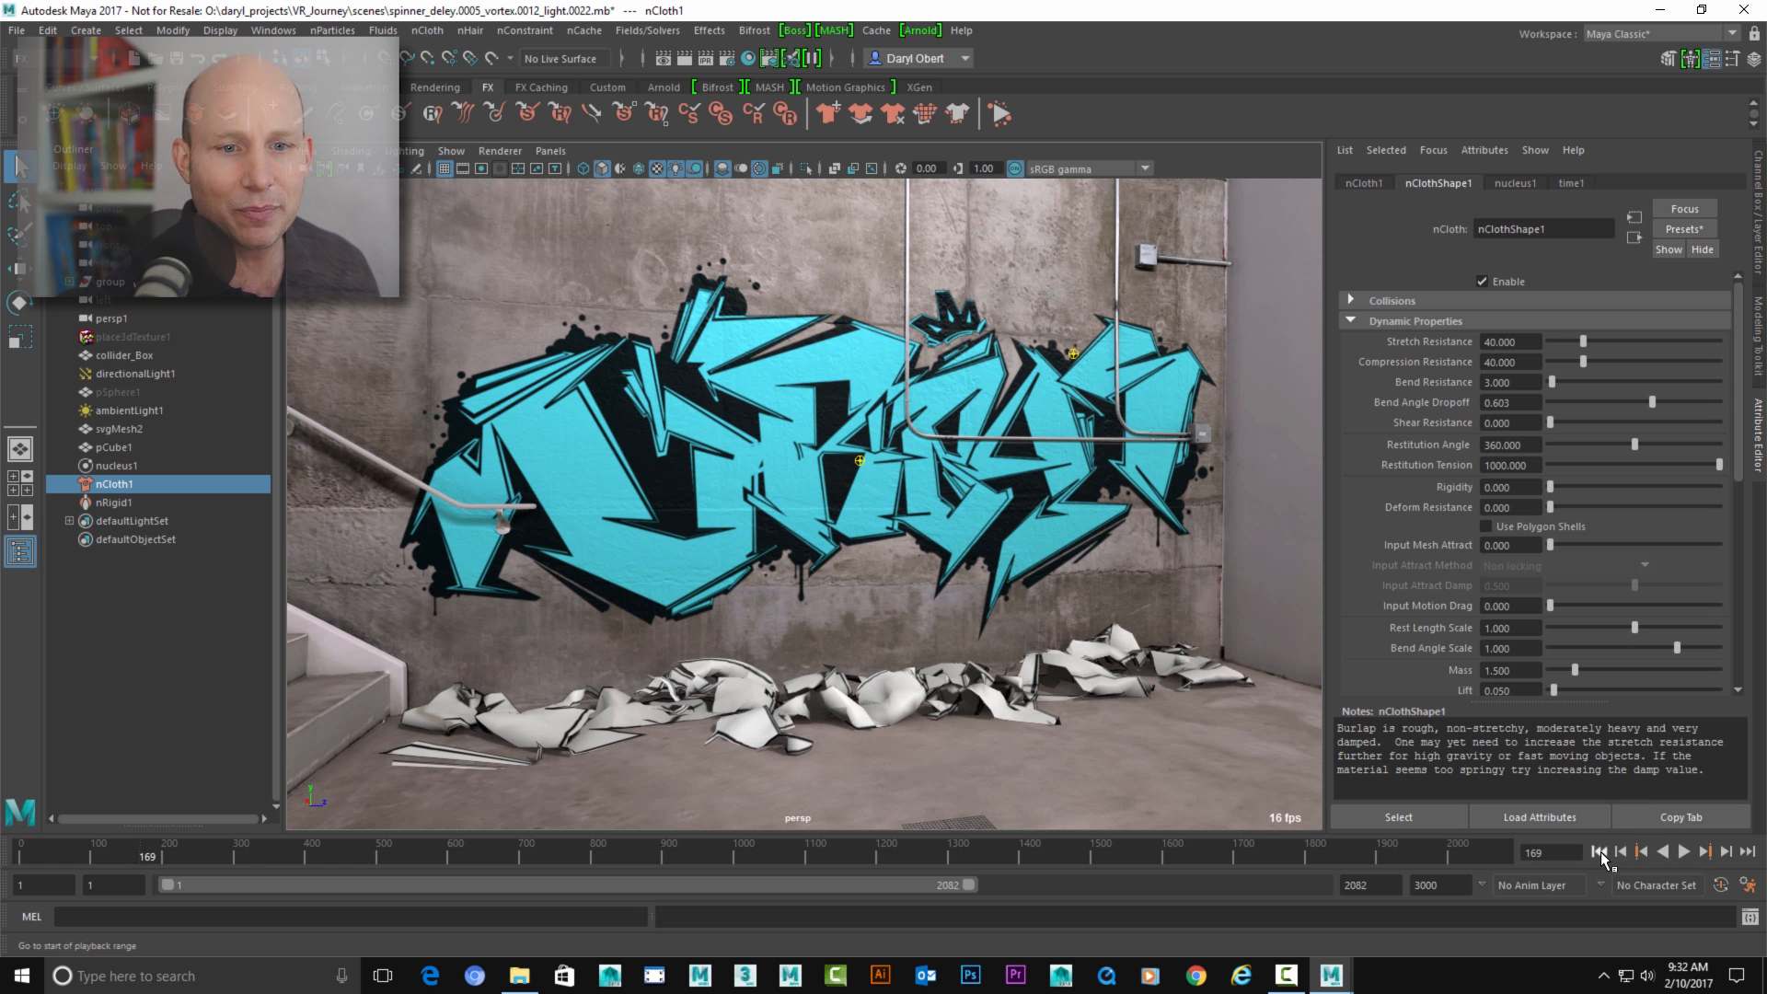
left_click(1681, 229)
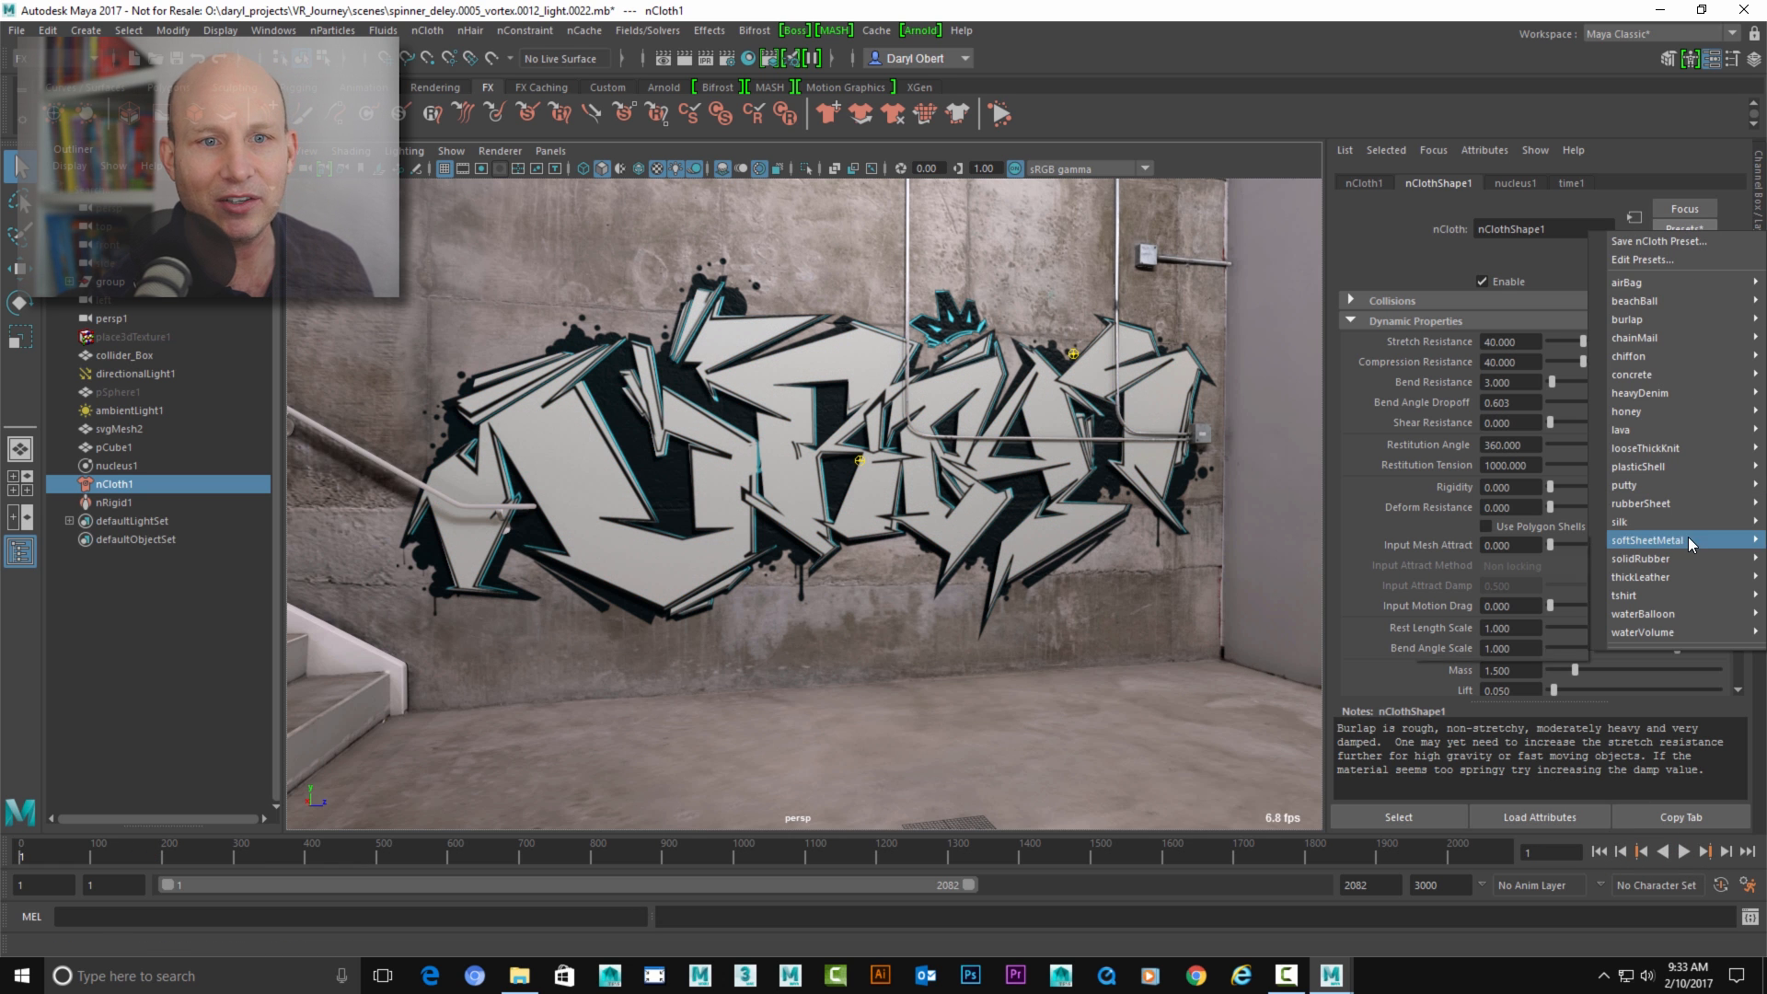
left_click(1620, 521)
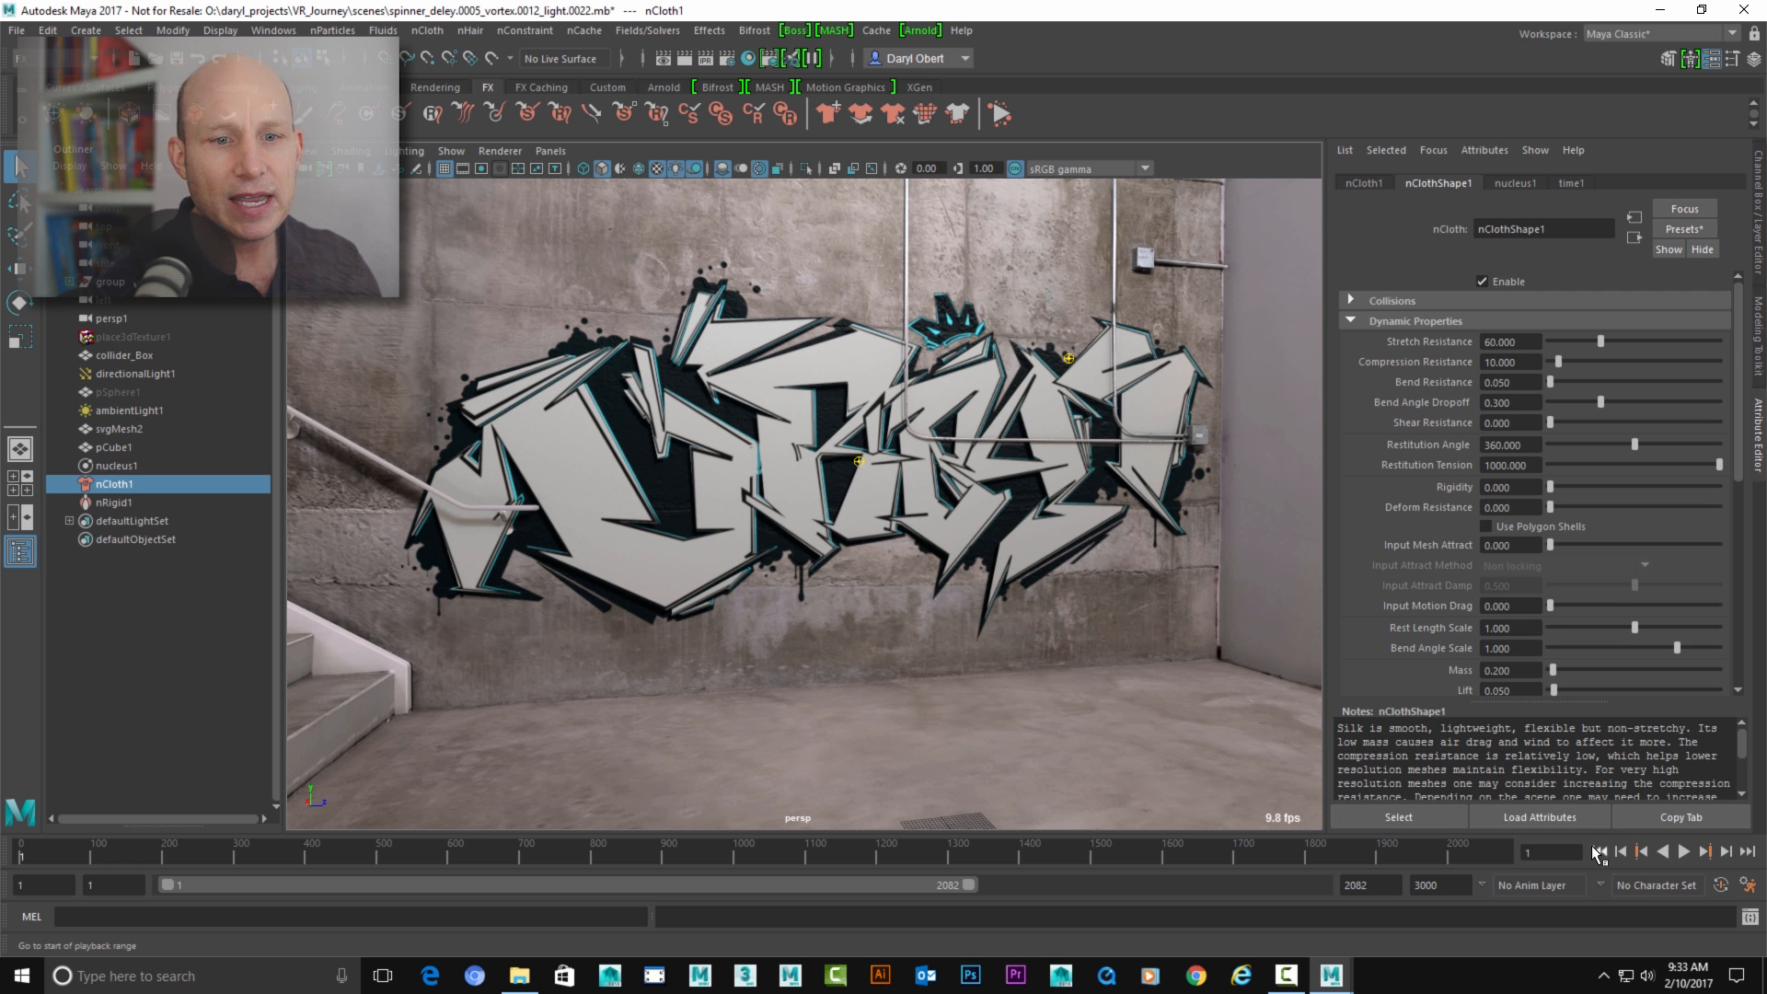
left_click(1682, 850)
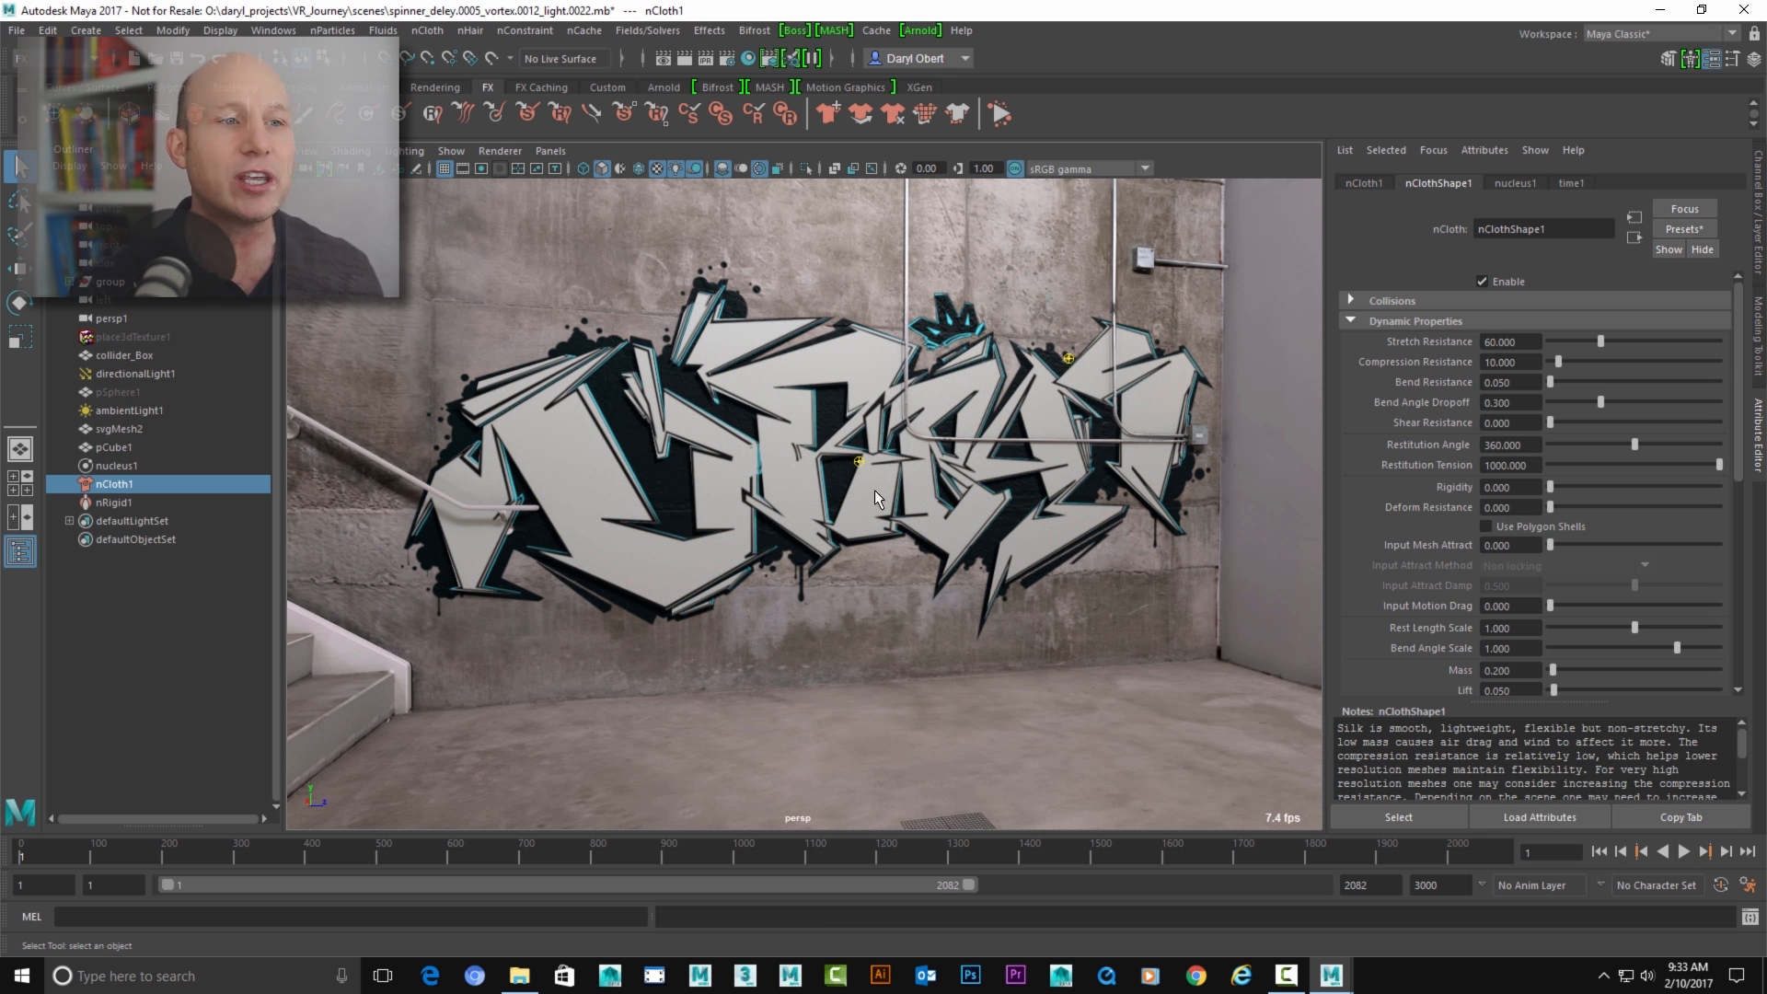
- Set nucleus1 Air Density to 10, play the simulation, and rewind to frame 1
left_click(116, 465)
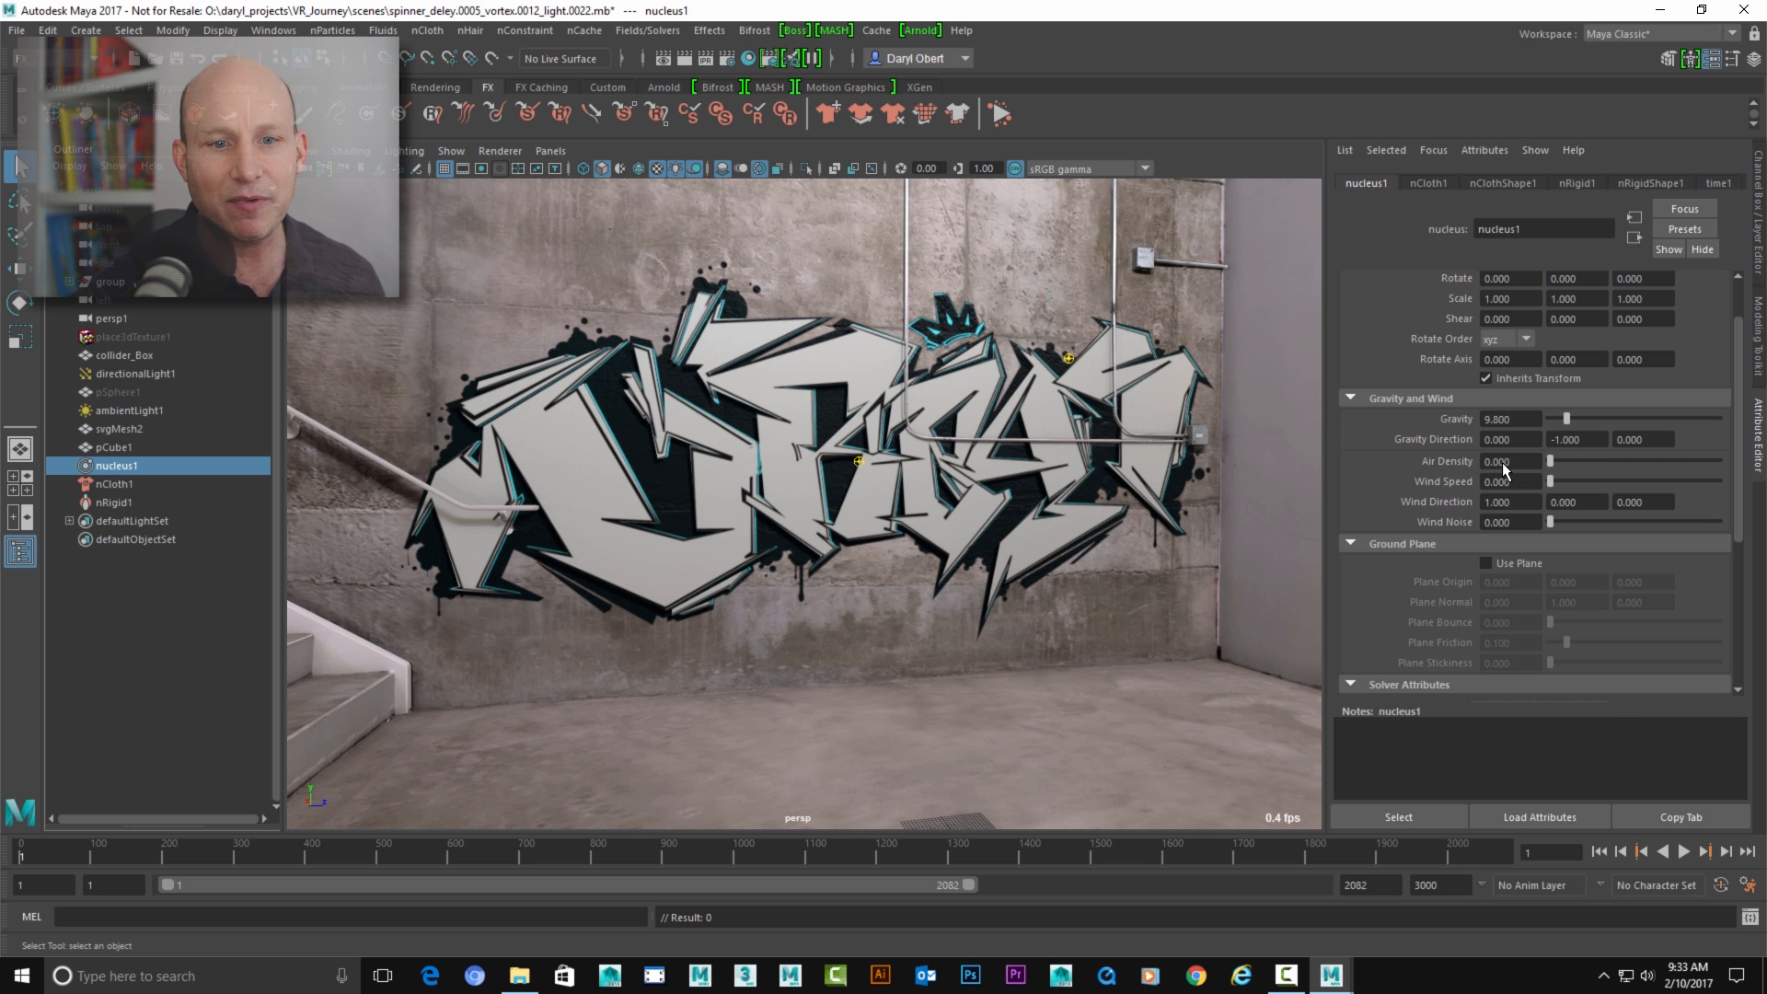
left_click(1682, 852)
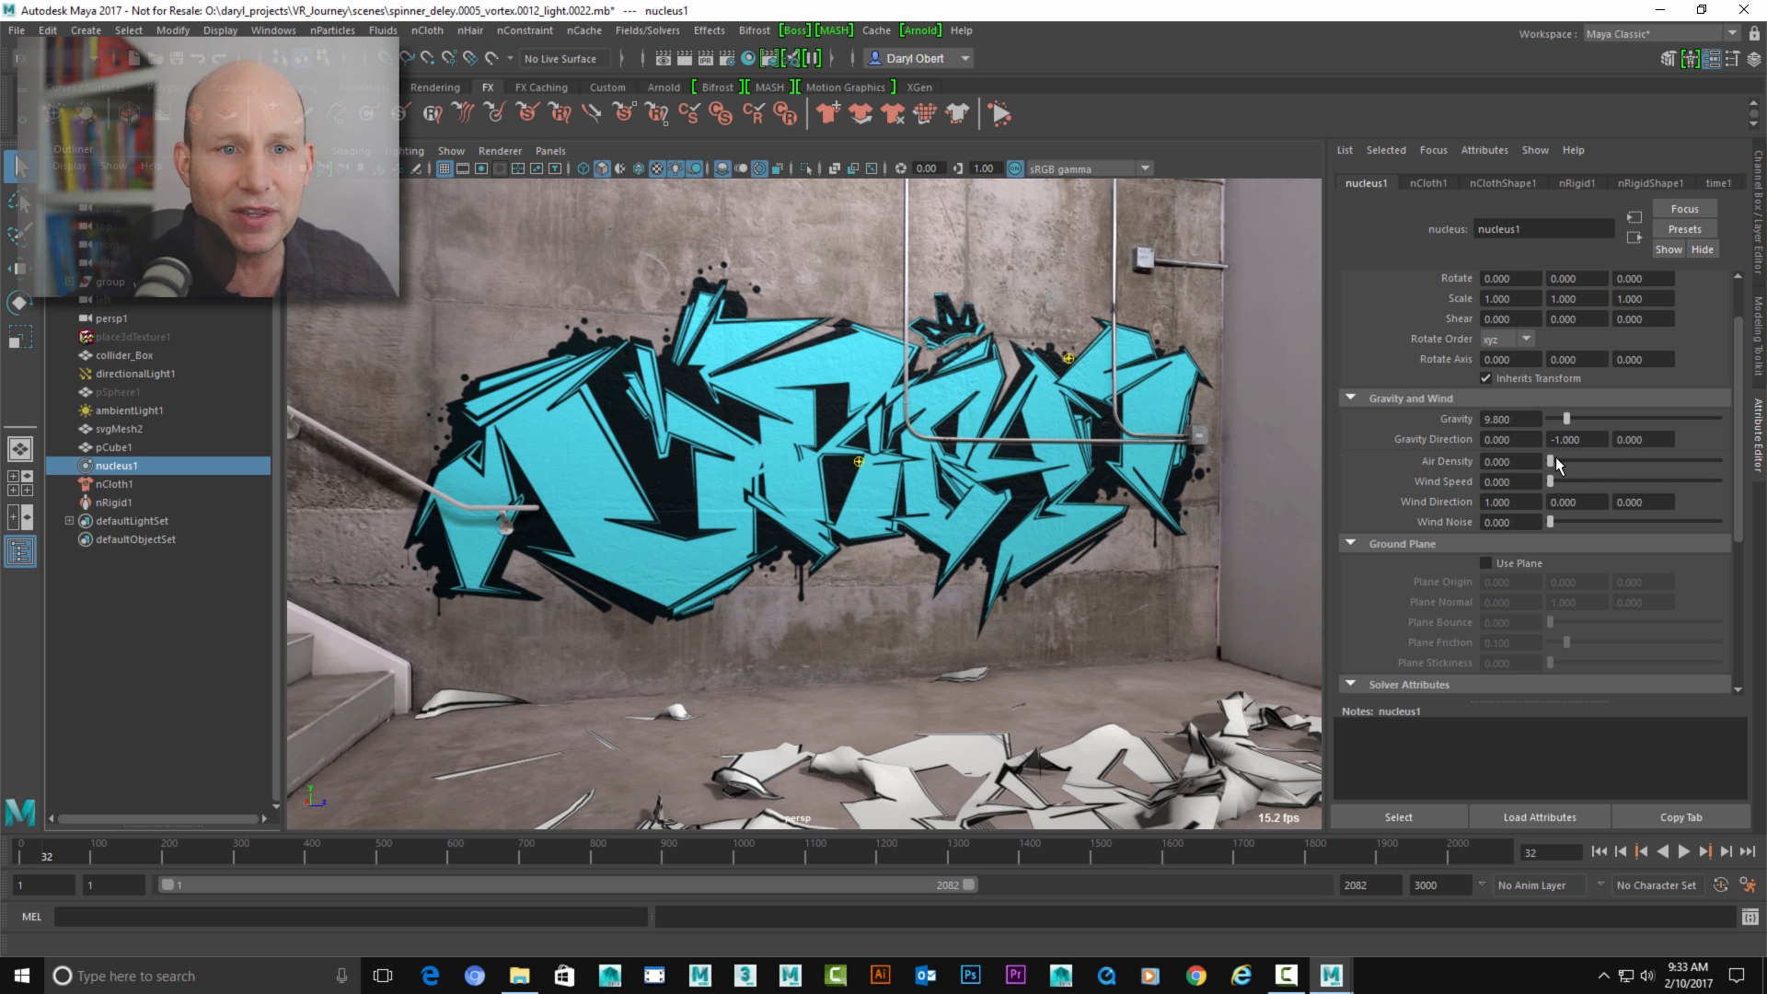
left_click(1600, 853)
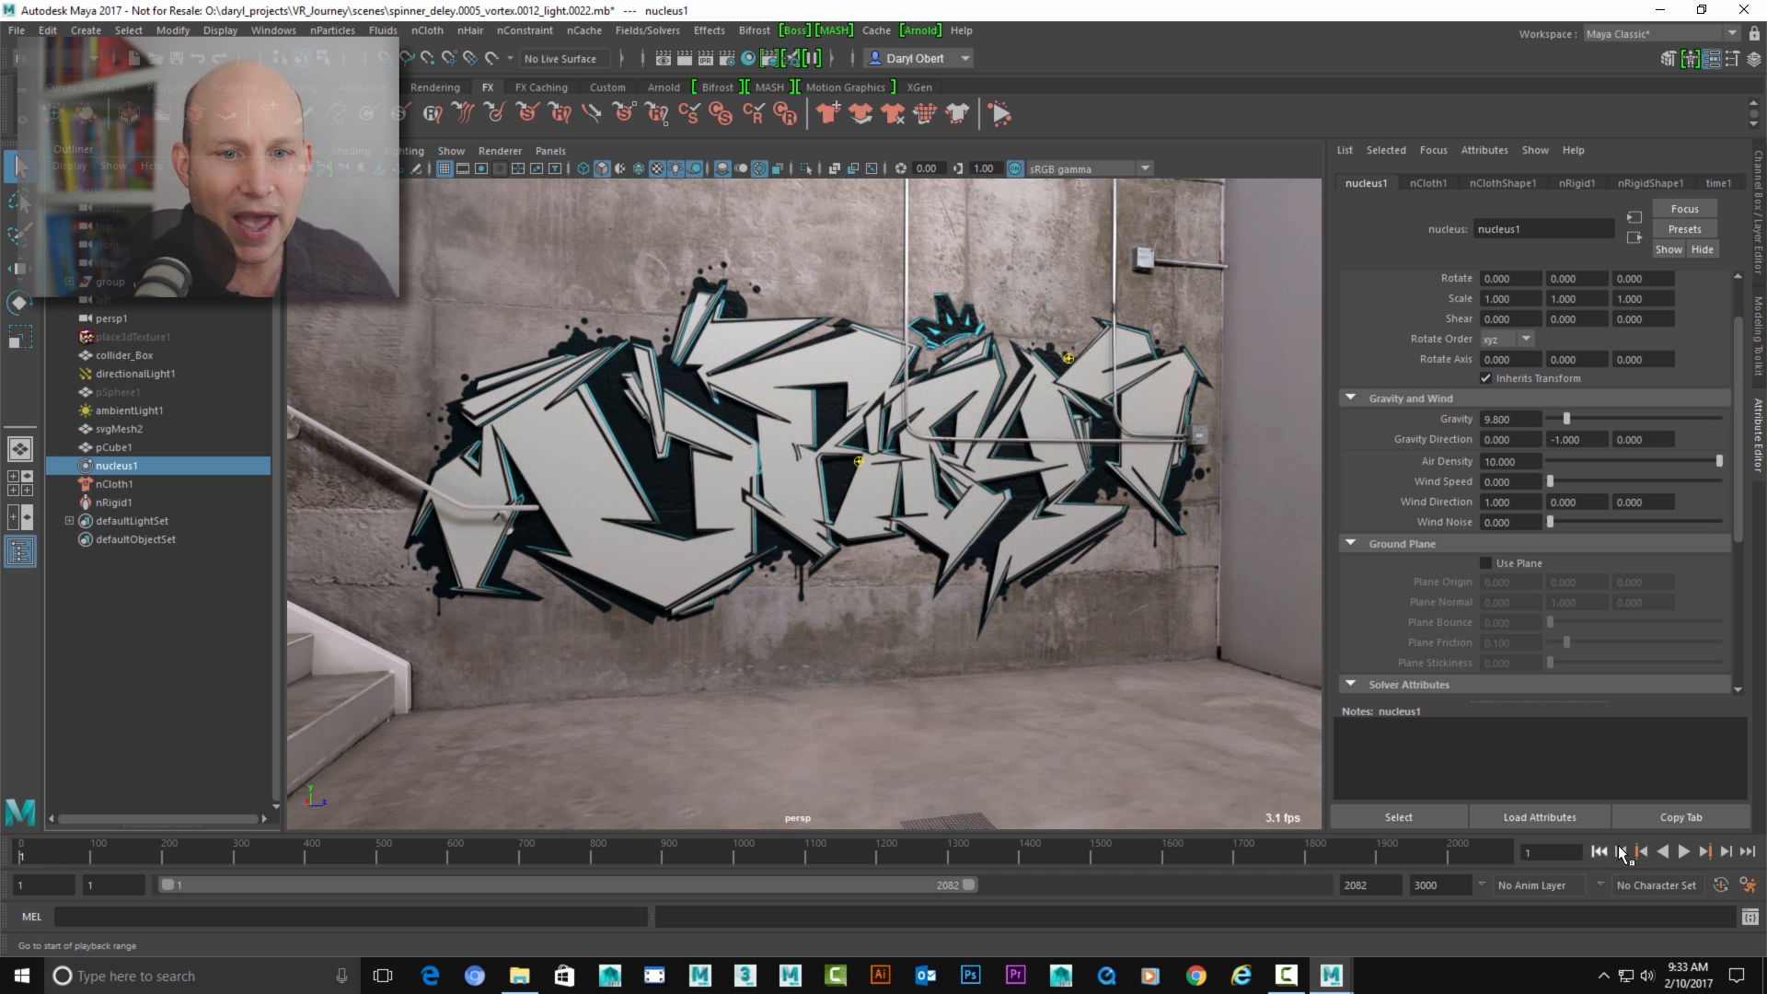
left_click(1681, 851)
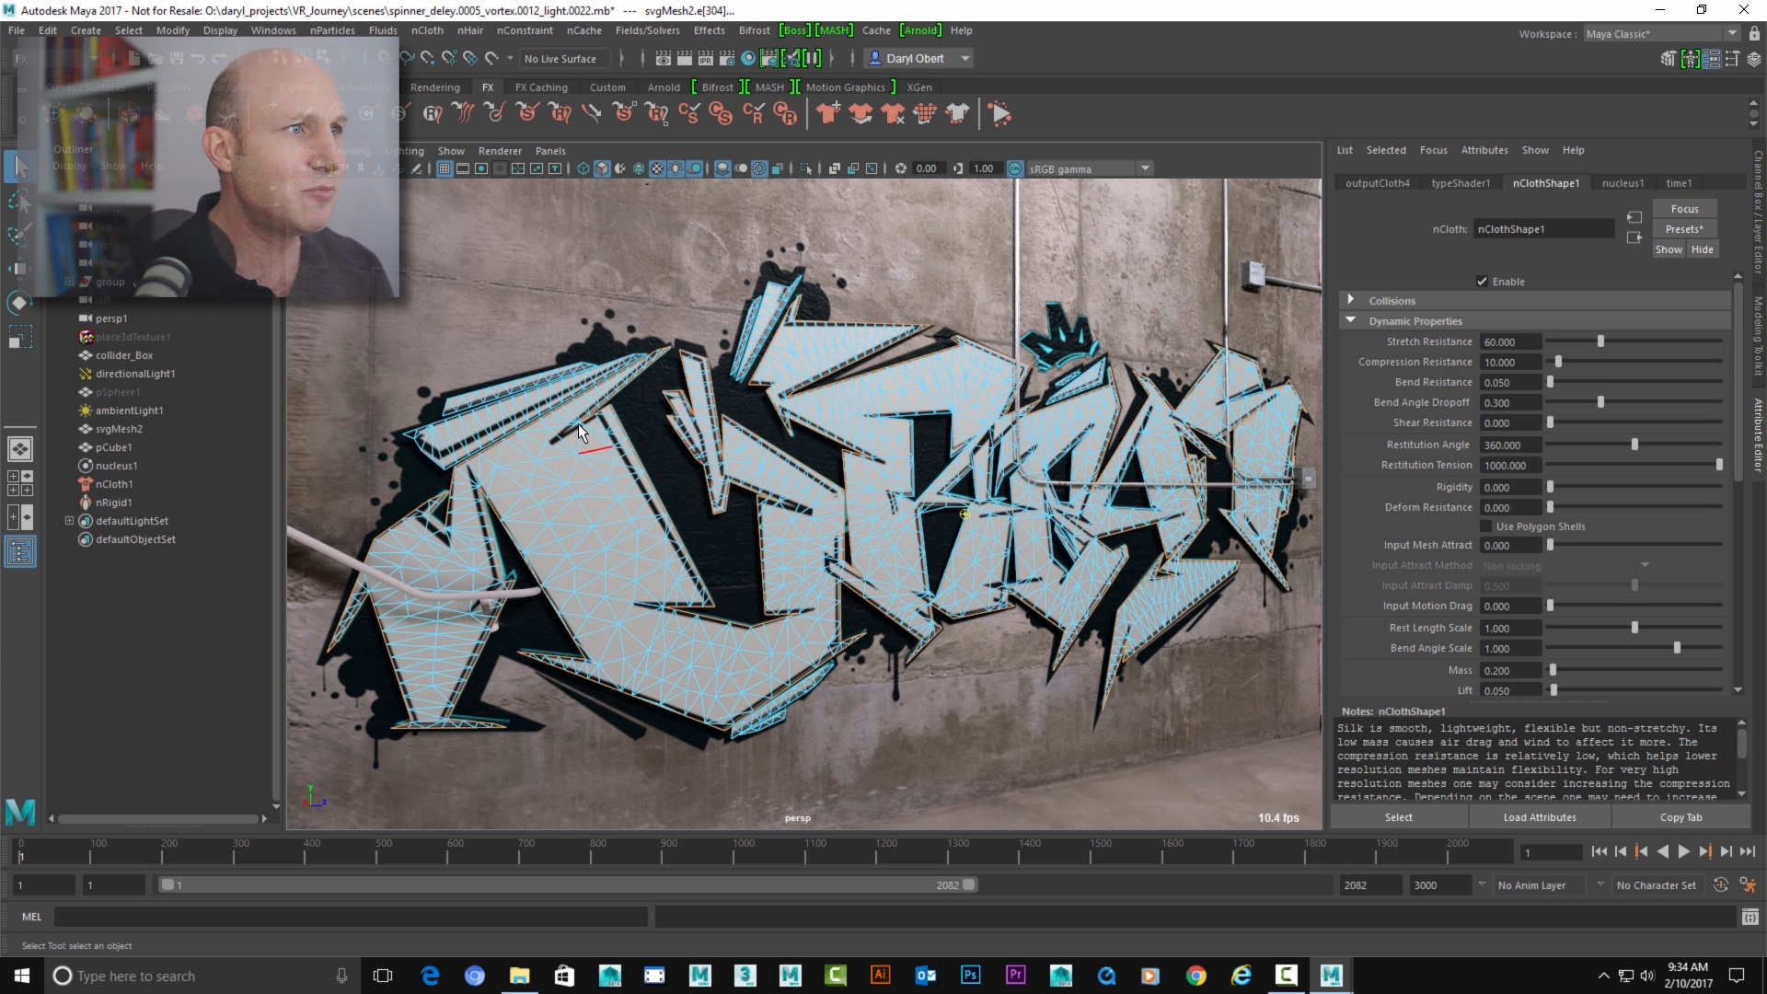
- Pin the border edges with a transform constraint, test it, and scroll to Glue Strength
left_click(522, 30)
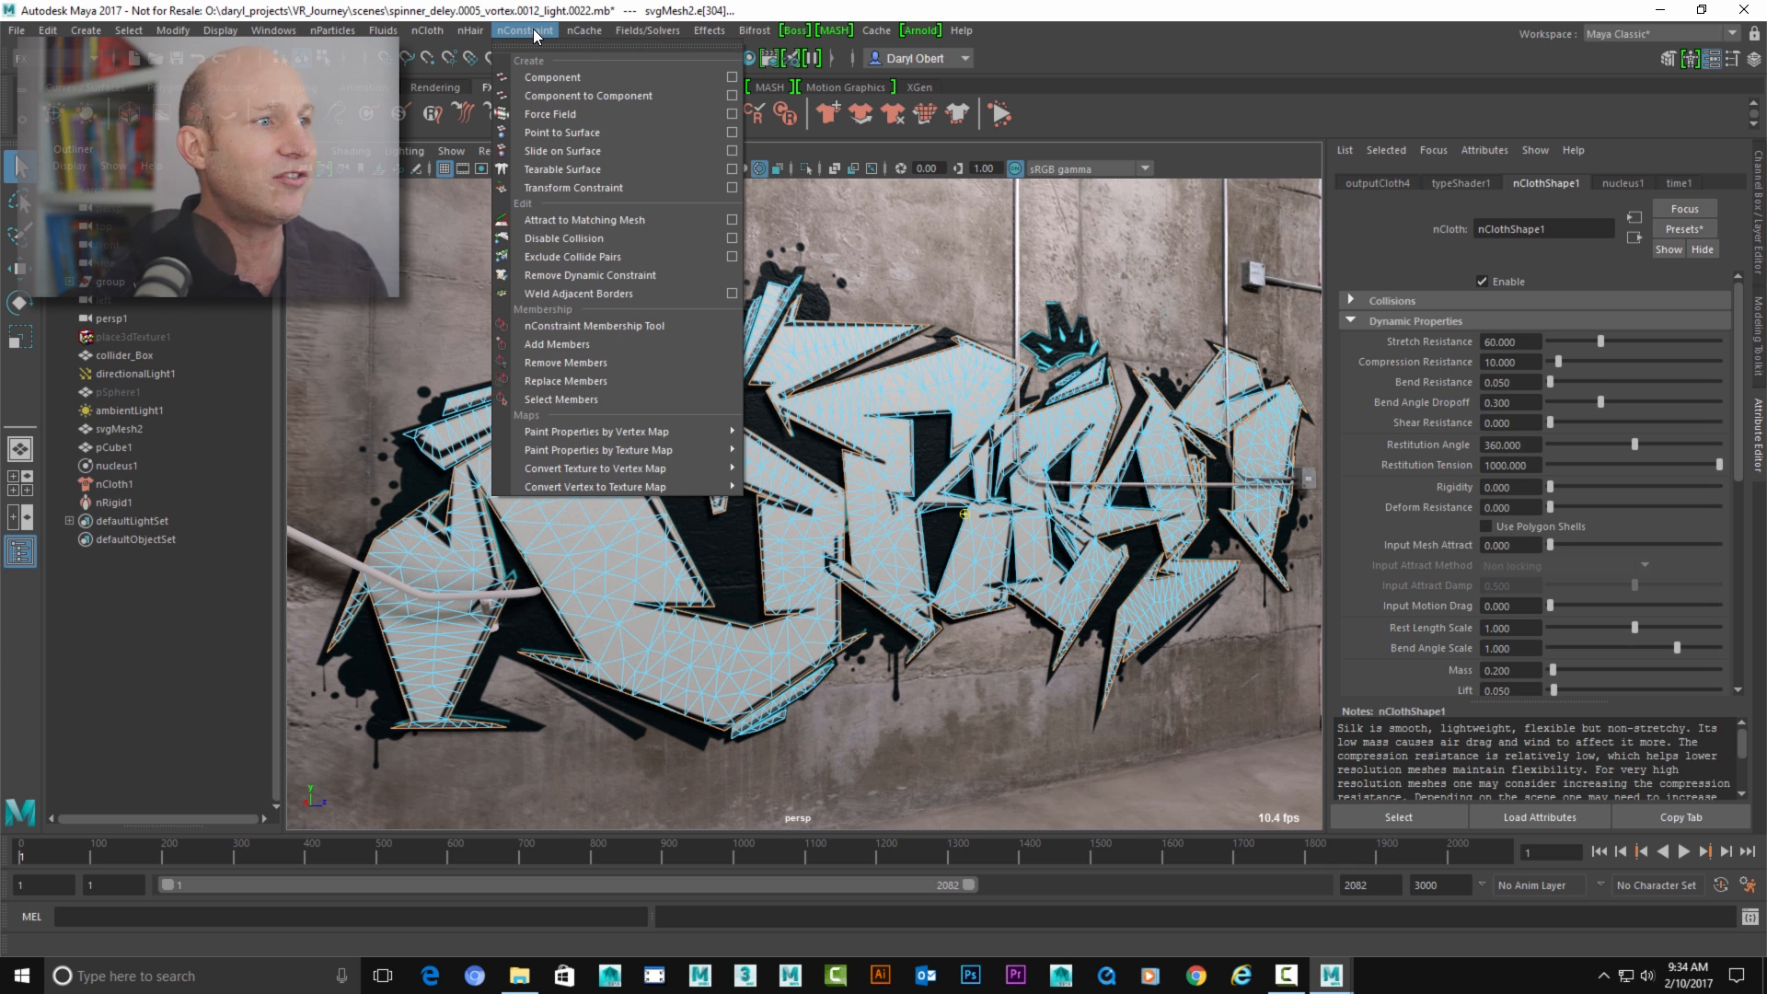
mouse_move(618, 187)
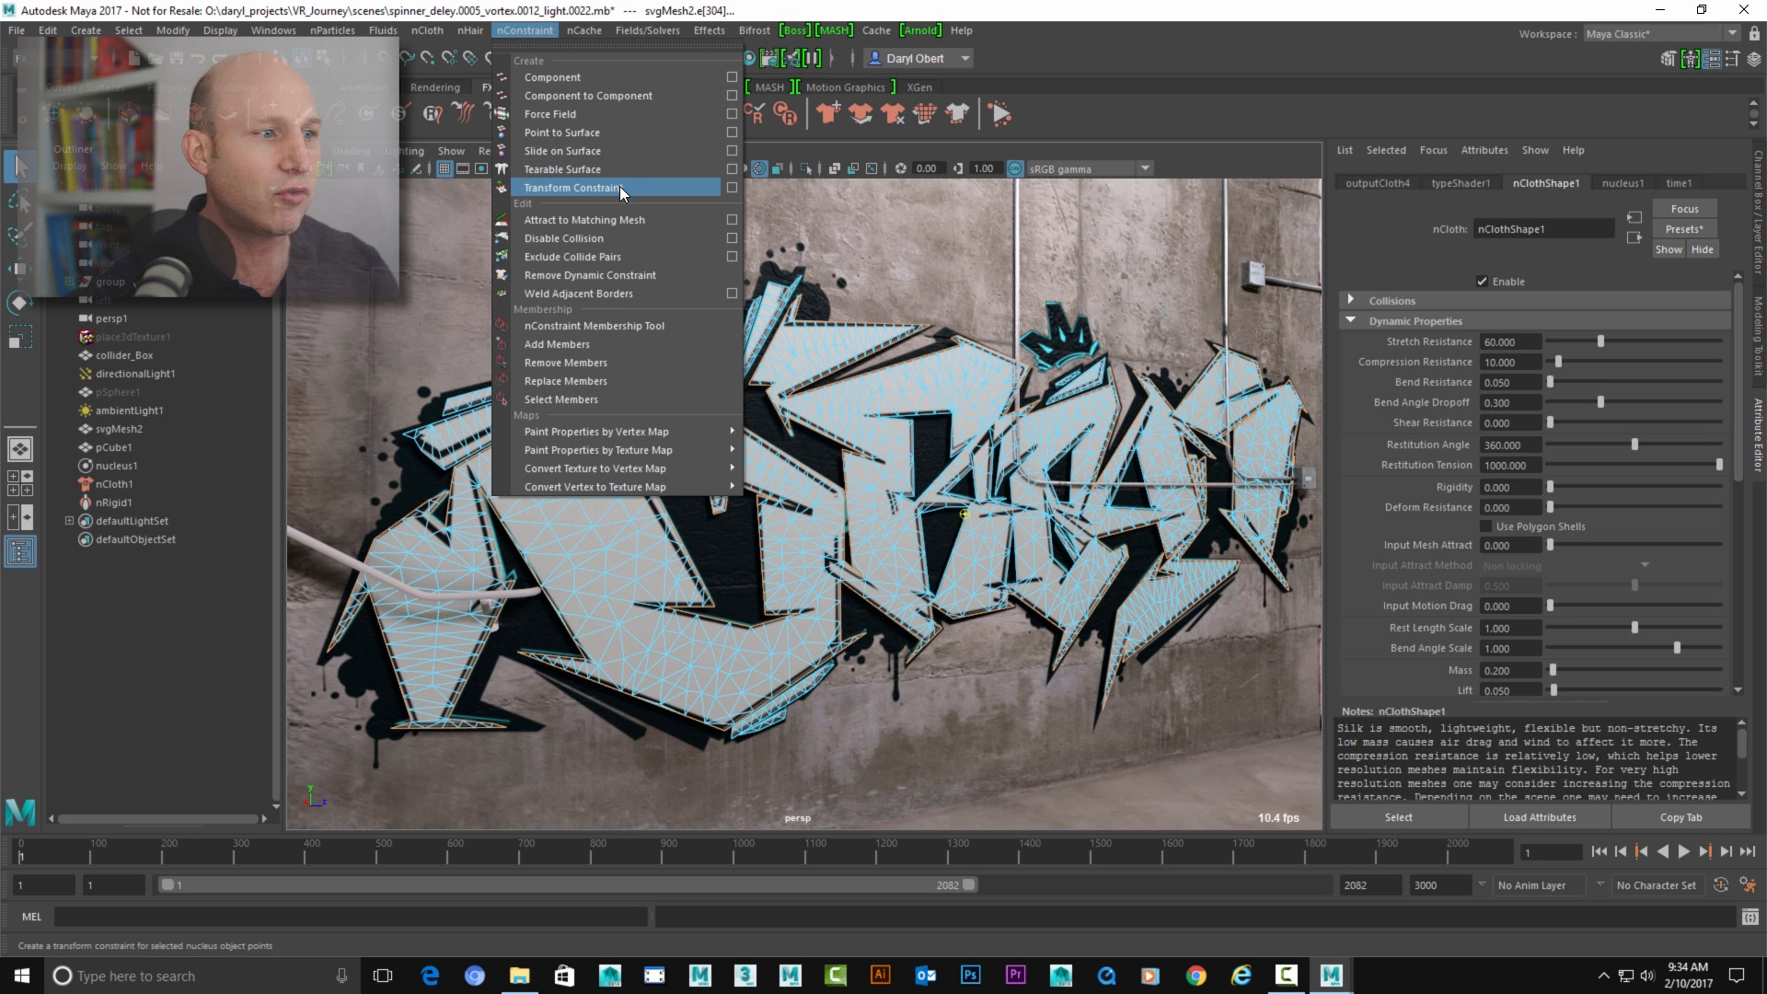
left_click(574, 187)
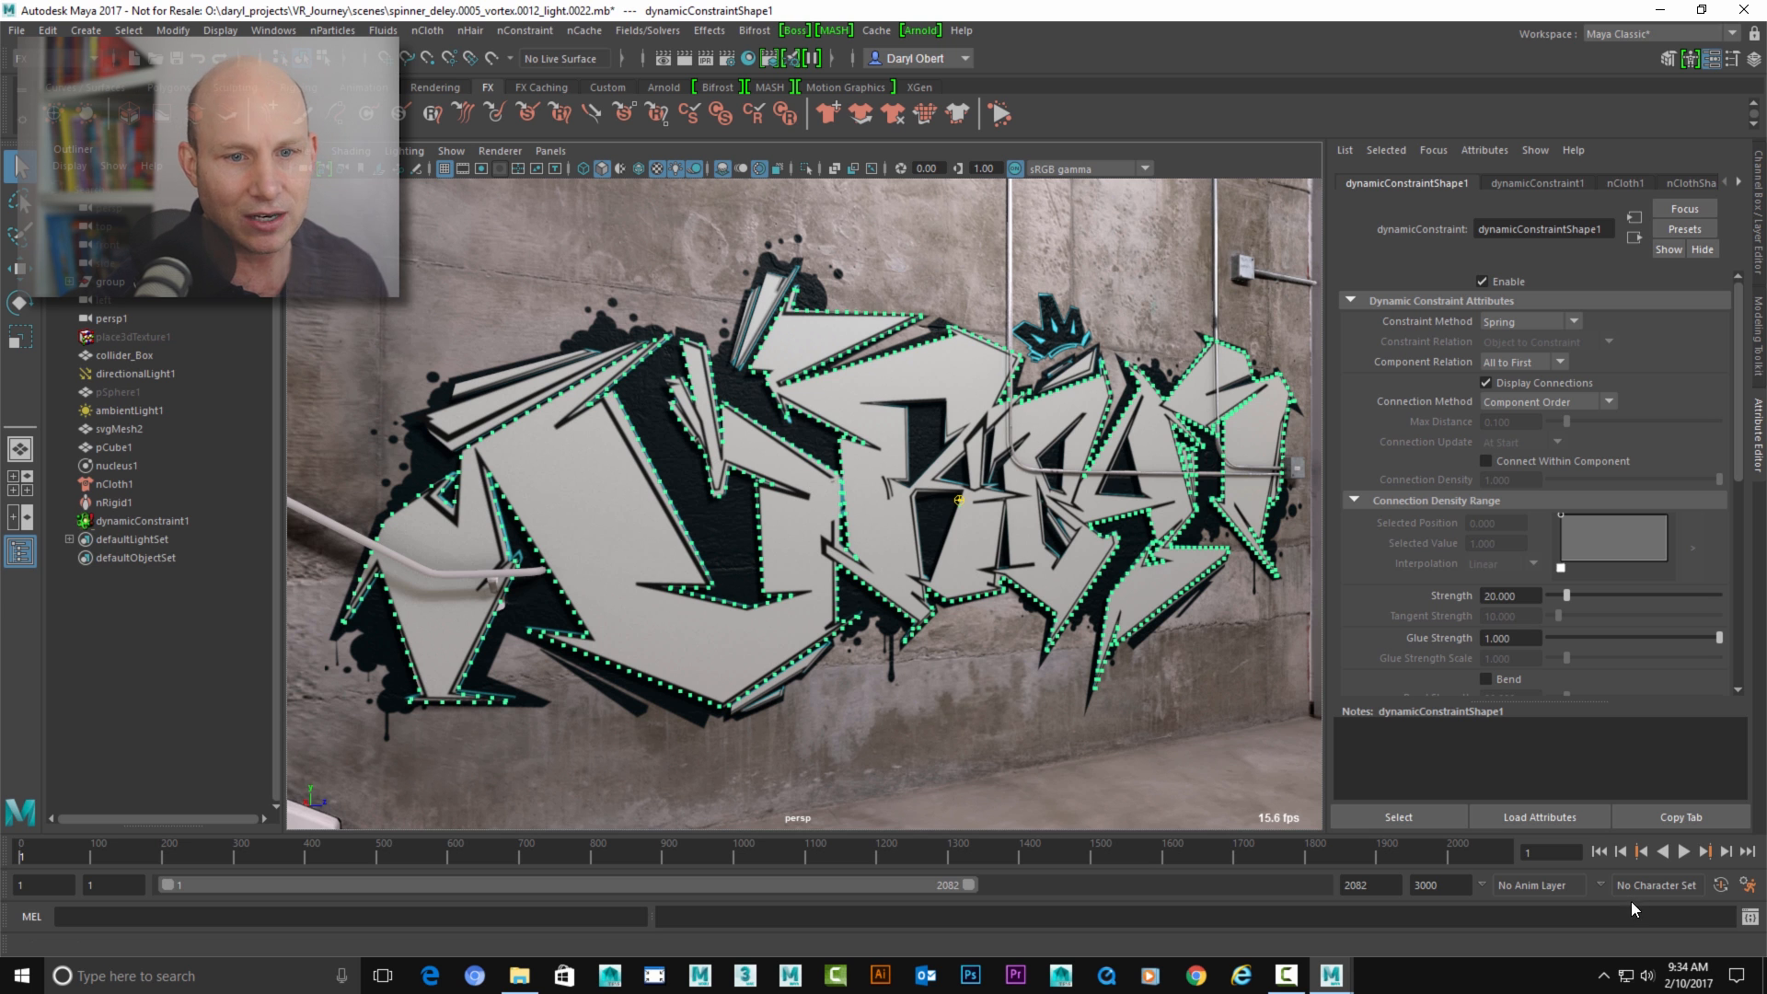
left_click(1683, 851)
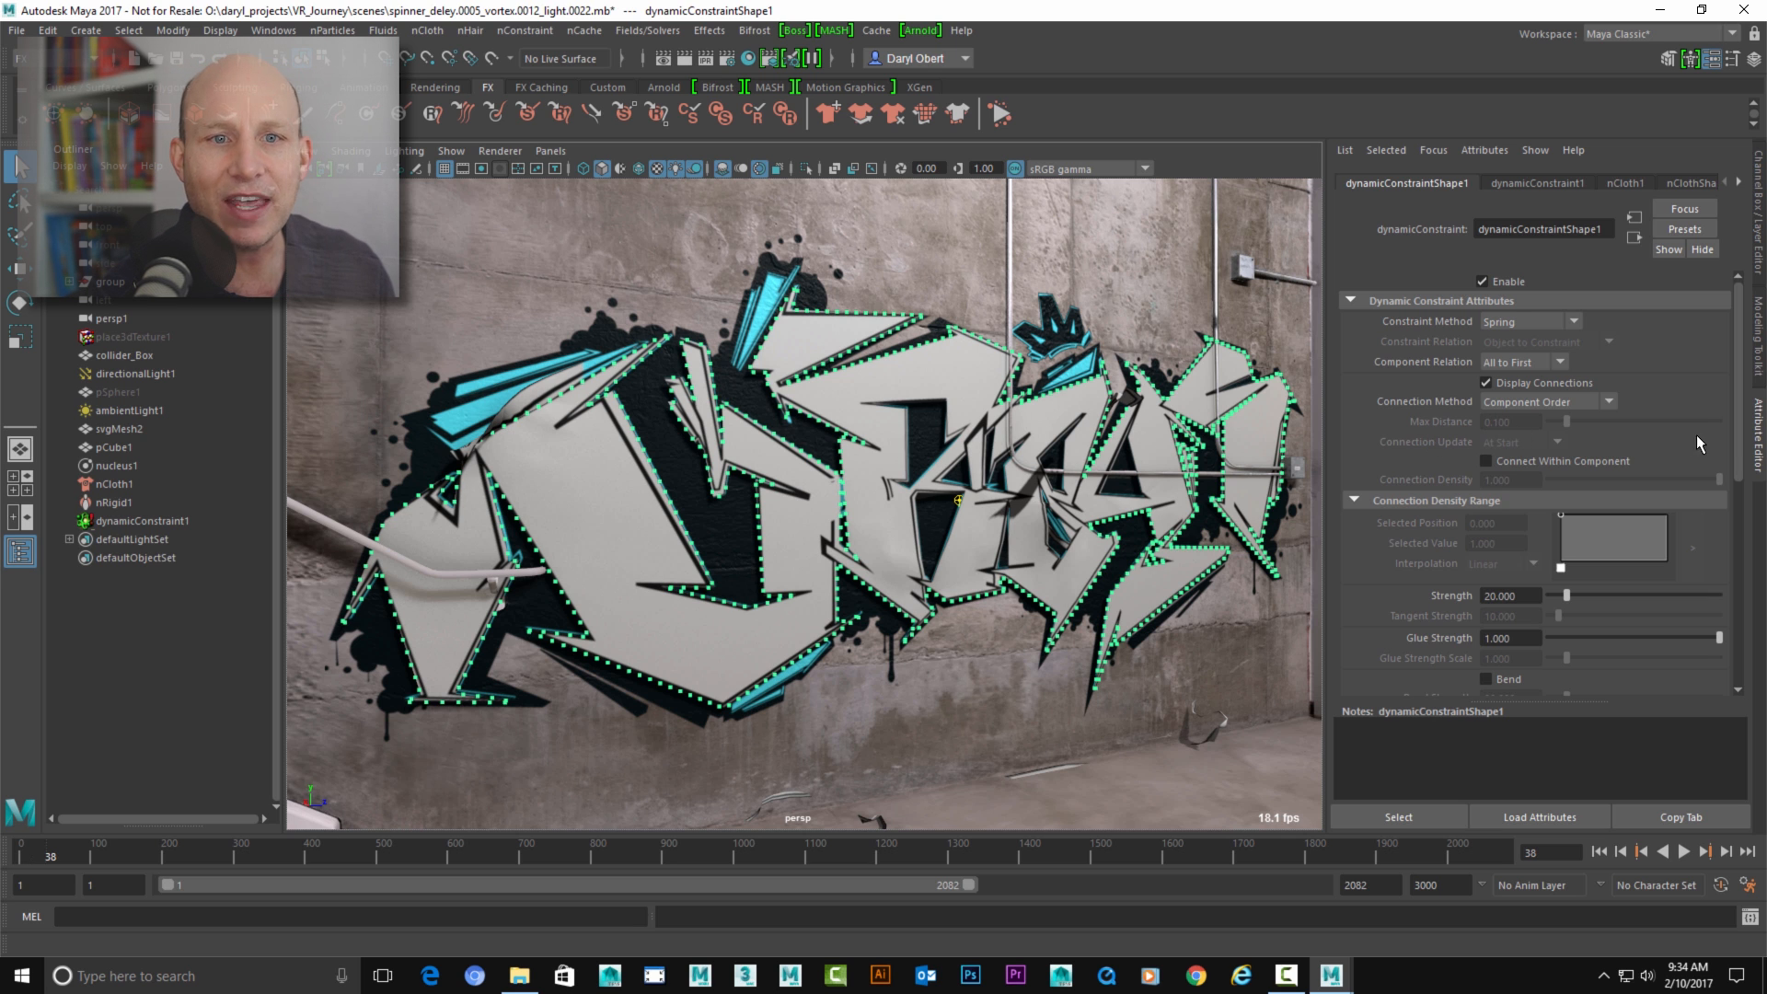
scroll("down", 3)
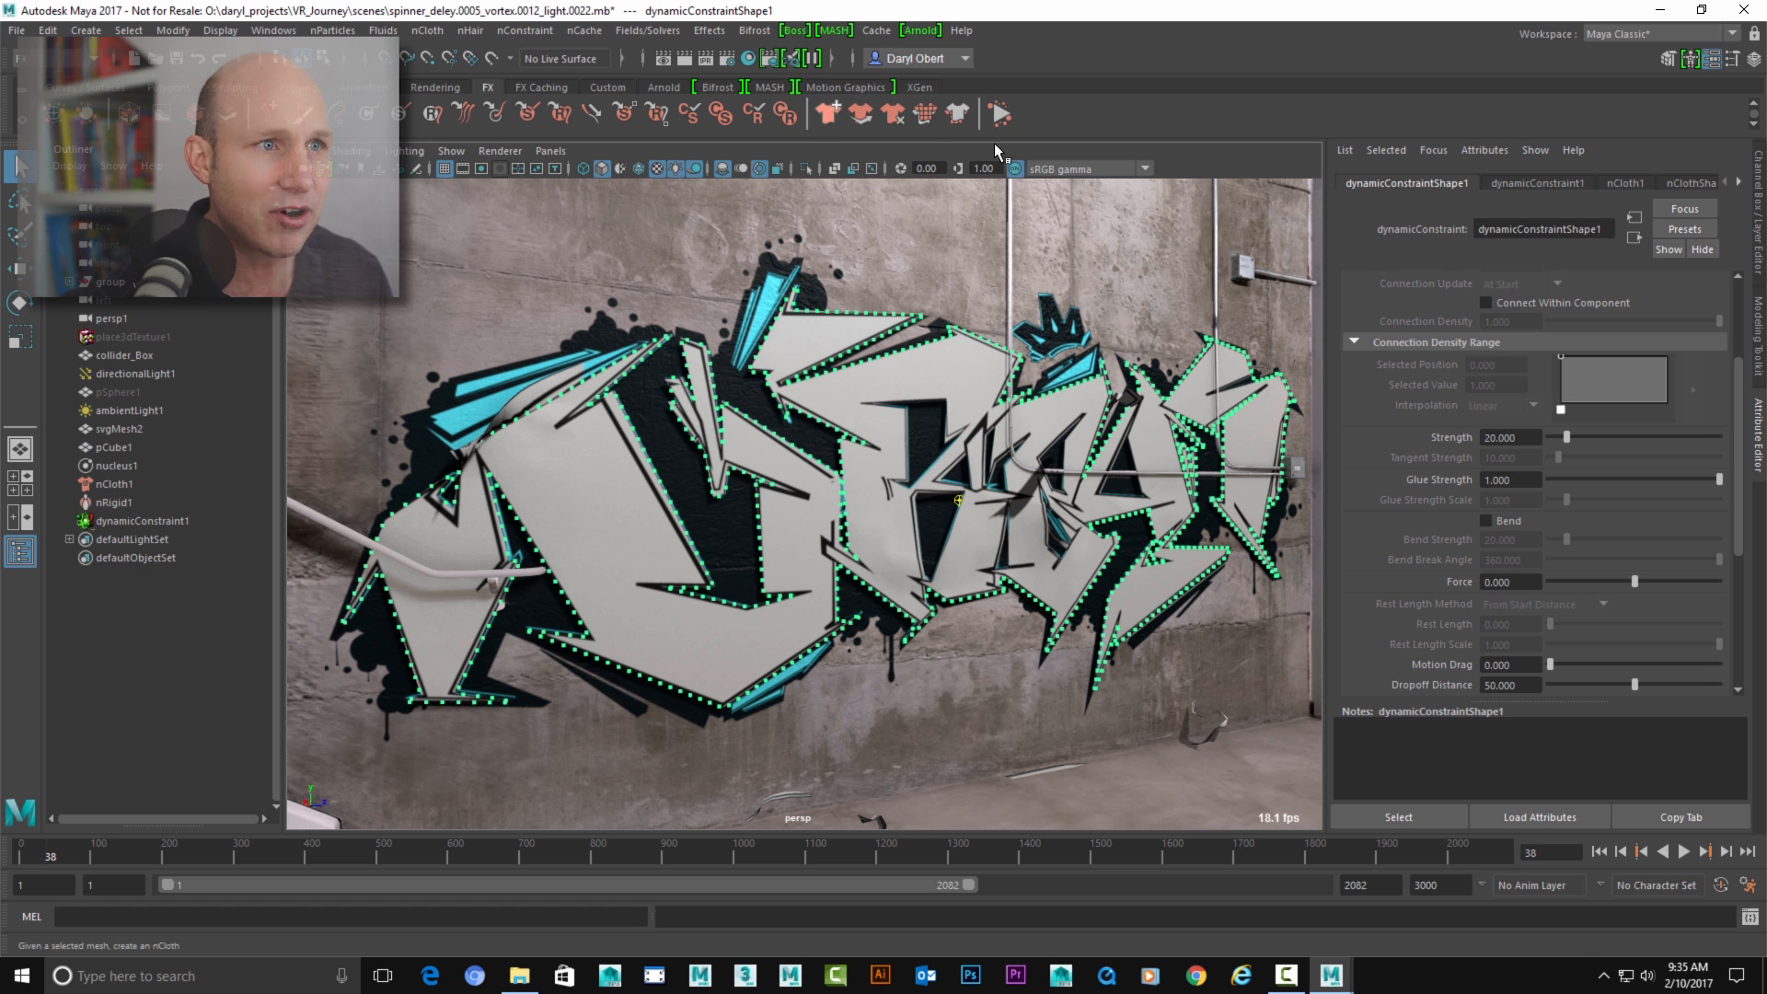
left_click_drag(1719, 480, 1685, 480)
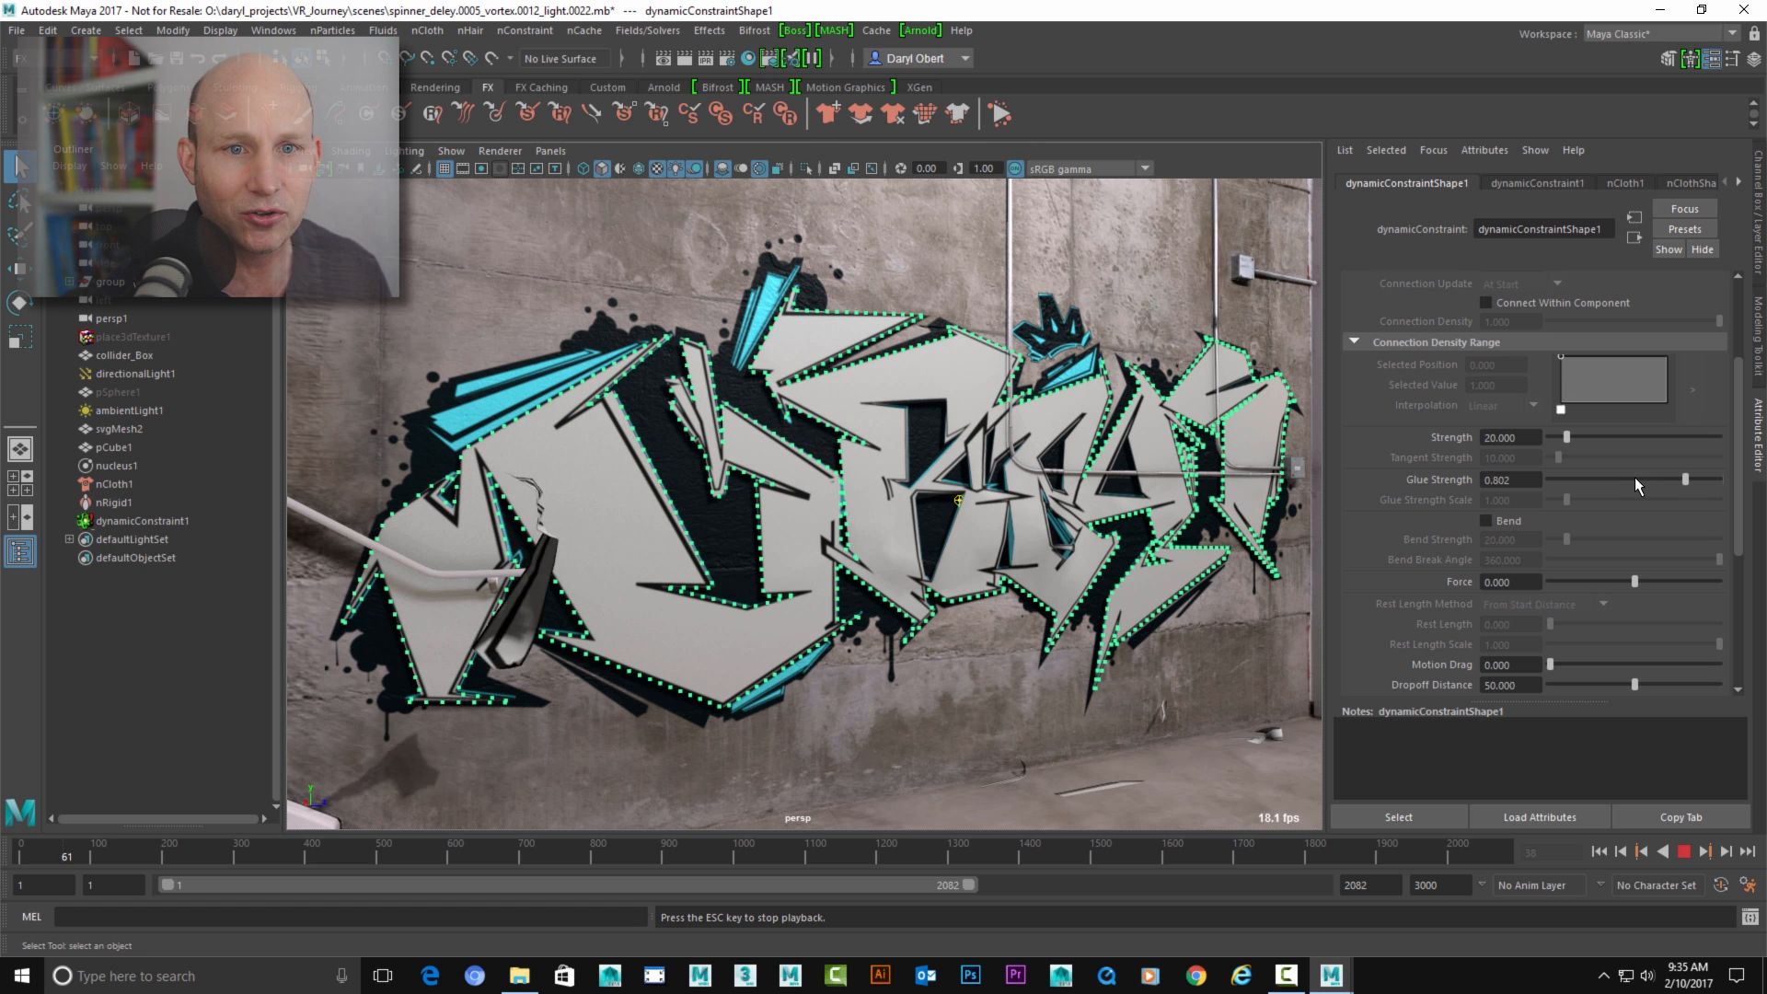
left_click_drag(1686, 479, 1606, 479)
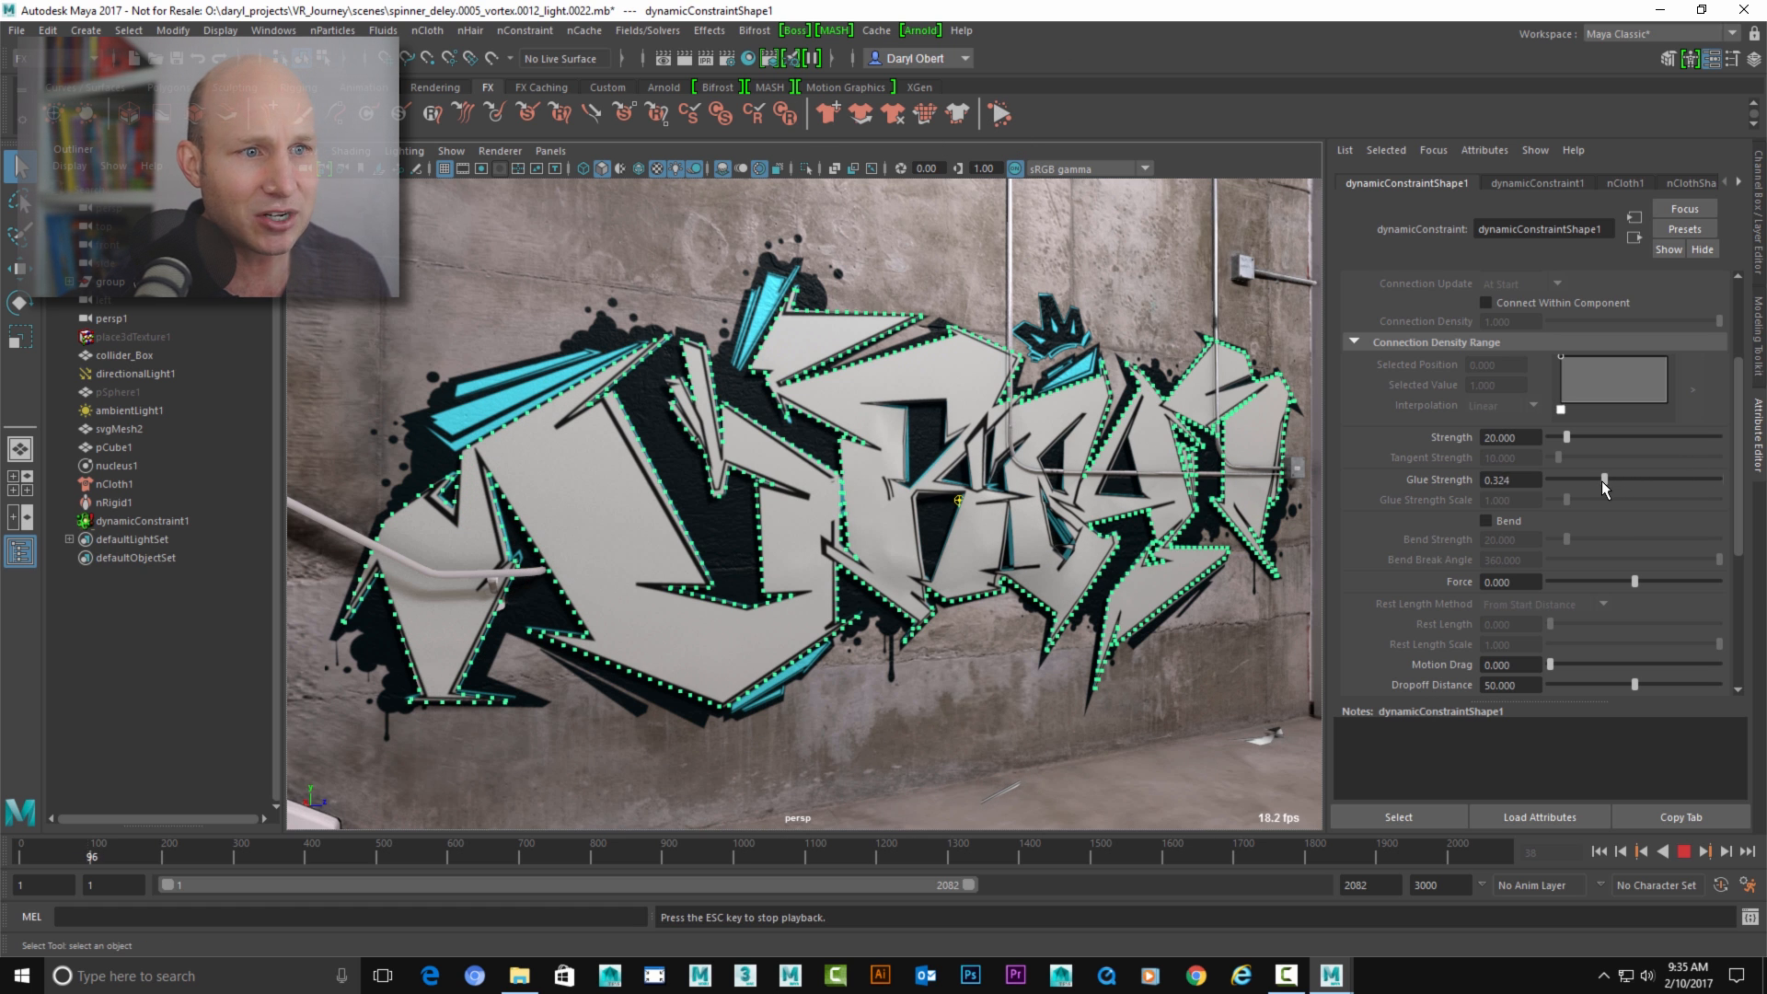
left_click_drag(1606, 478, 1595, 477)
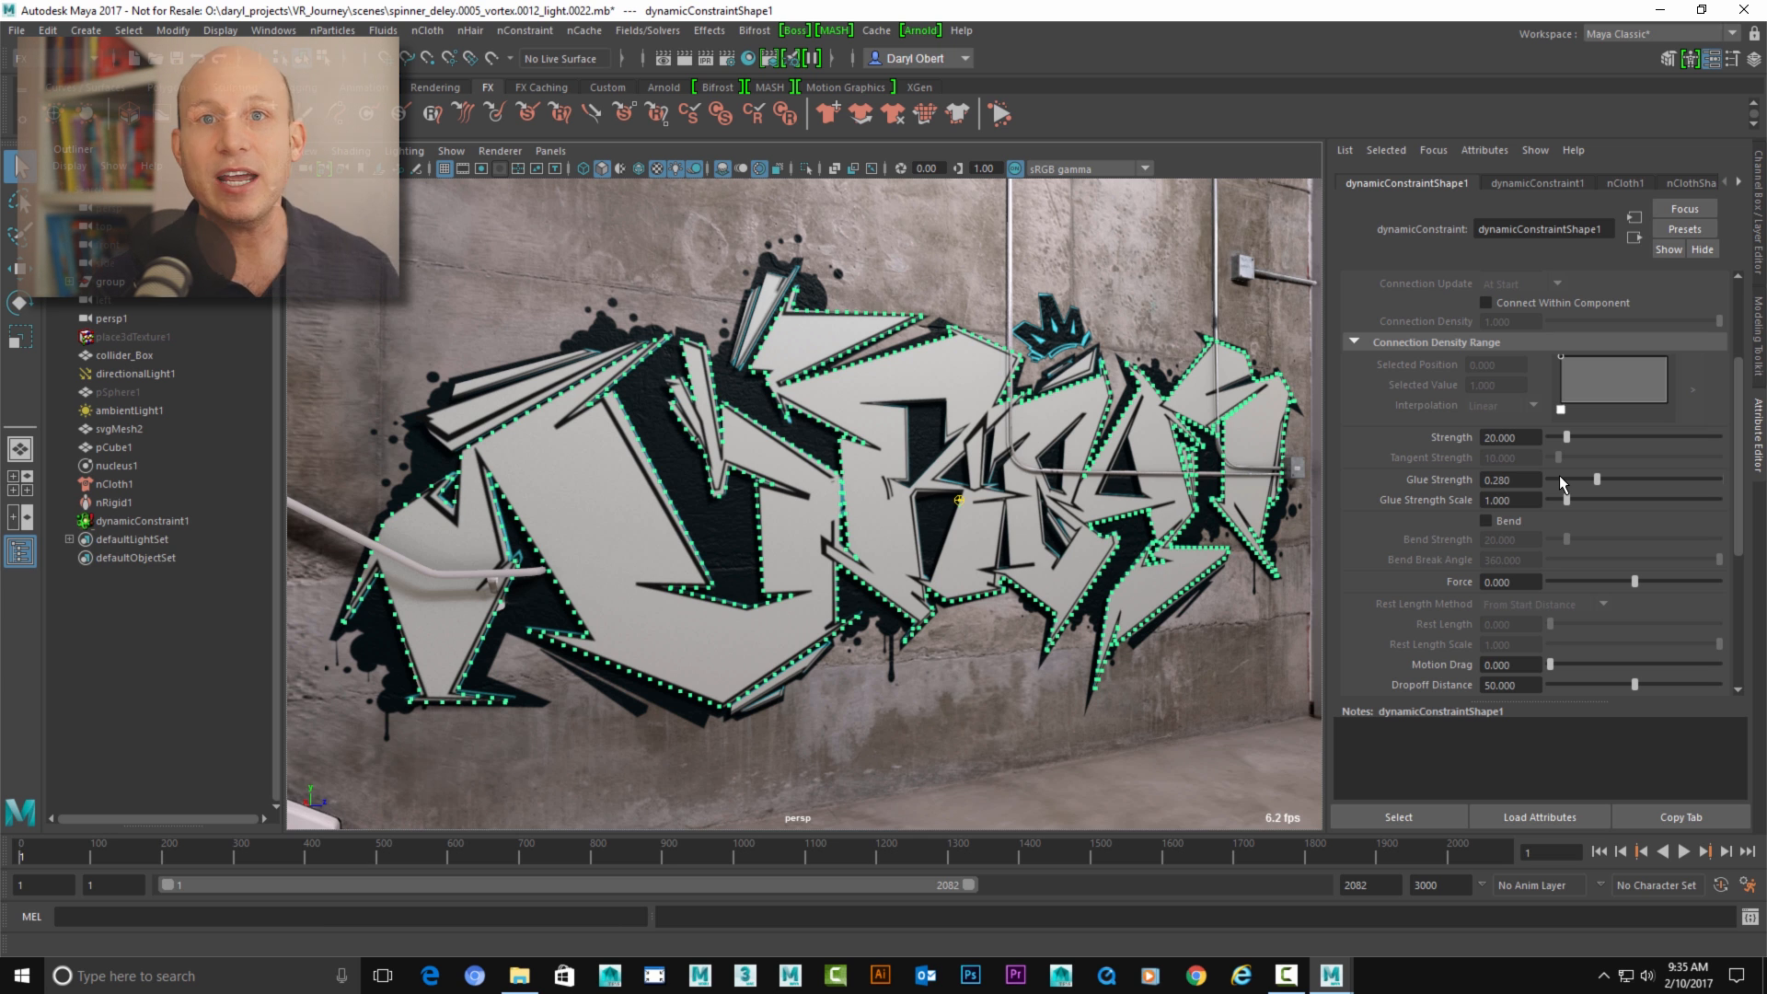
mouse_move(1541, 387)
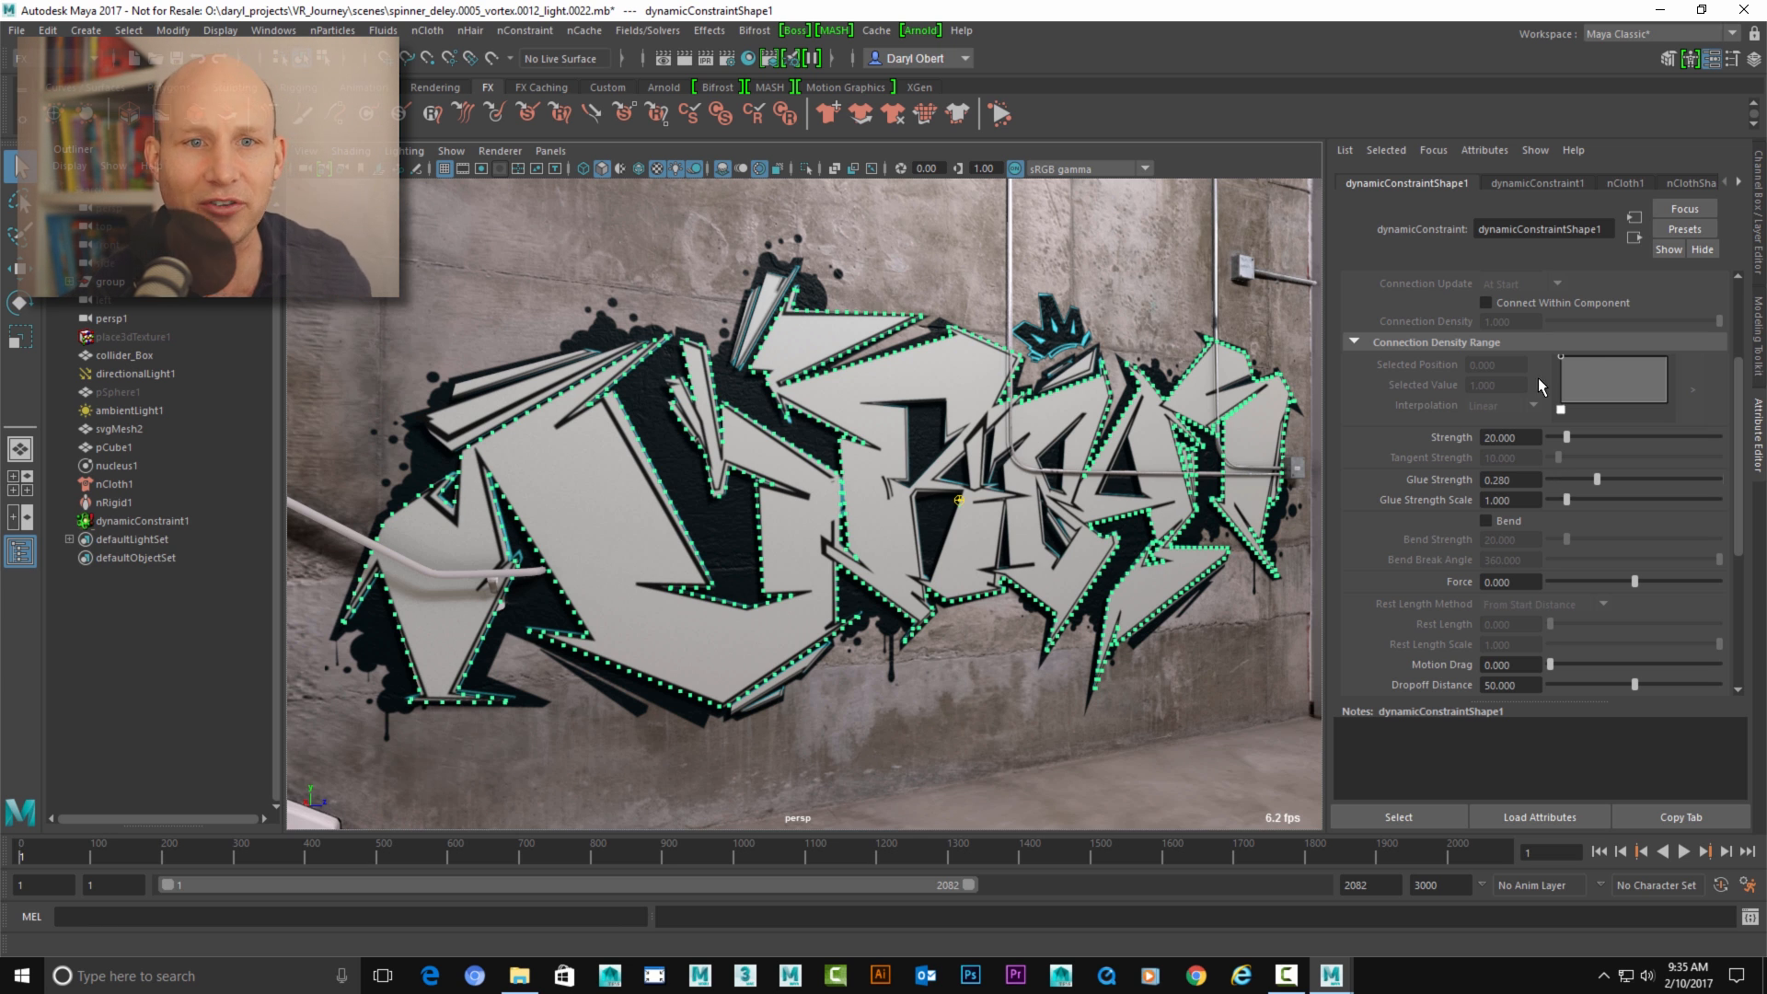
left_click_drag(1597, 479, 1578, 479)
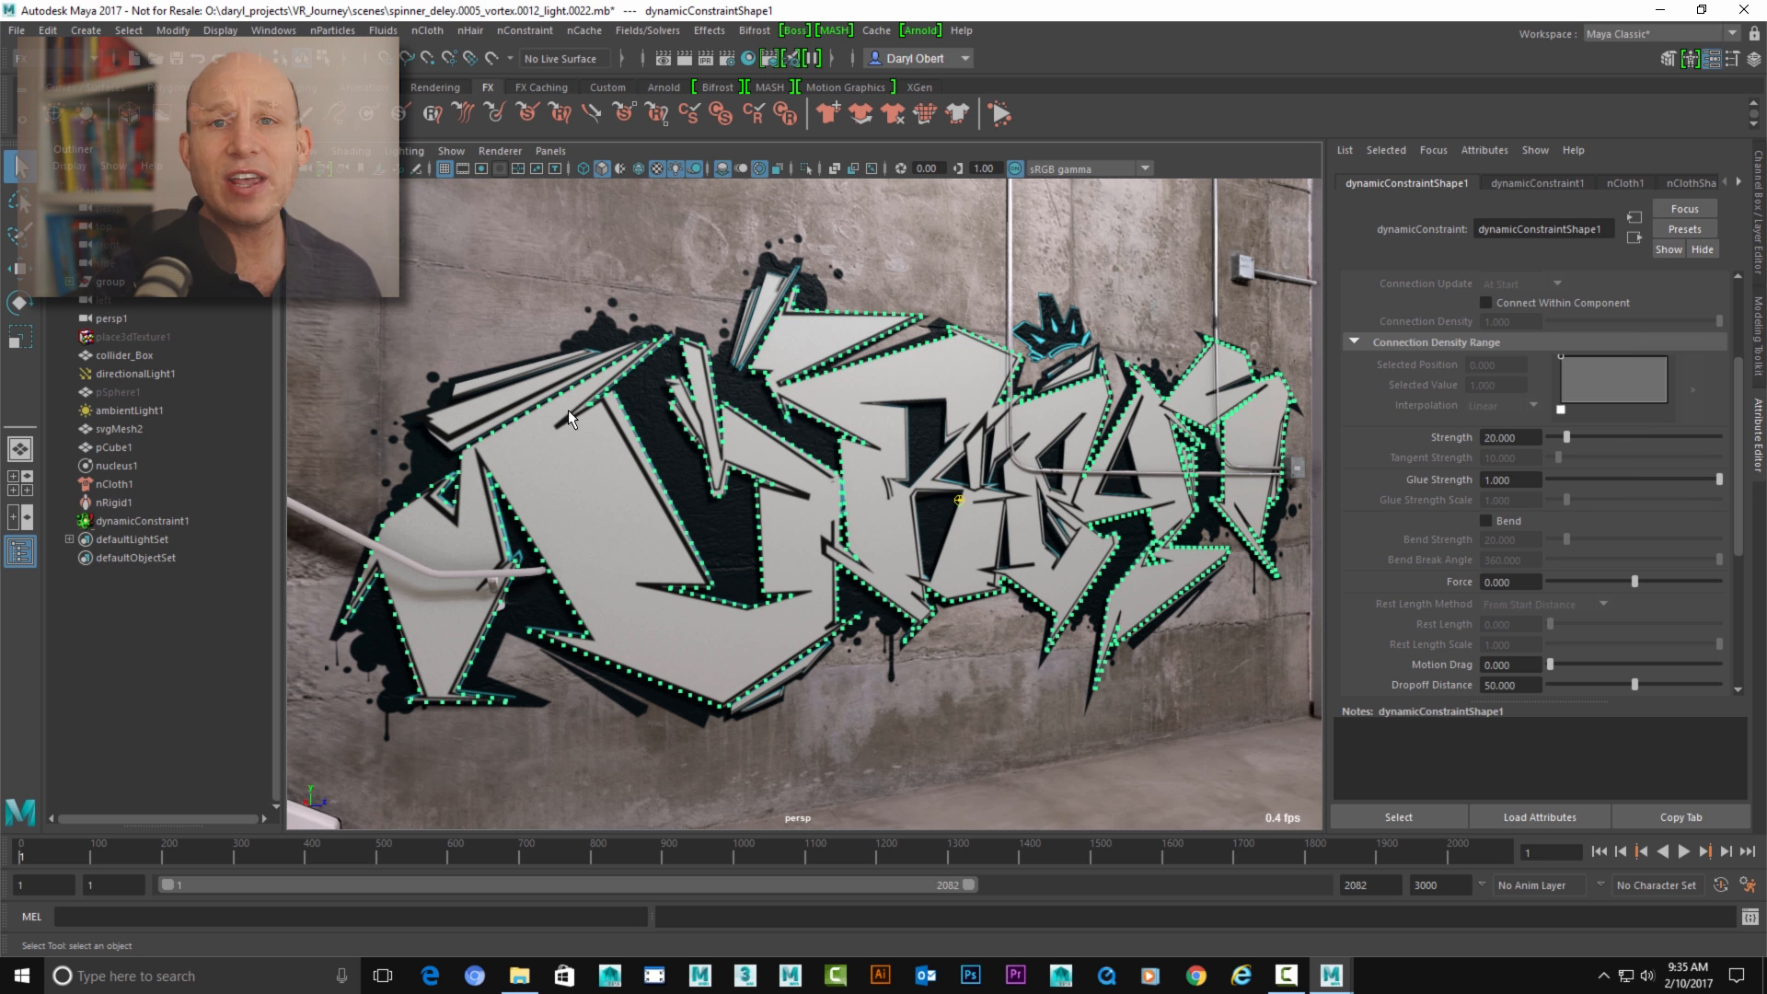
mouse_move(14, 488)
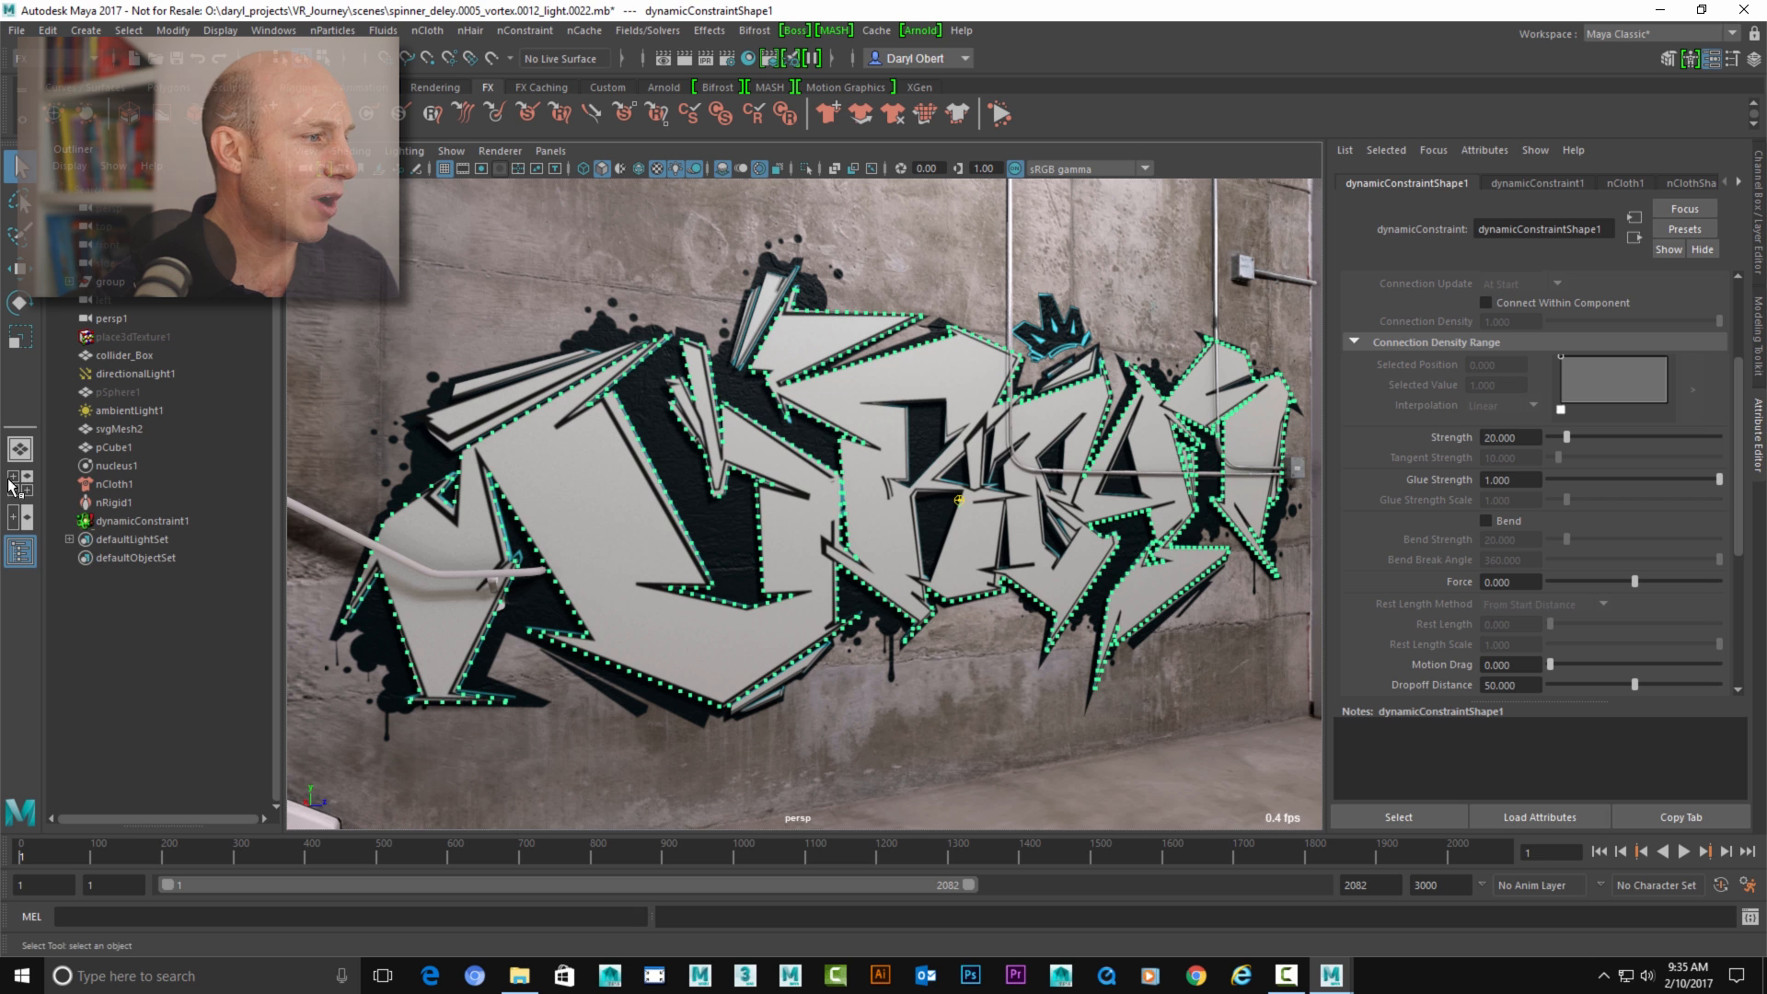
- In the Node Editor, map a new ramp texture onto nComponent1's Glue Strength
left_click(112, 483)
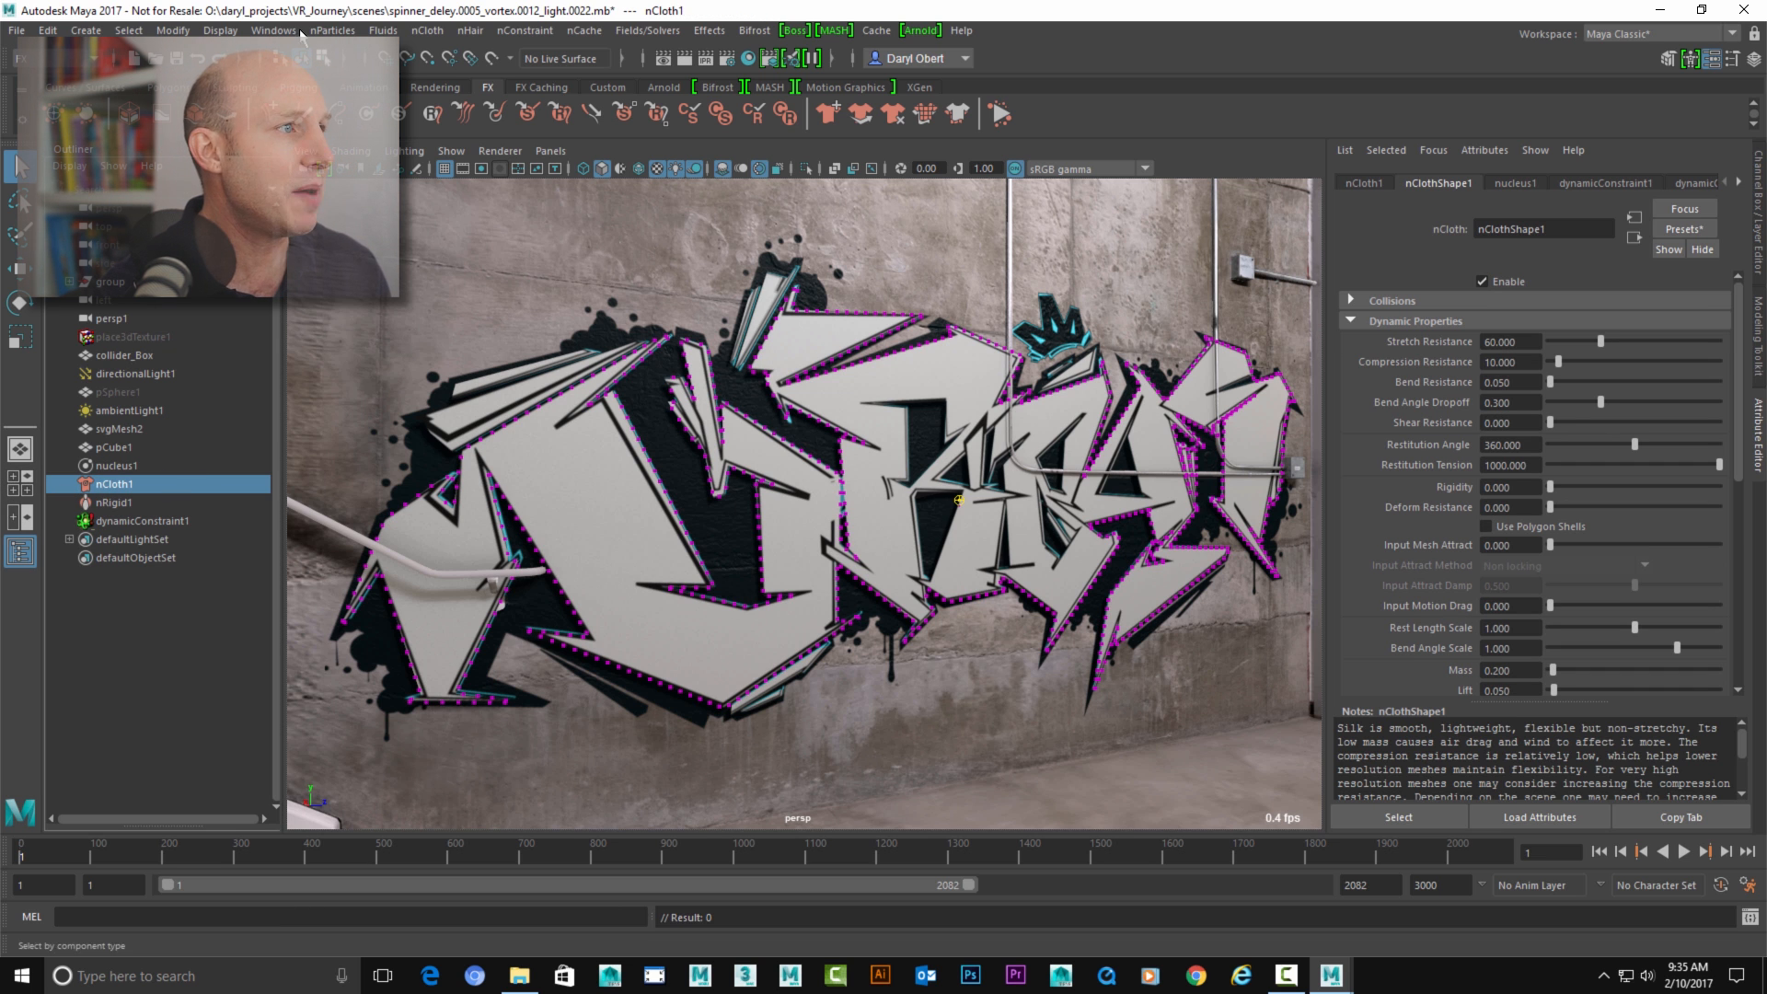
left_click(272, 30)
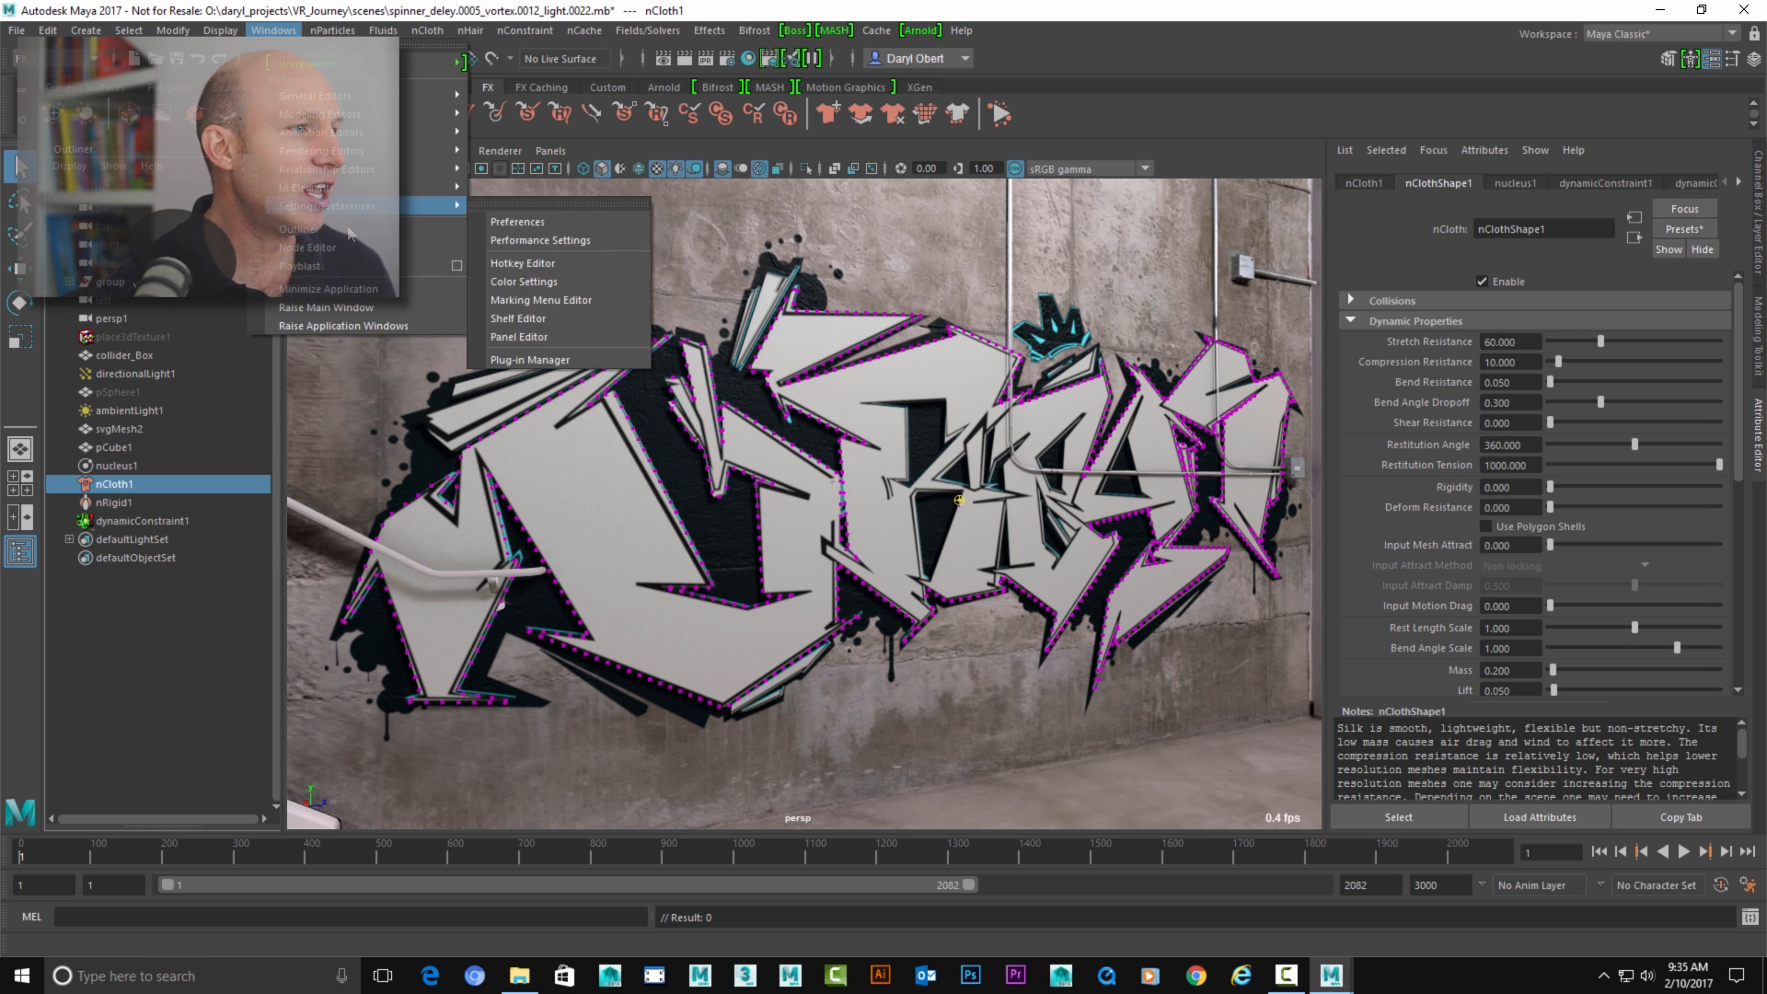
left_click(307, 246)
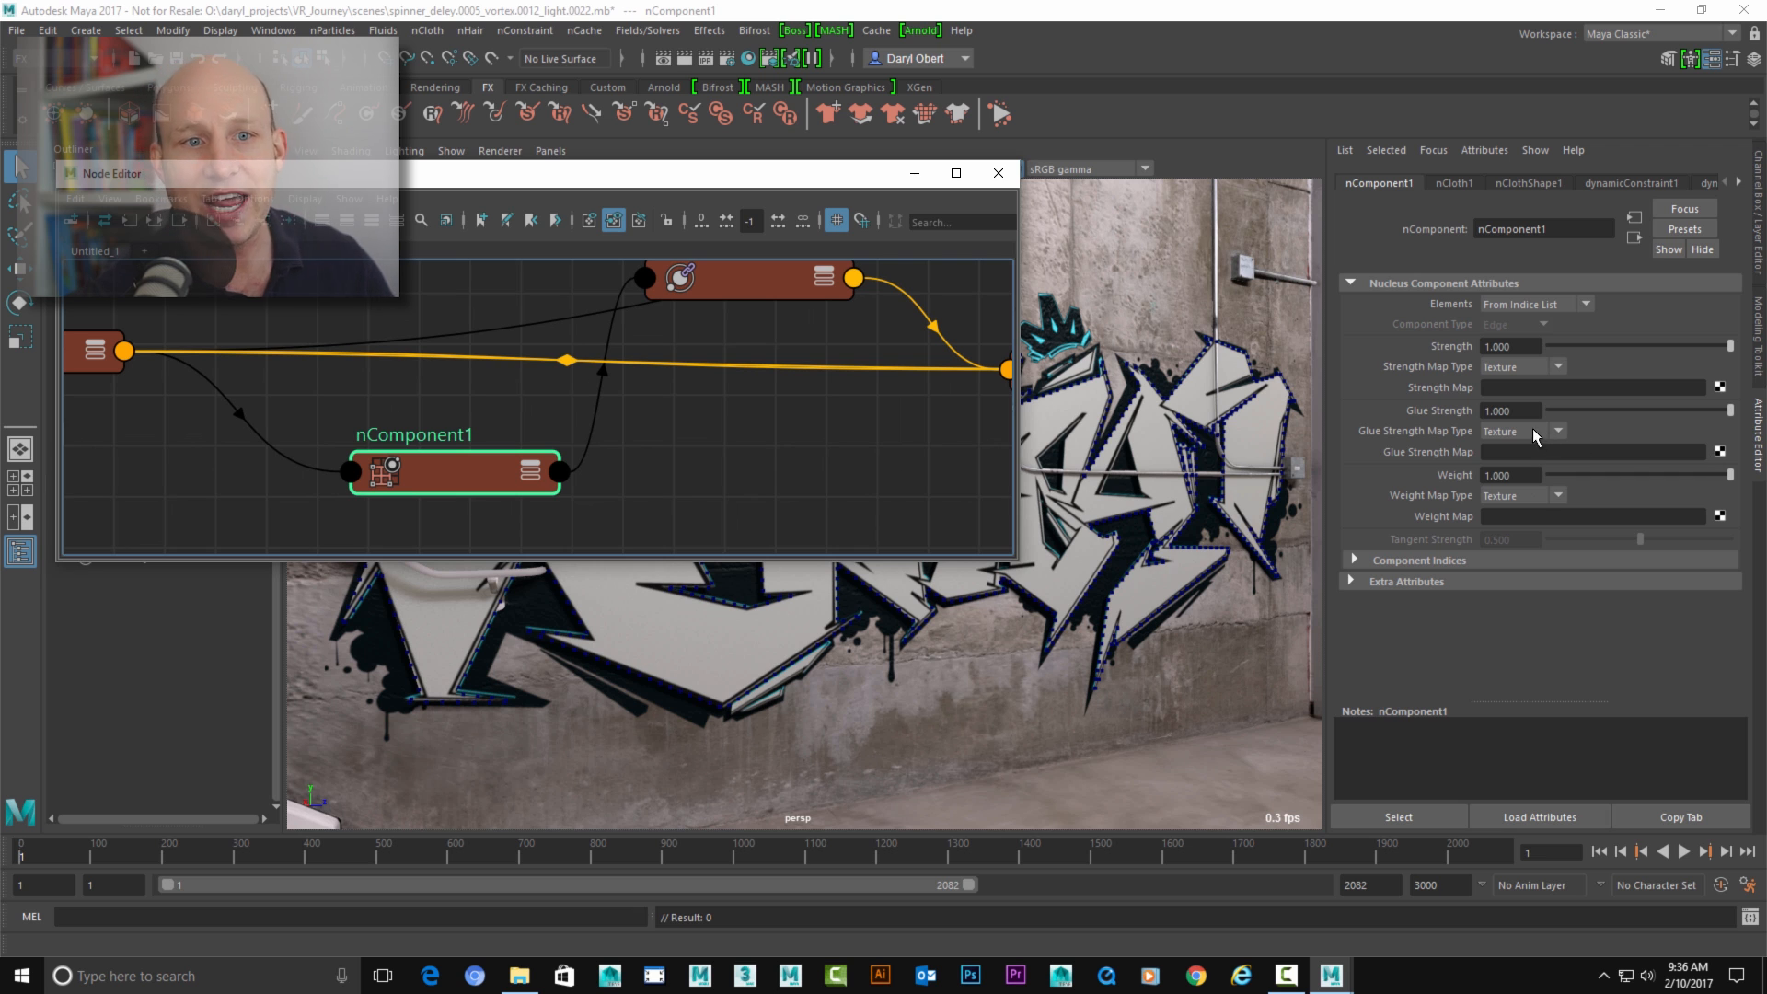
left_click(1556, 431)
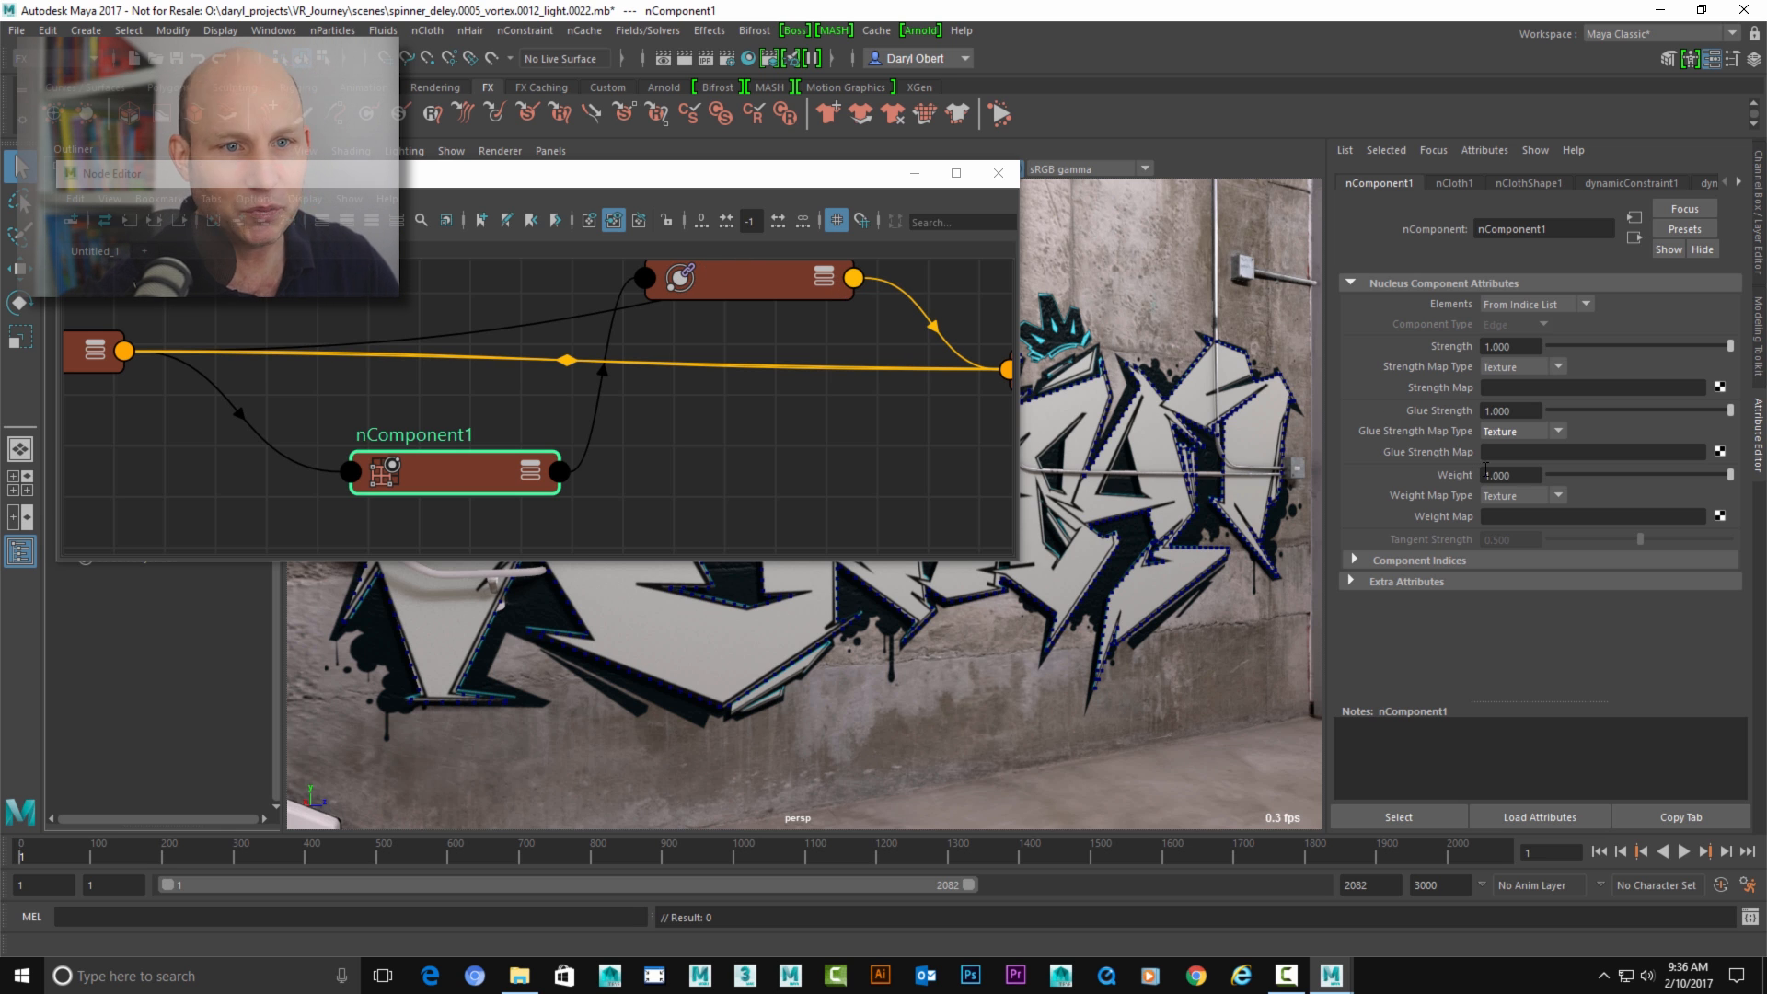
mouse_move(1461, 442)
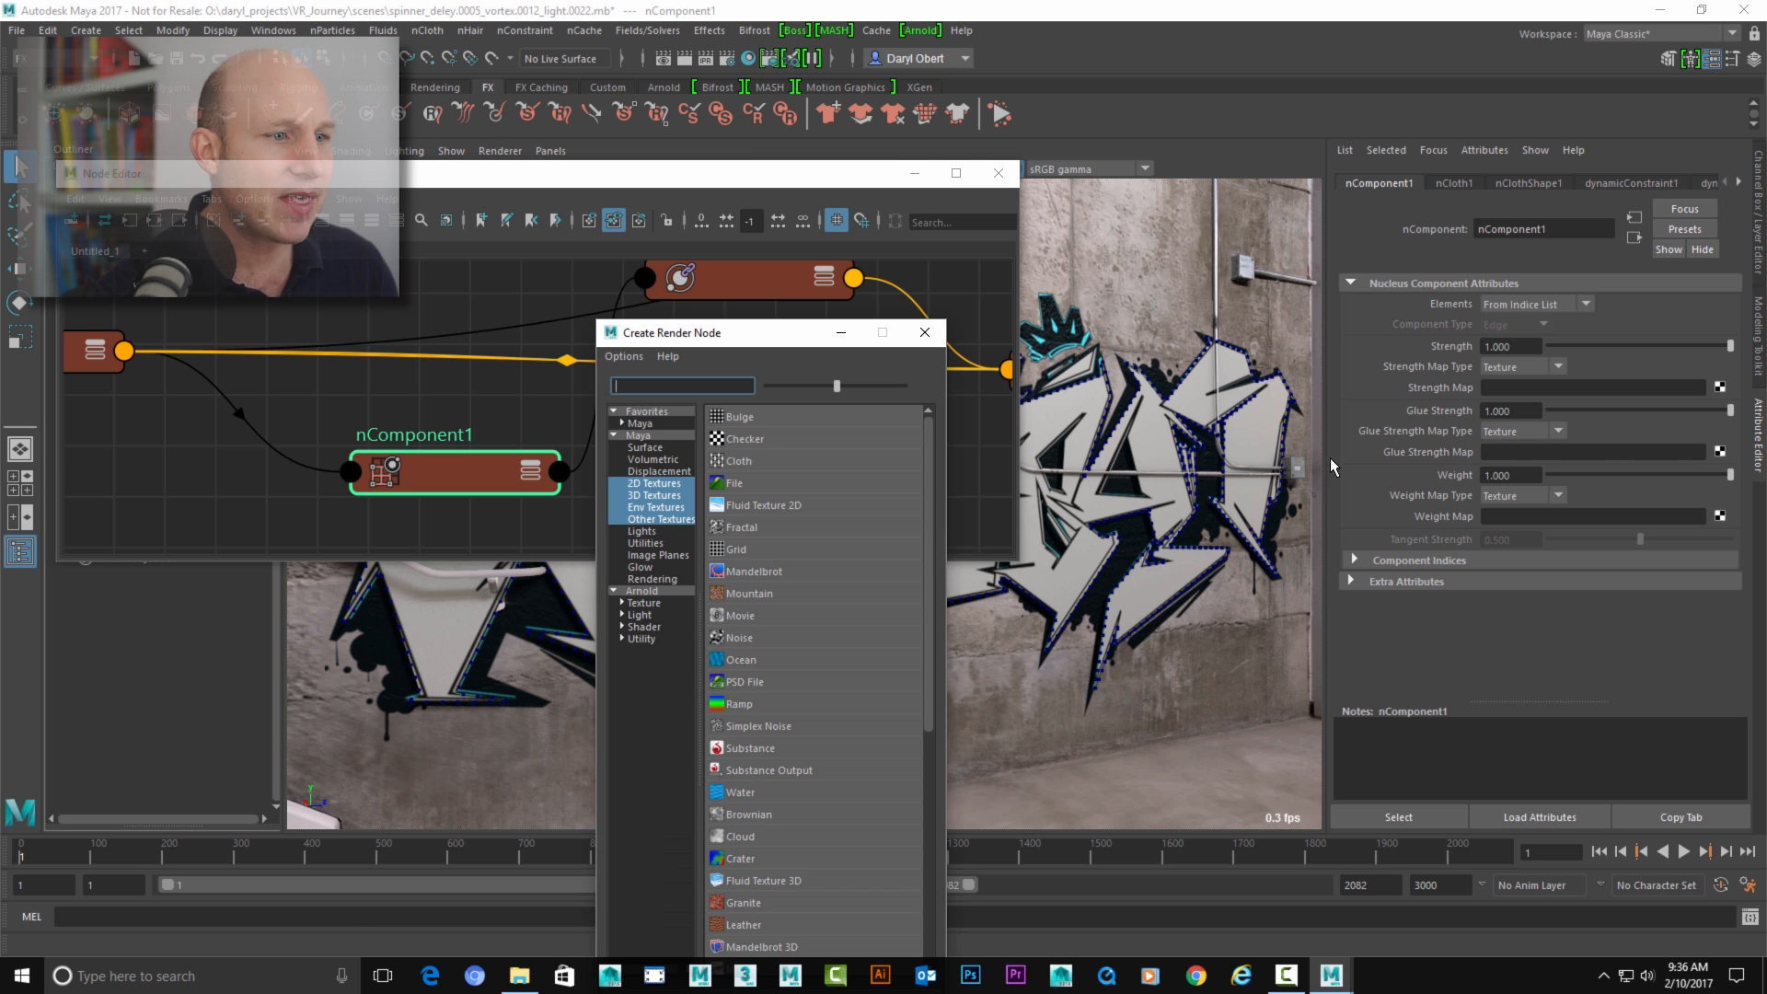
left_click(742, 703)
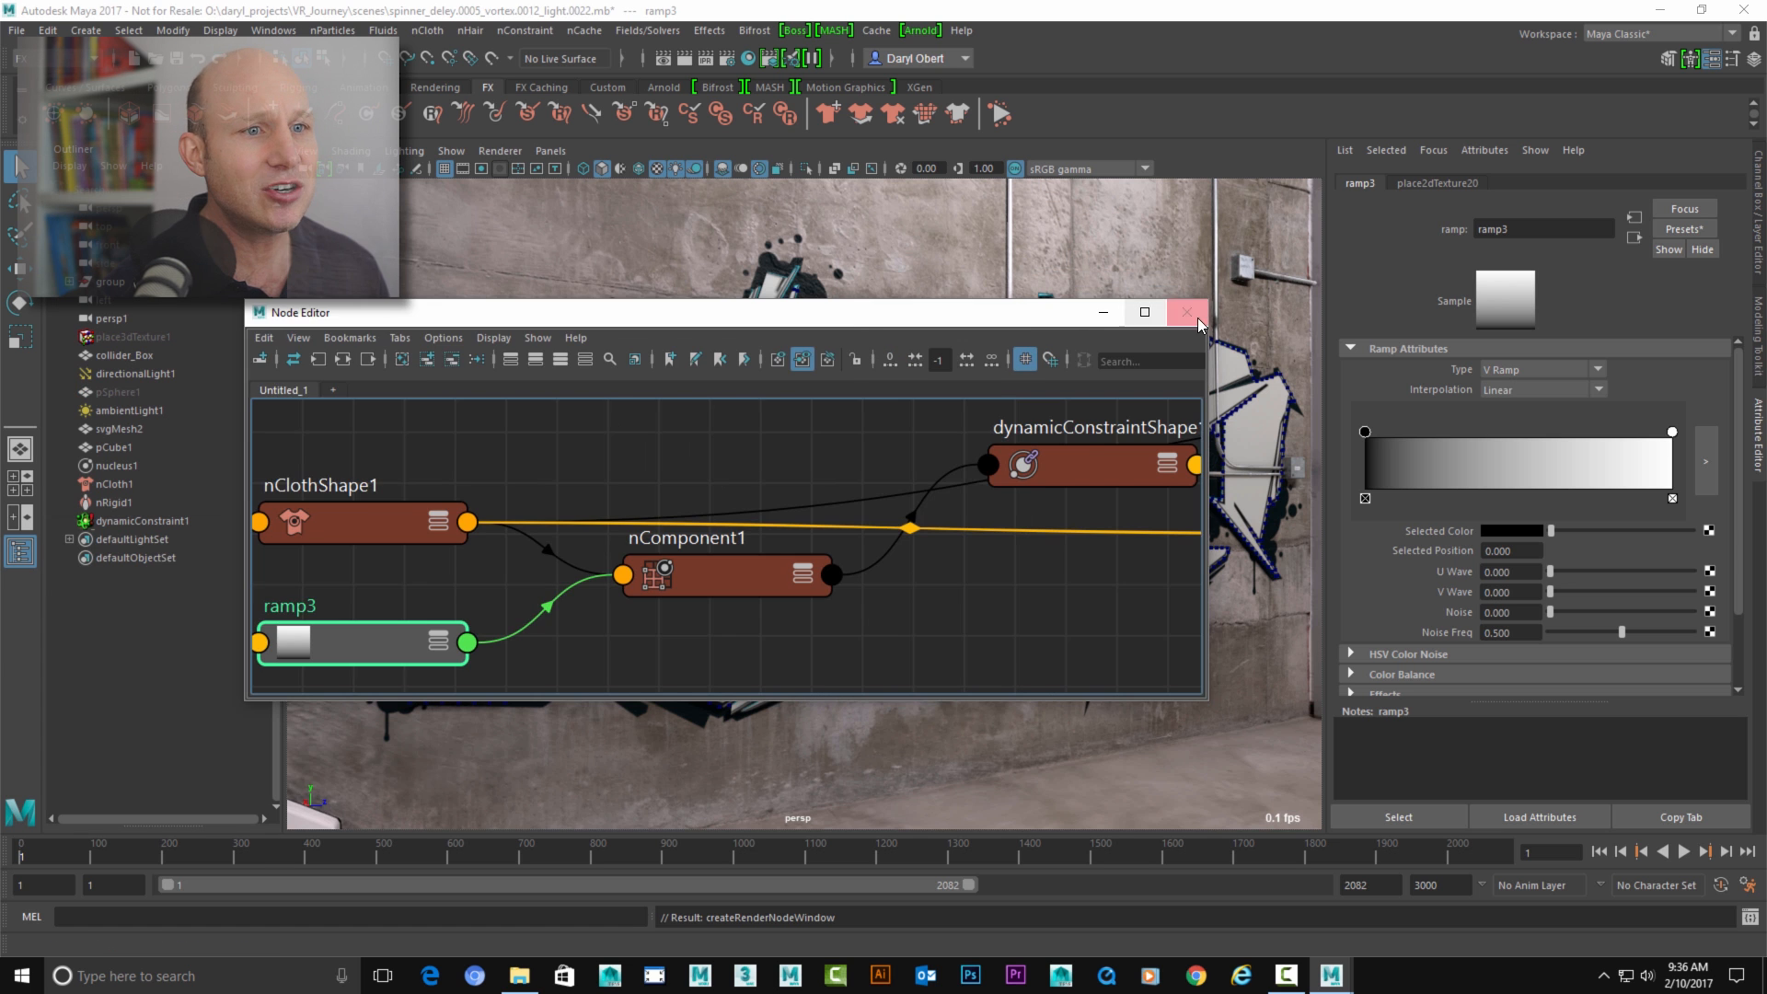
- Play the glue test, switch ramp3 to a U Ramp, and select its black stop
left_click(1186, 312)
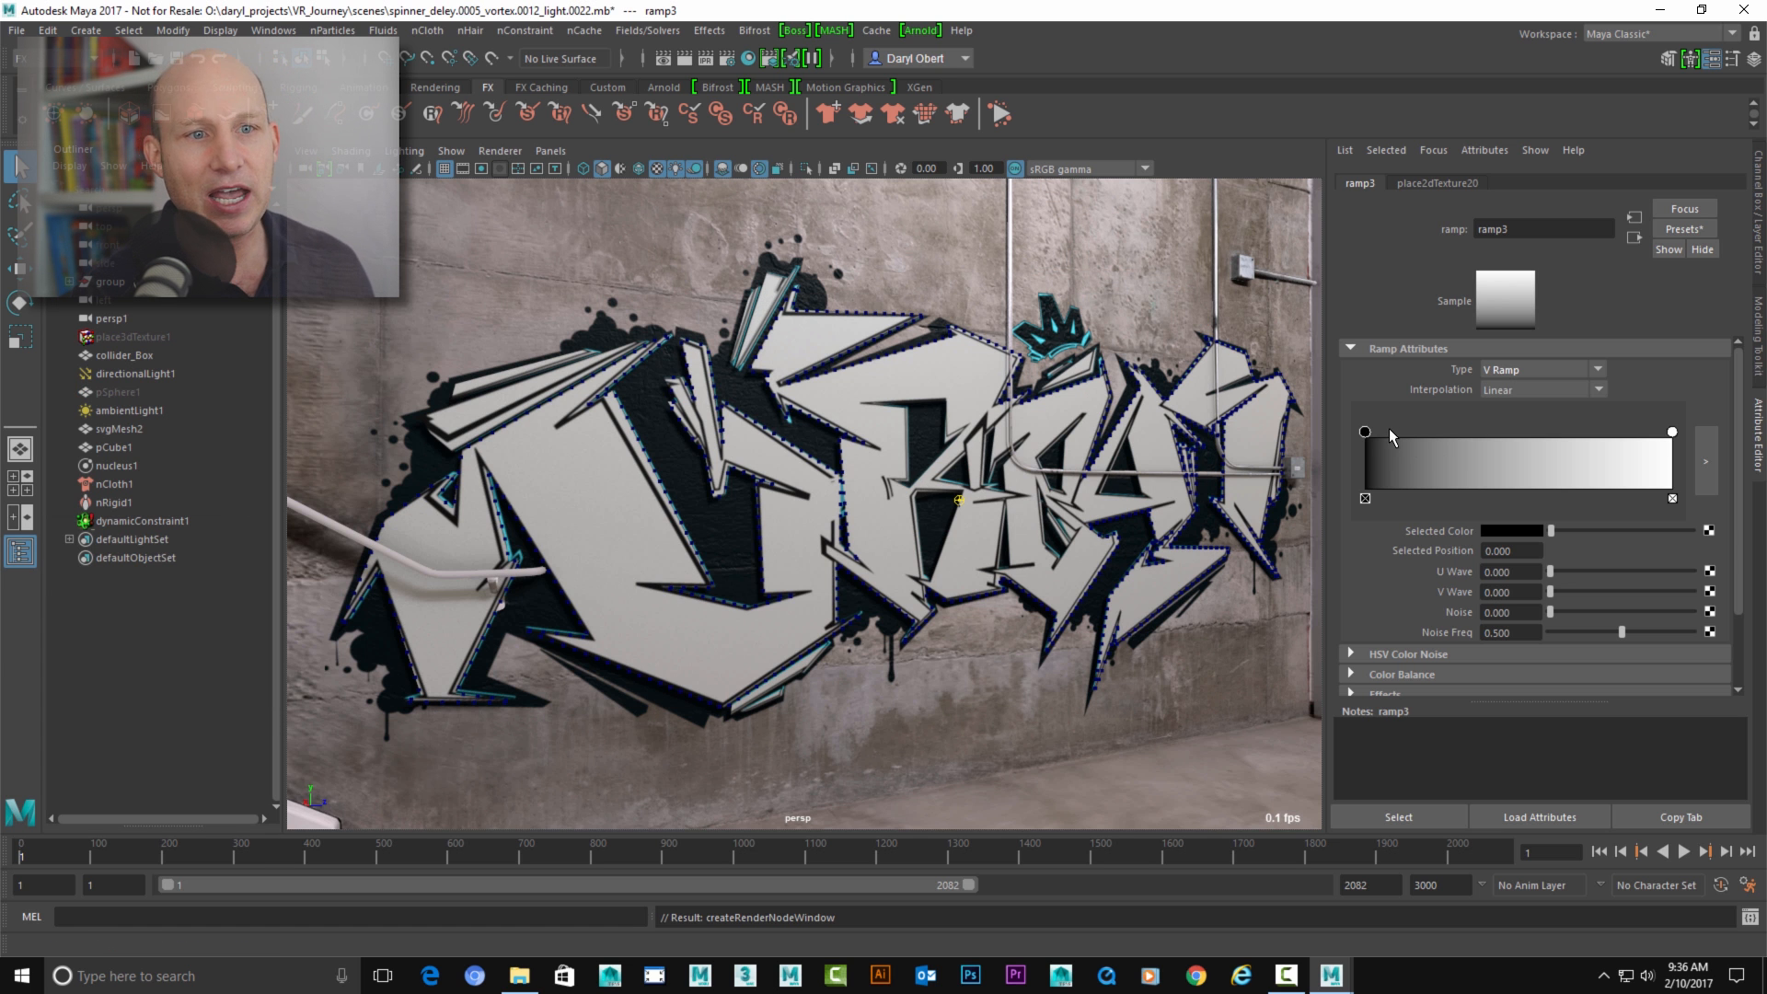
mouse_move(1479, 473)
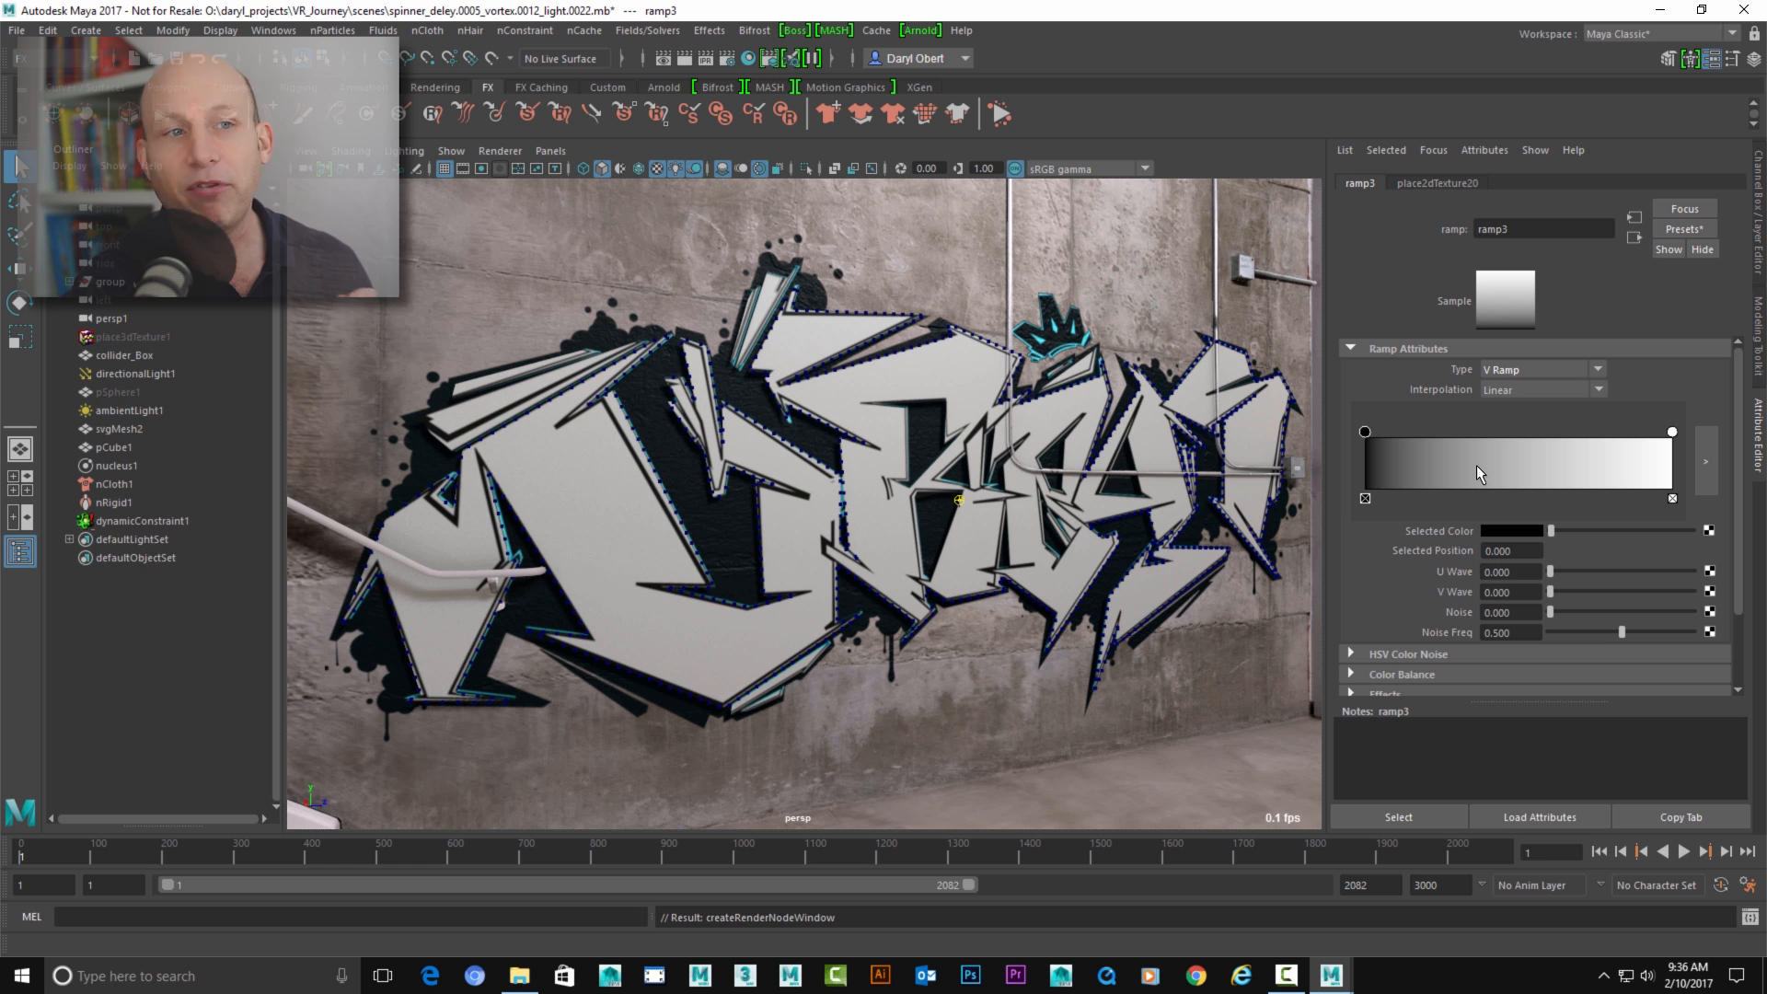
mouse_move(850, 558)
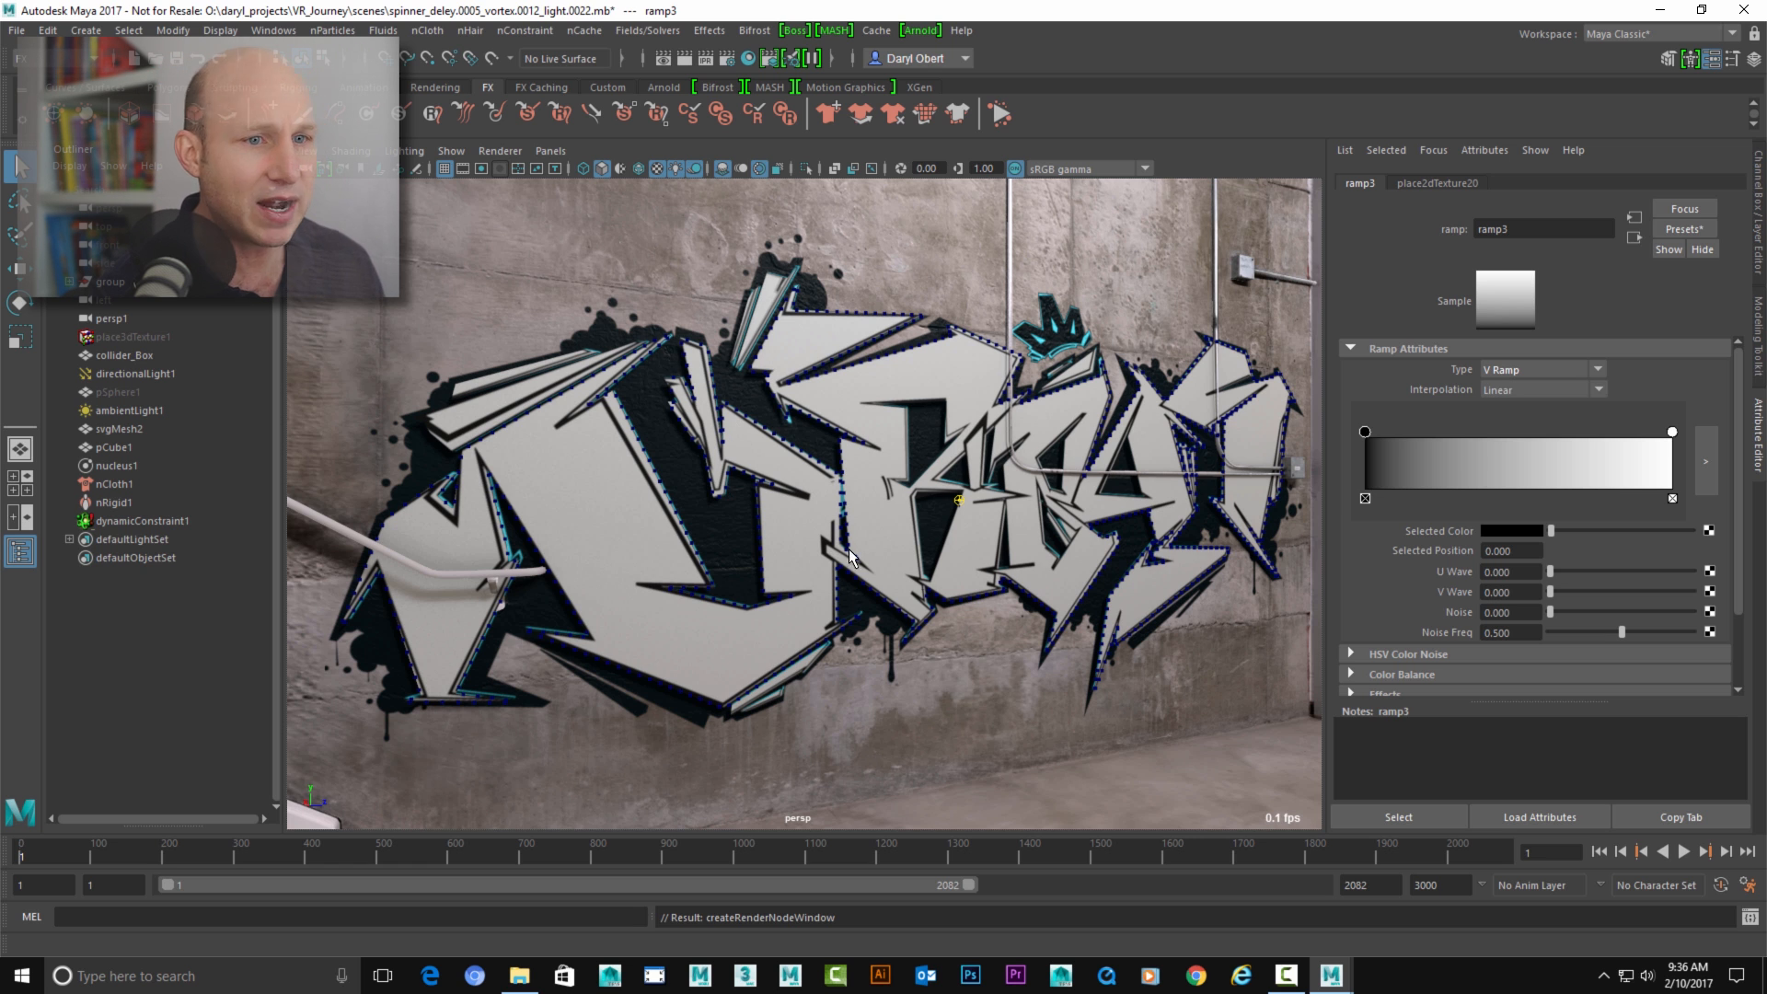
mouse_move(889, 528)
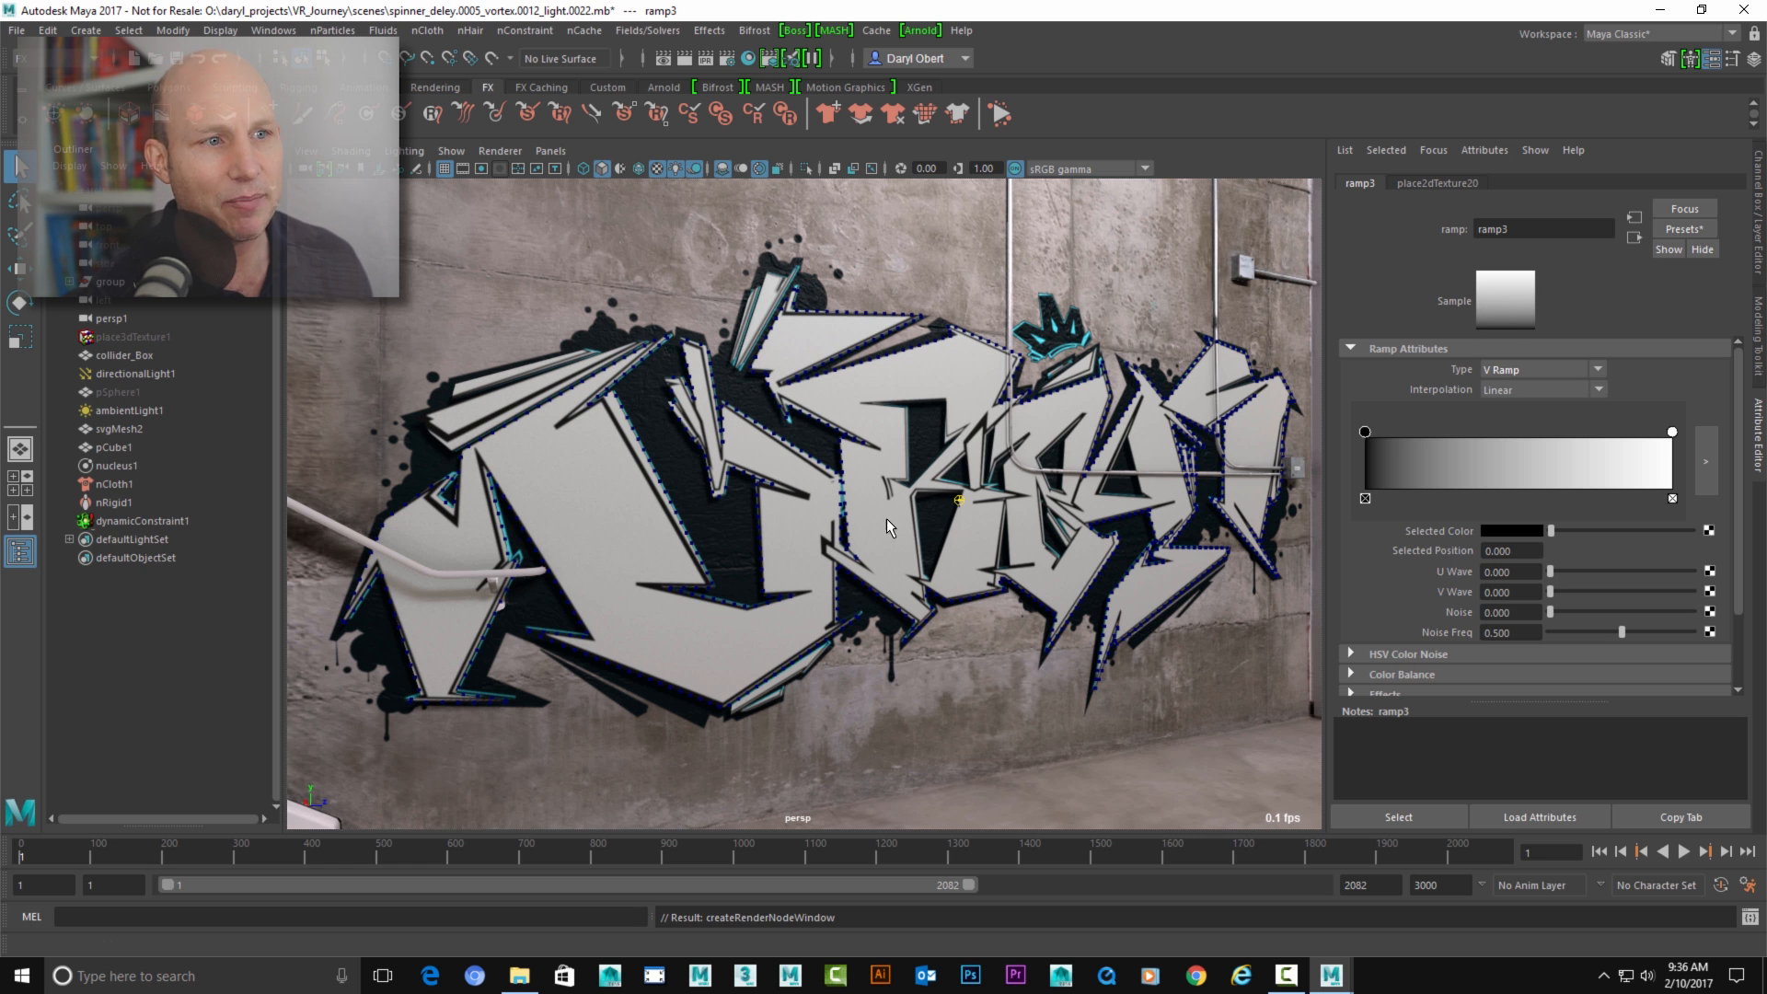
left_click(1702, 850)
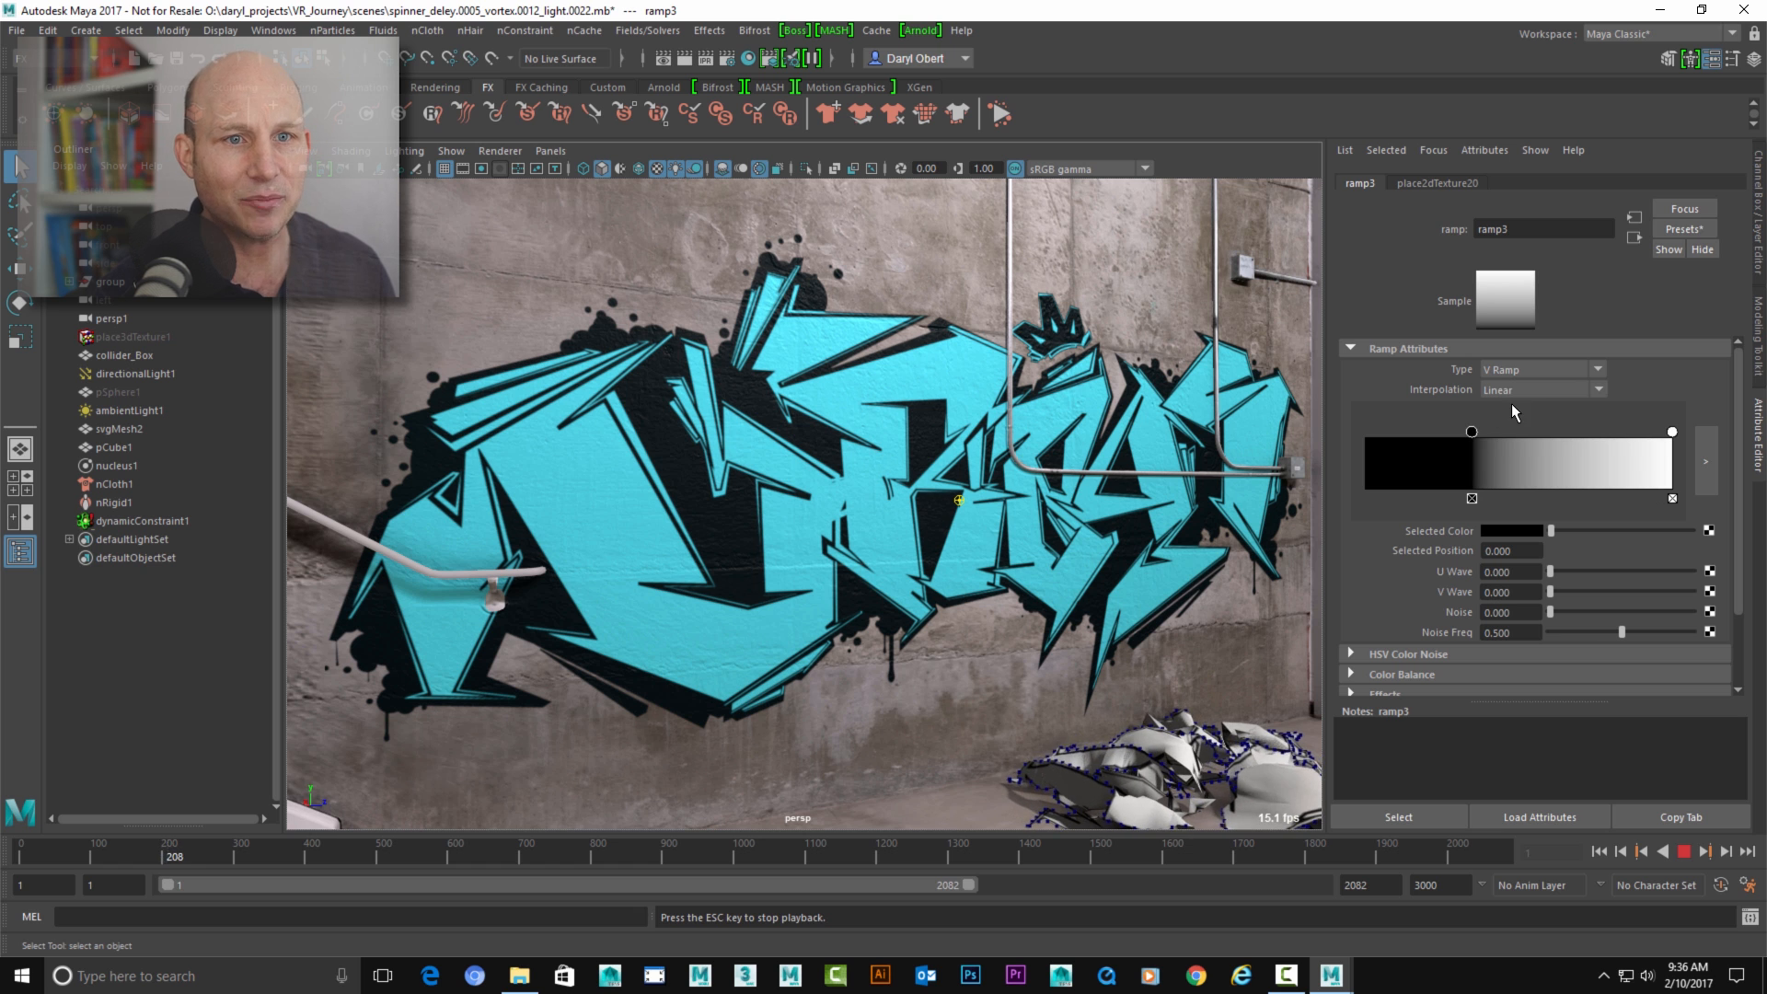
left_click(1682, 853)
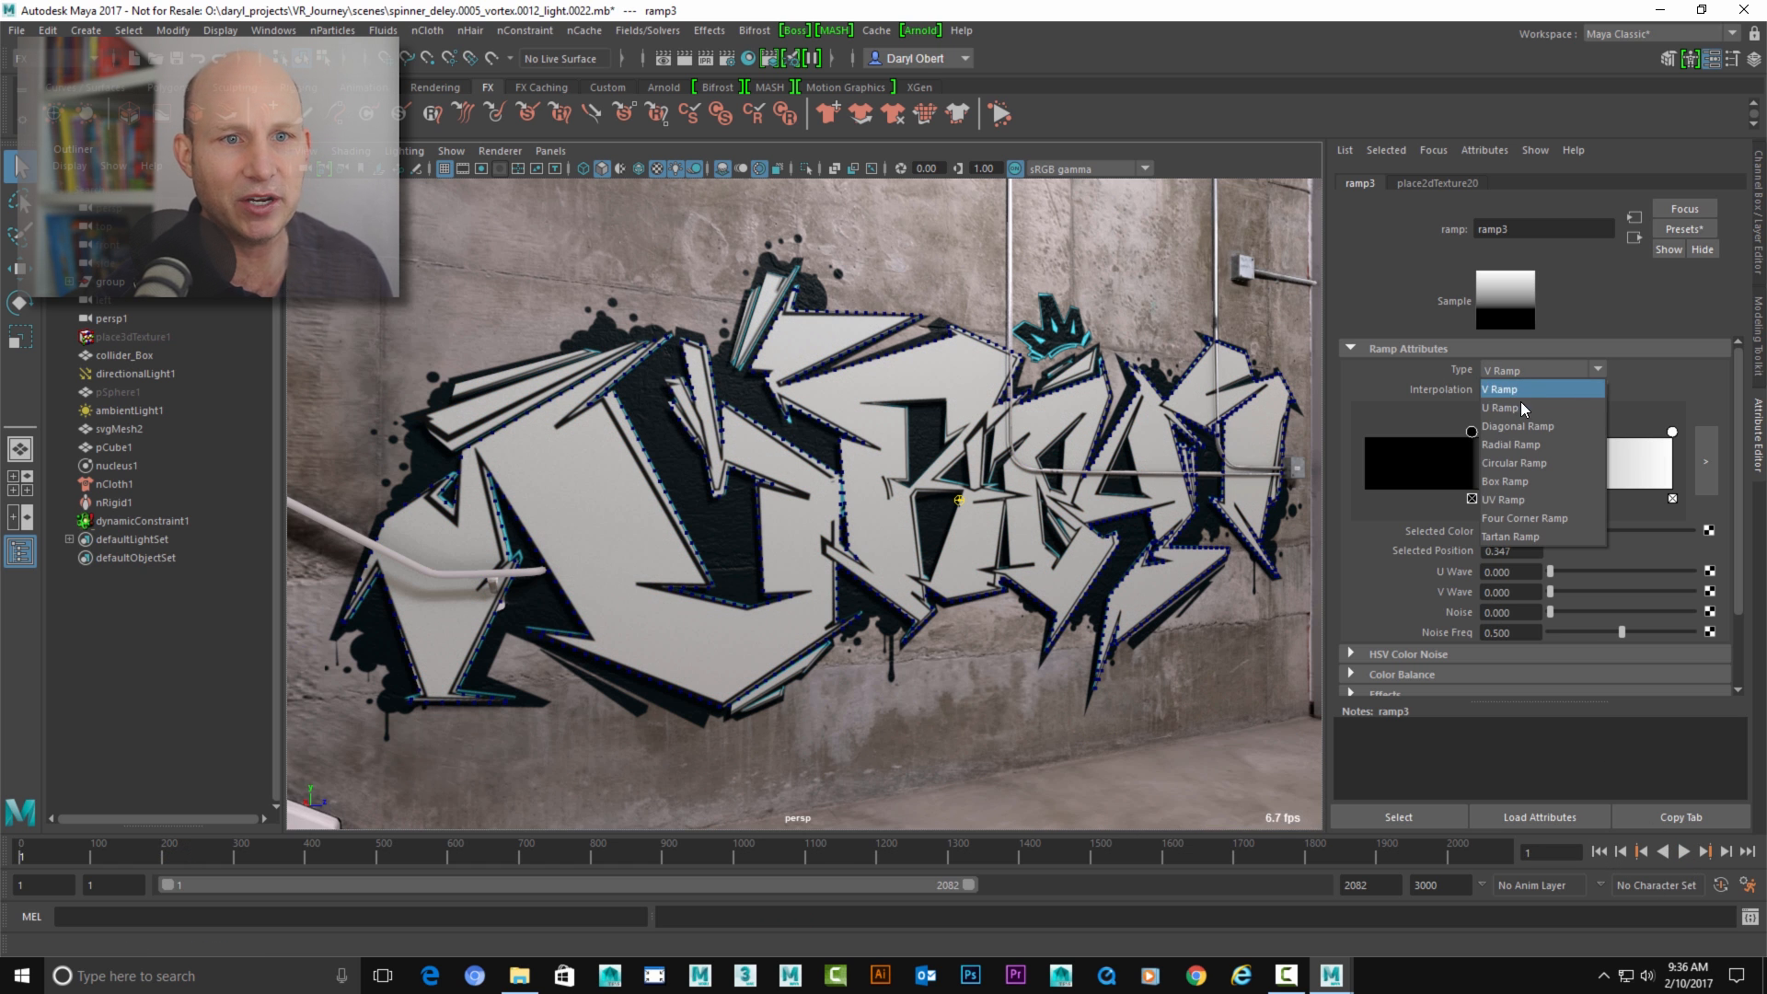
left_click(1502, 407)
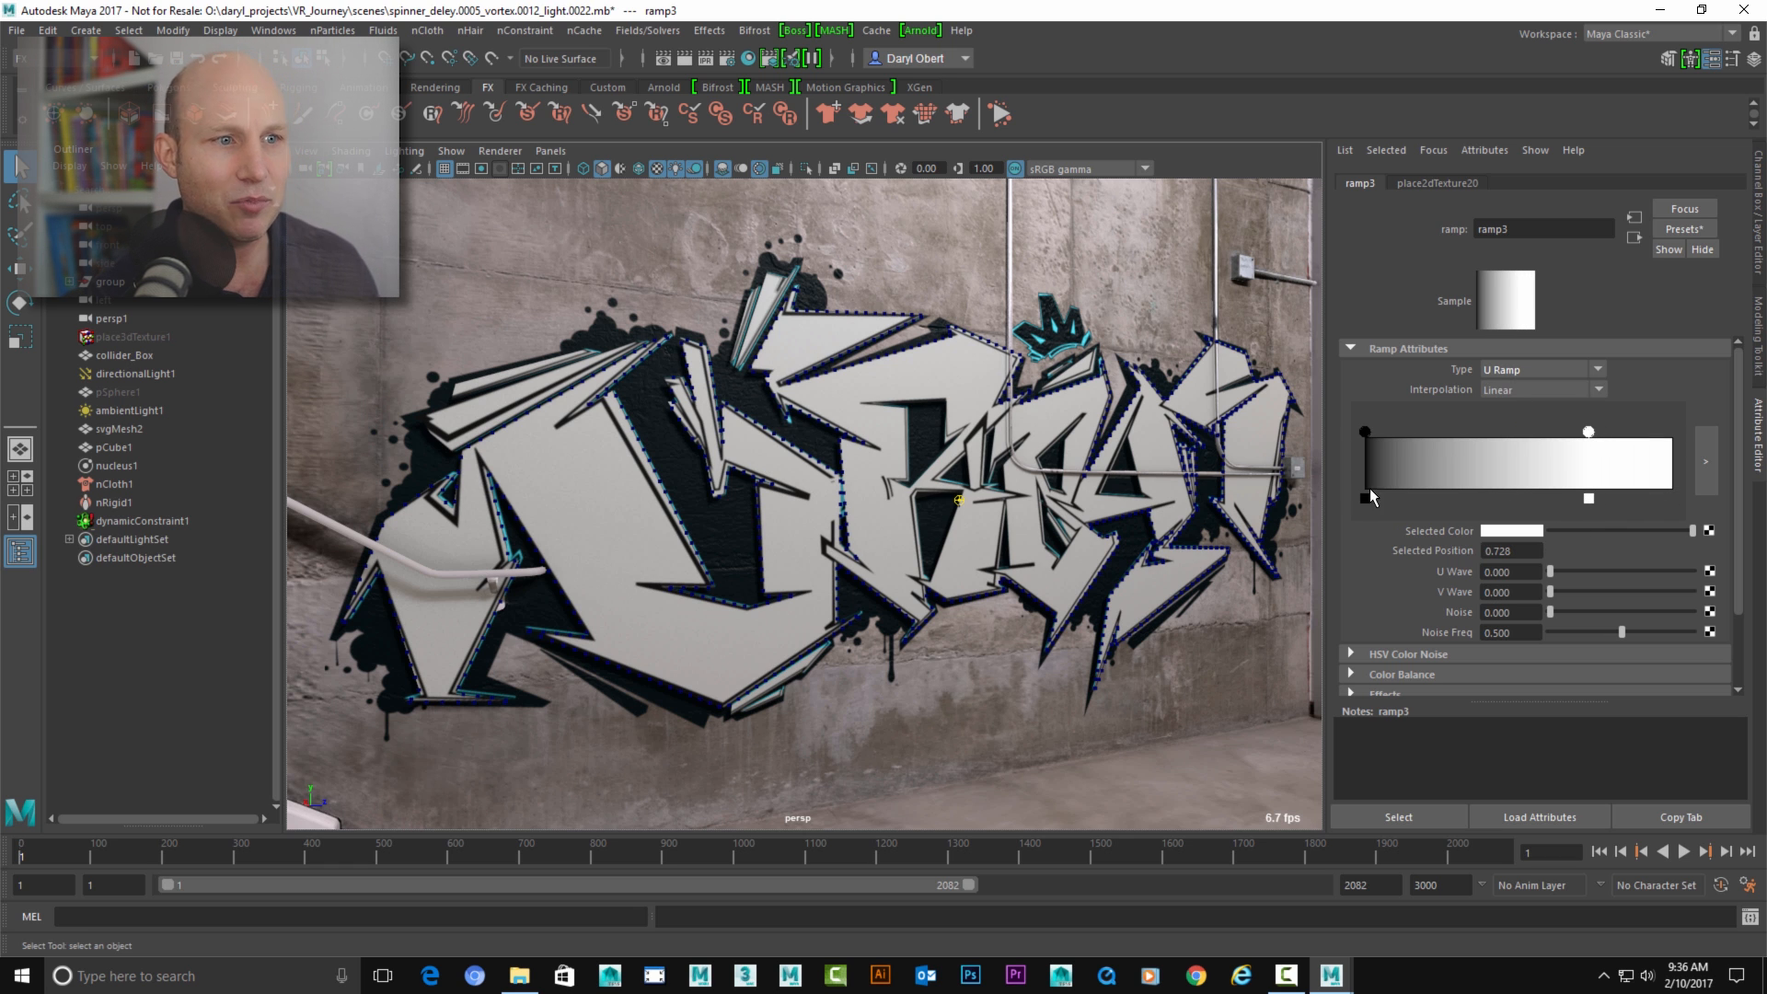
left_click(1683, 850)
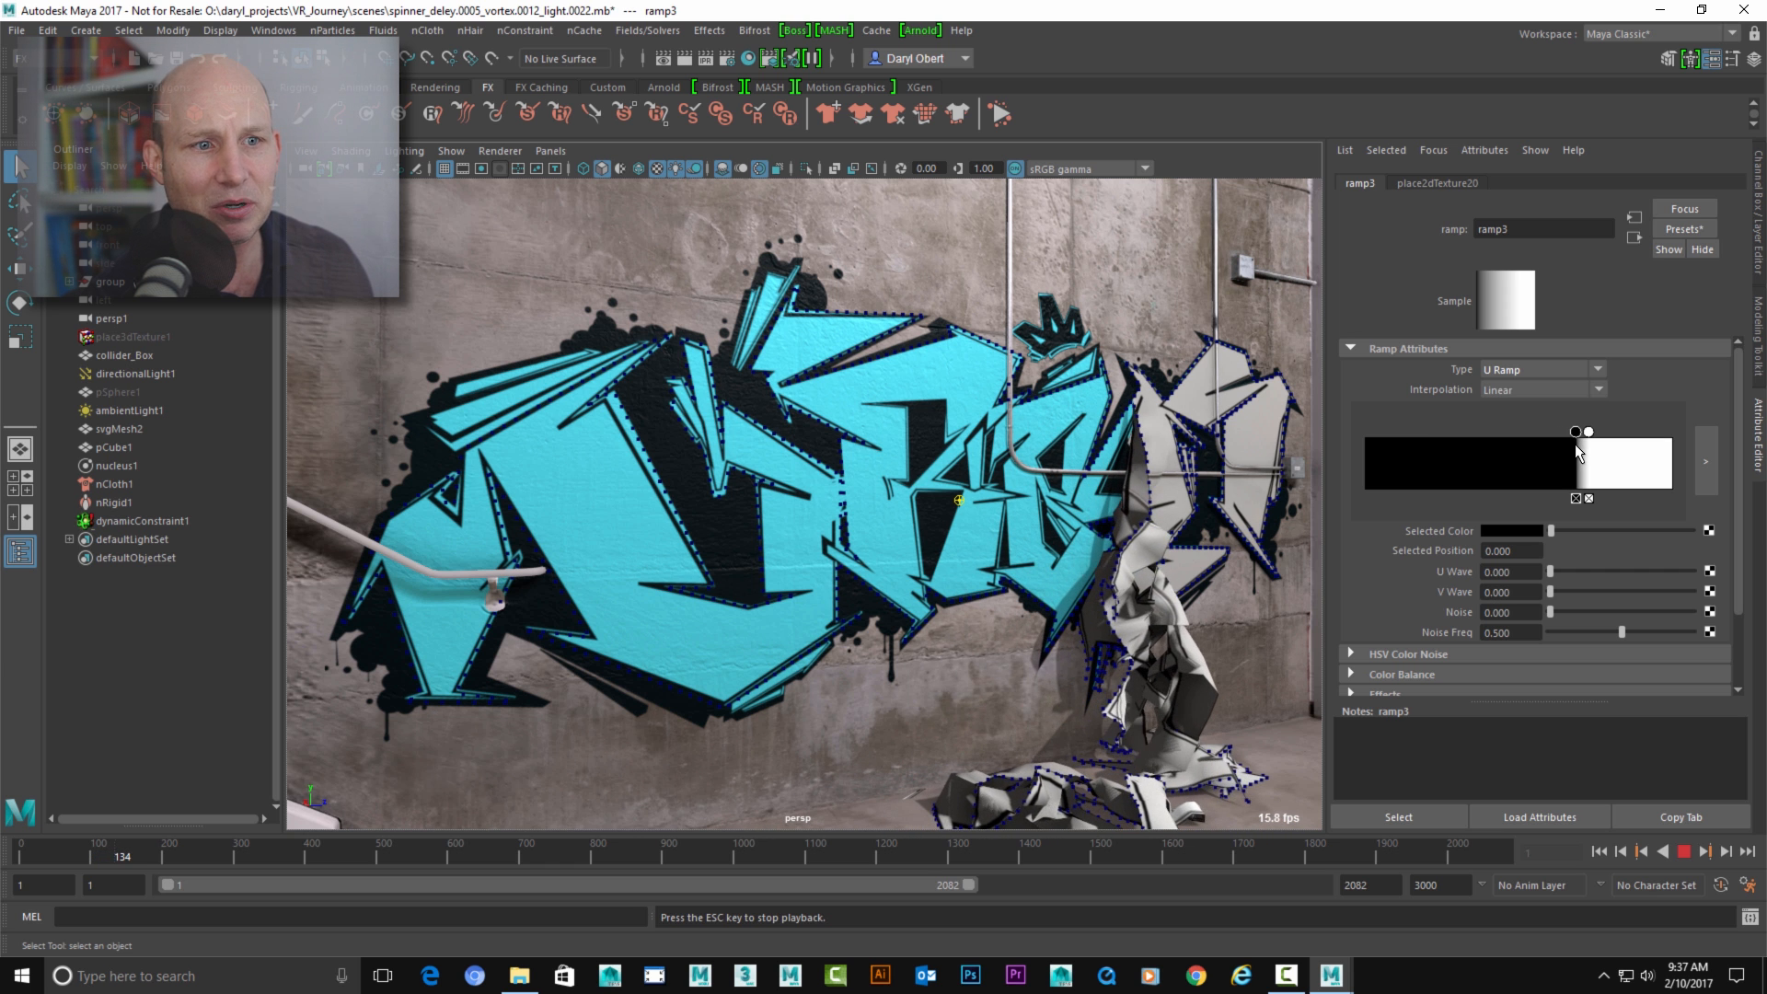
- Push ramp3's black stop further right, then select the white colour stop
left_click_drag(1586, 432, 1621, 432)
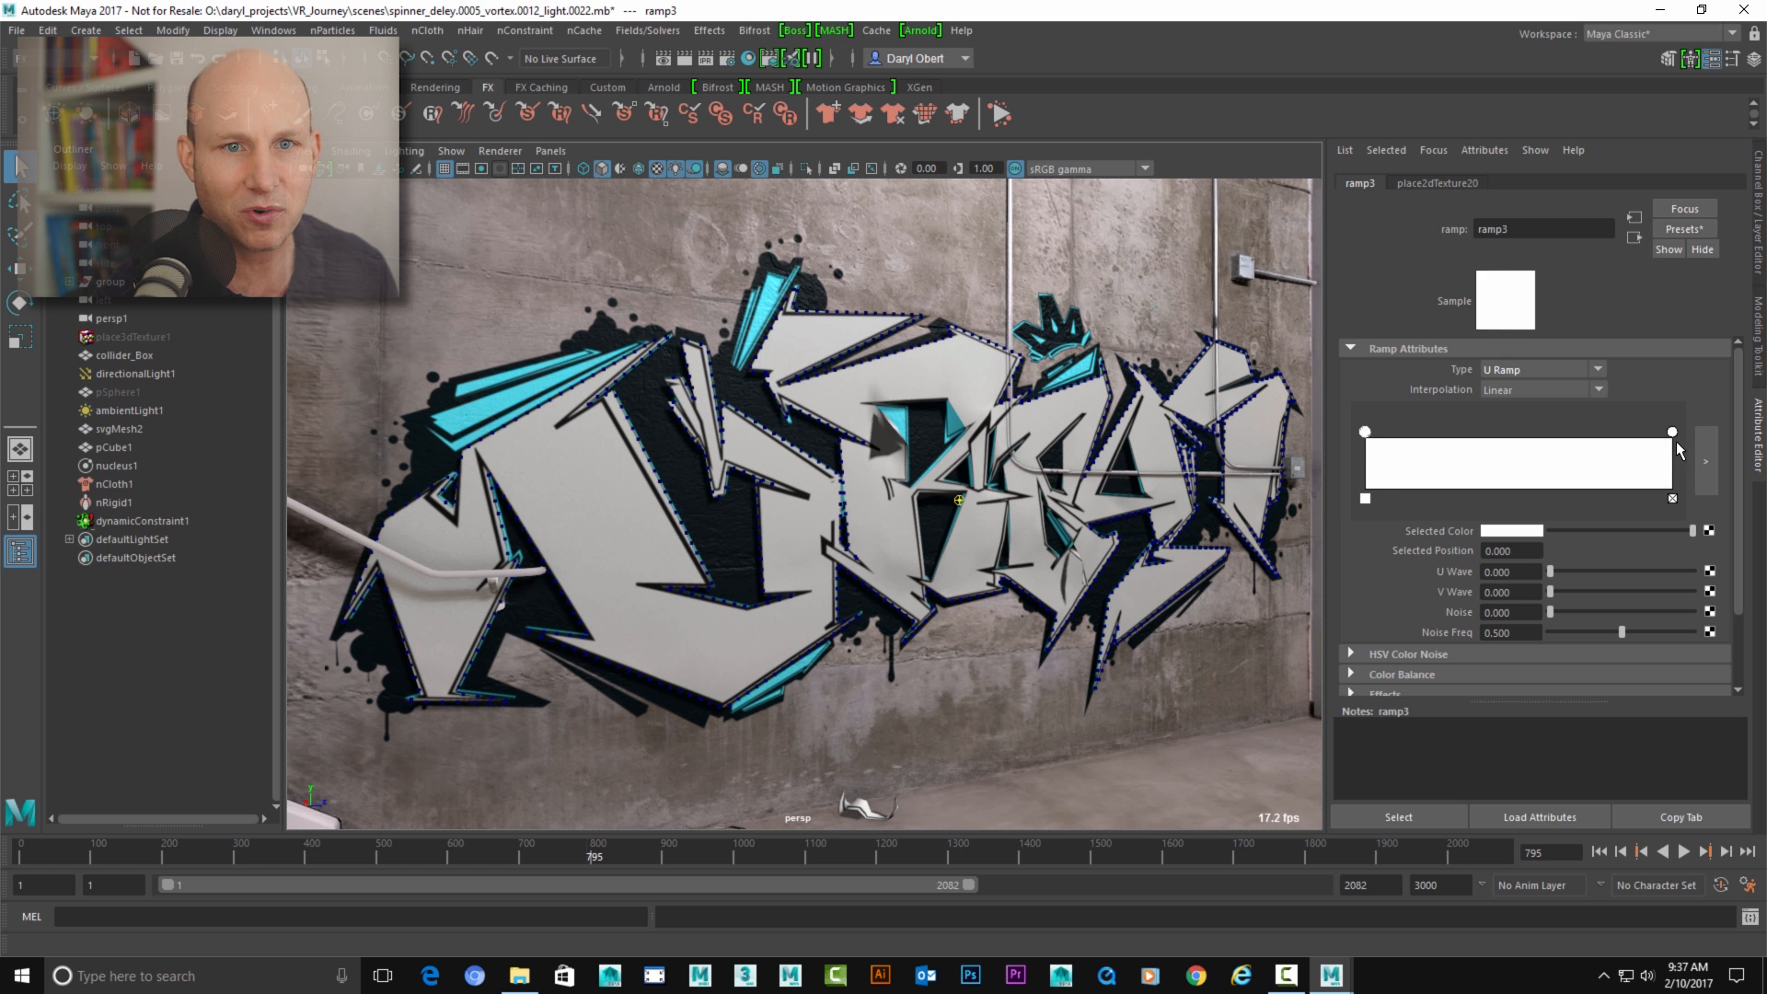
left_click(1671, 431)
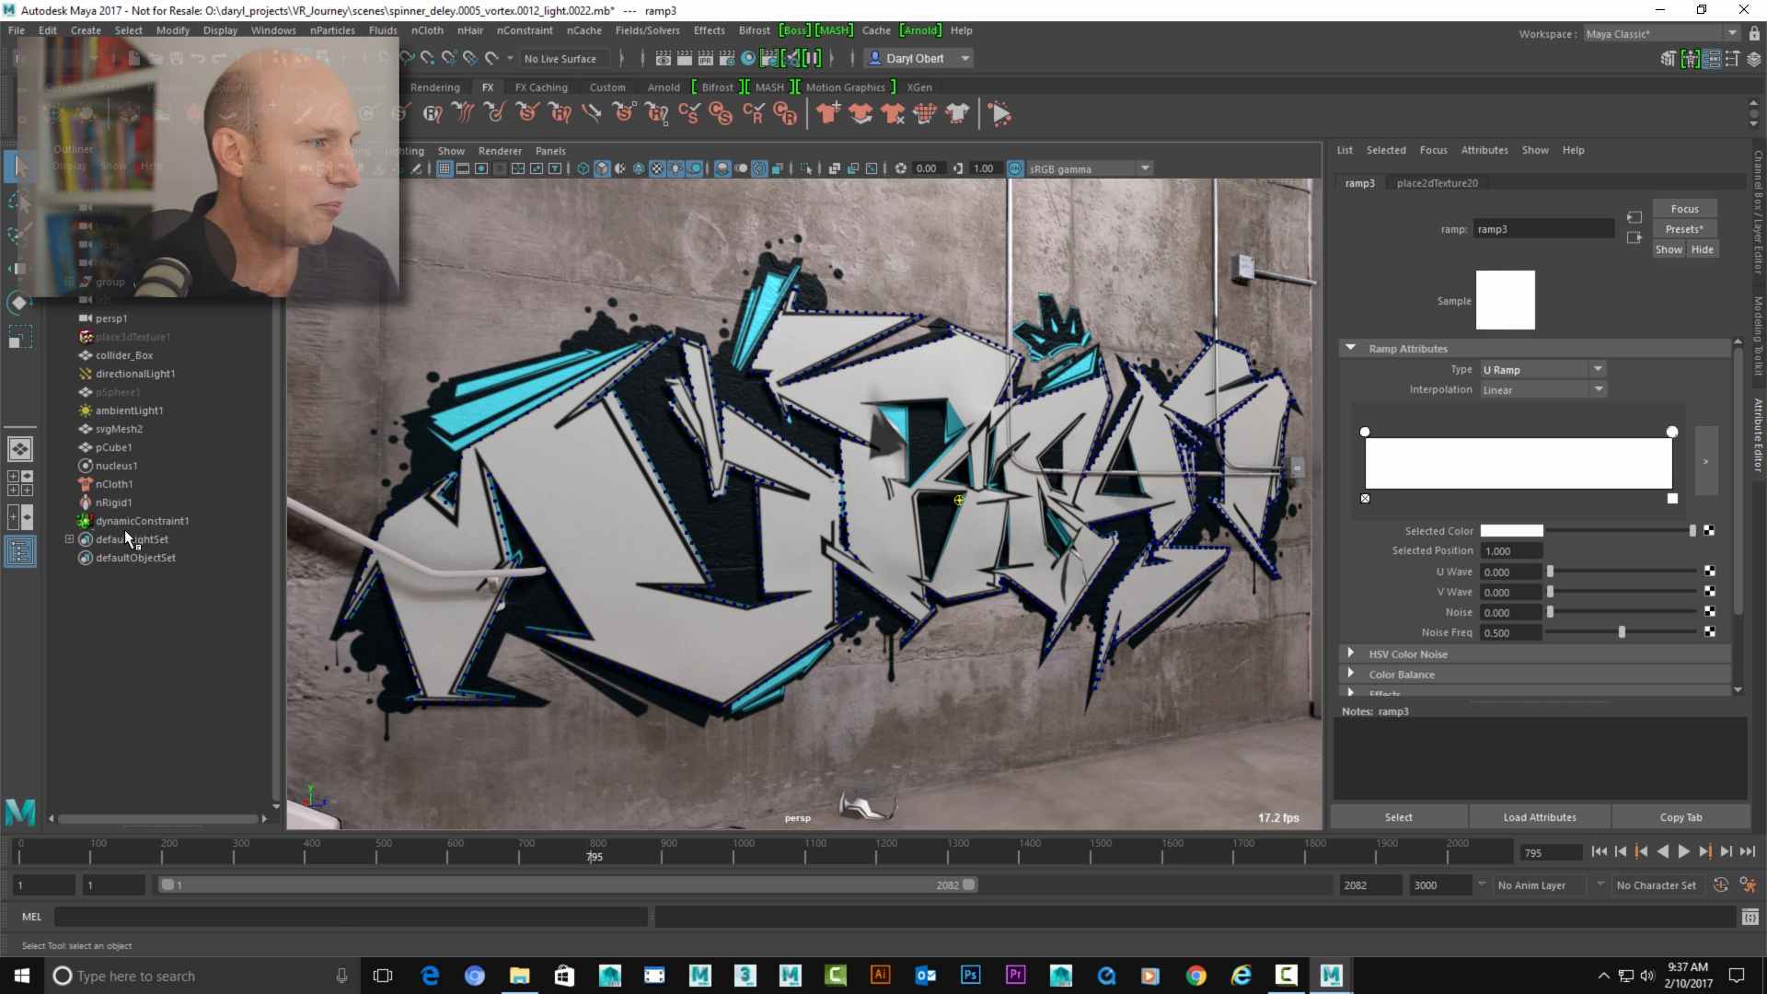
- Select dynamicConstraint1 to inspect its Strength 20 and Glue Strength 0.5 settings
left_click(141, 521)
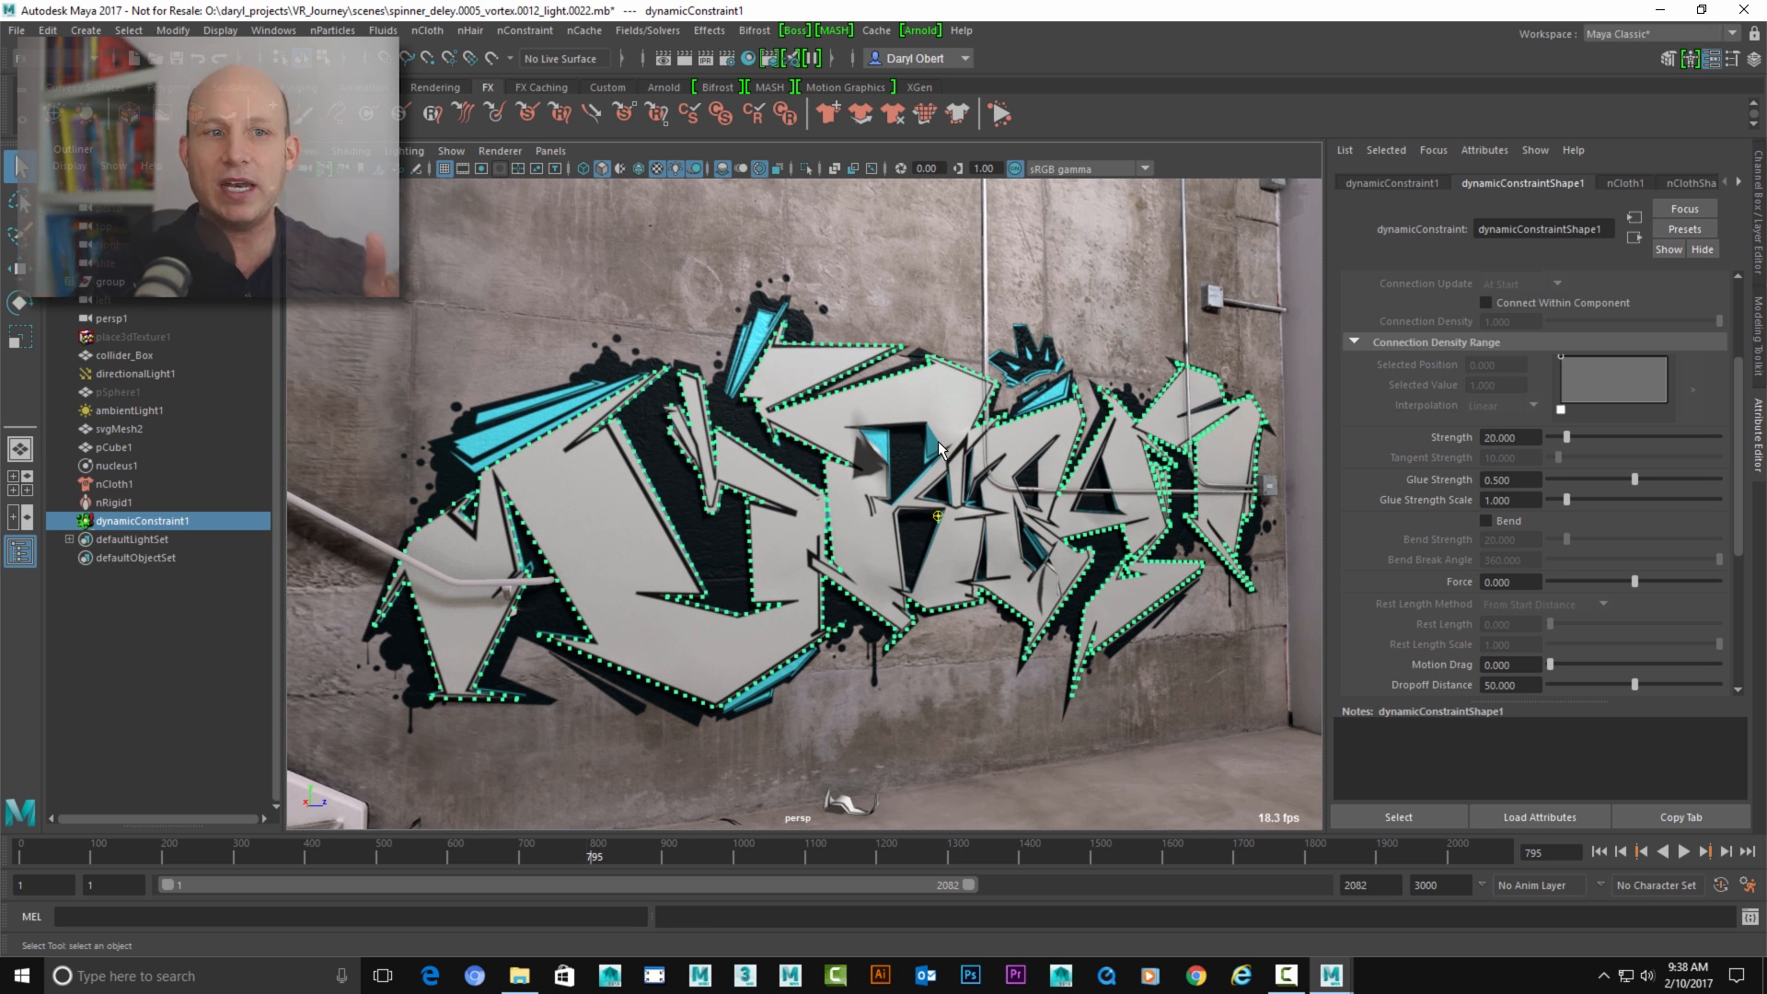
mouse_move(953, 468)
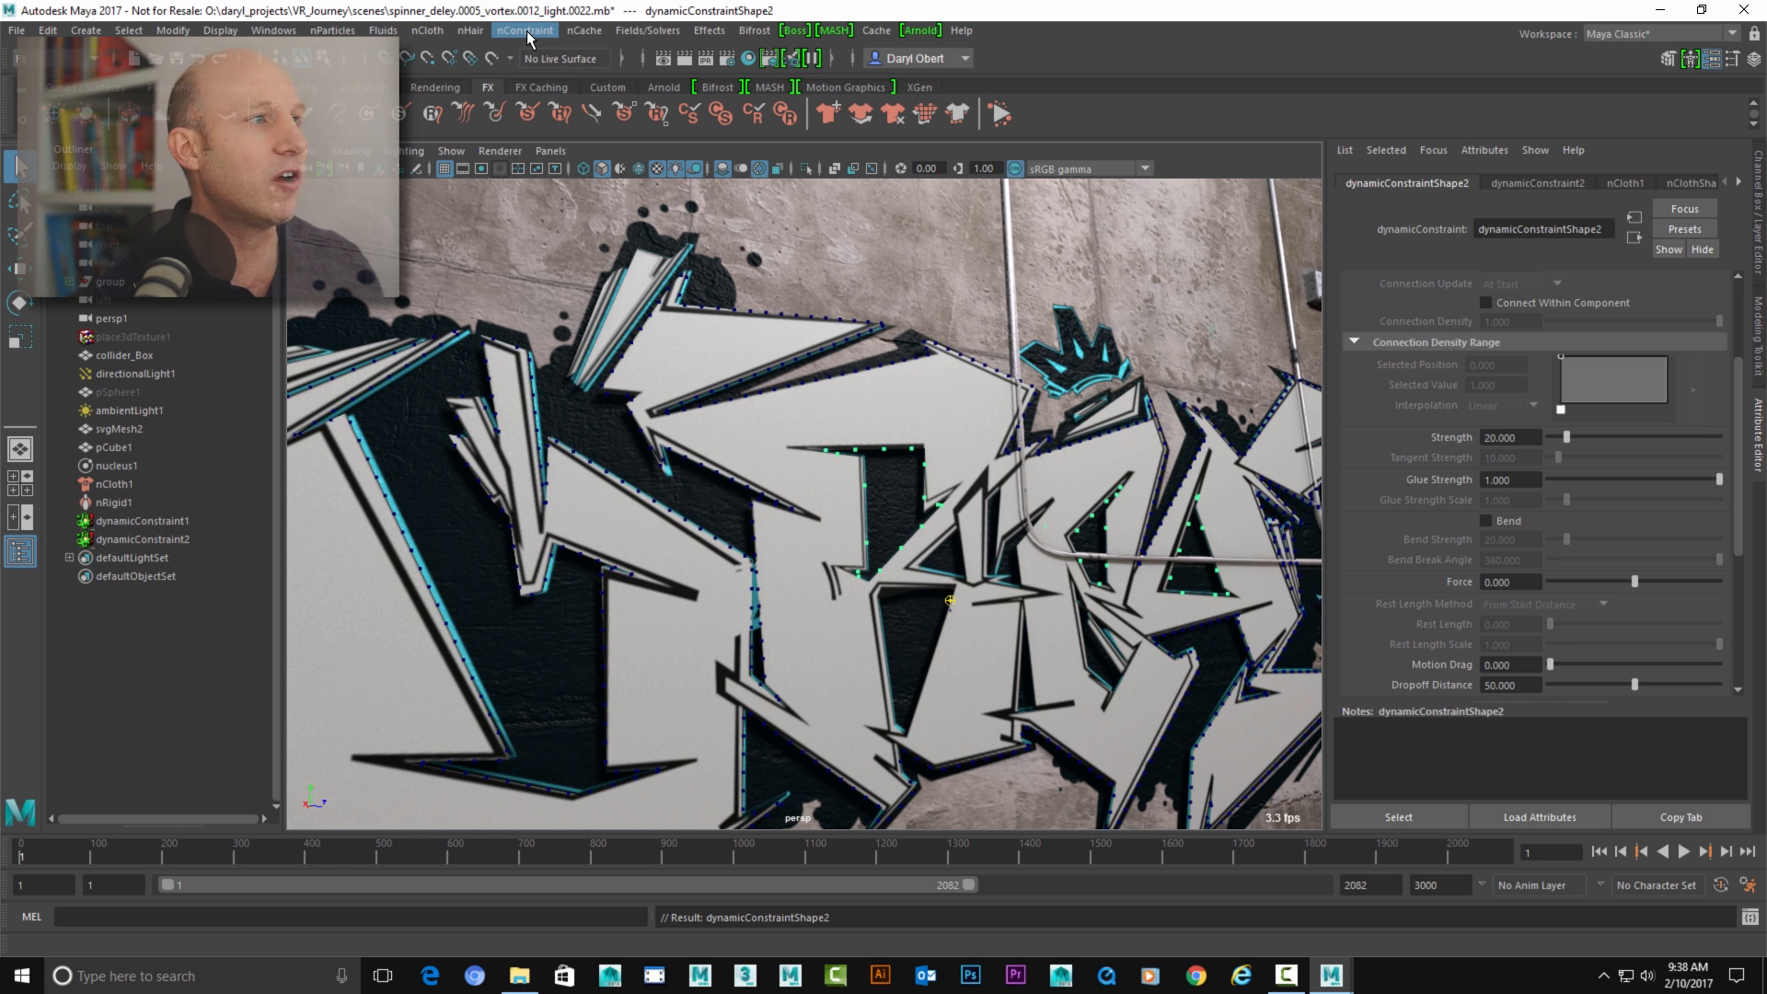
mouse_move(272, 30)
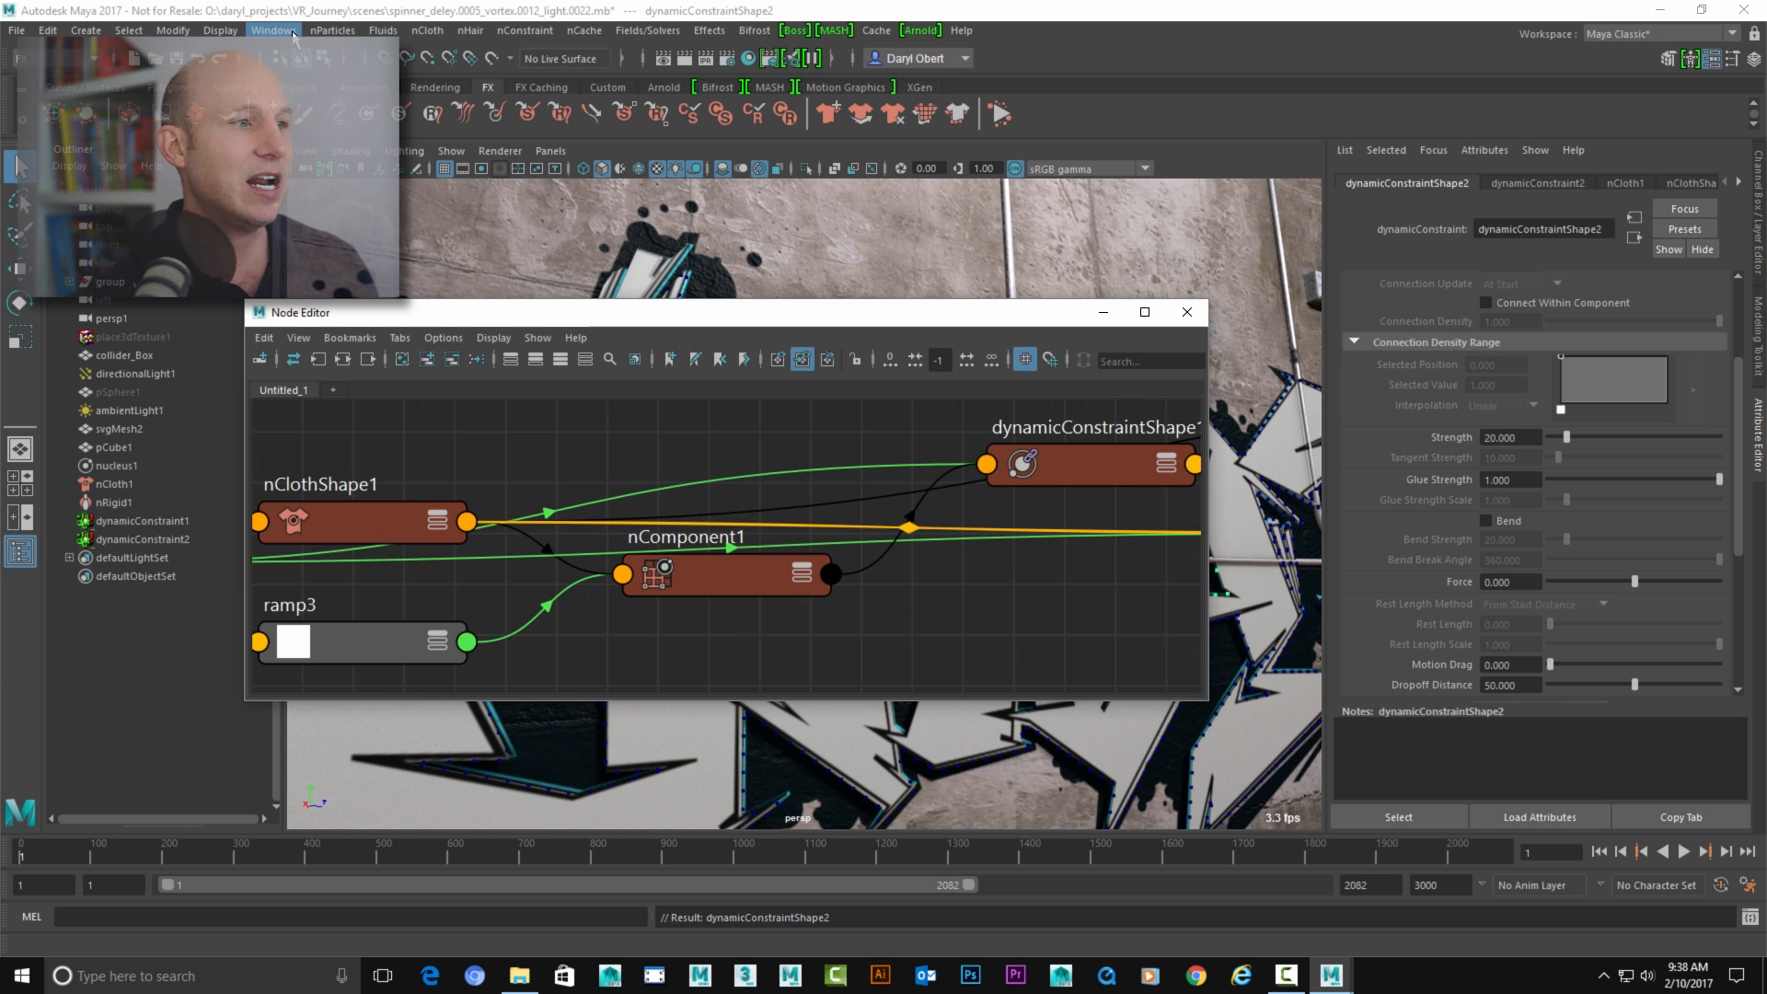
- Close the Node Editor, orbit around the logo, and use the right-click menu
left_click(1185, 312)
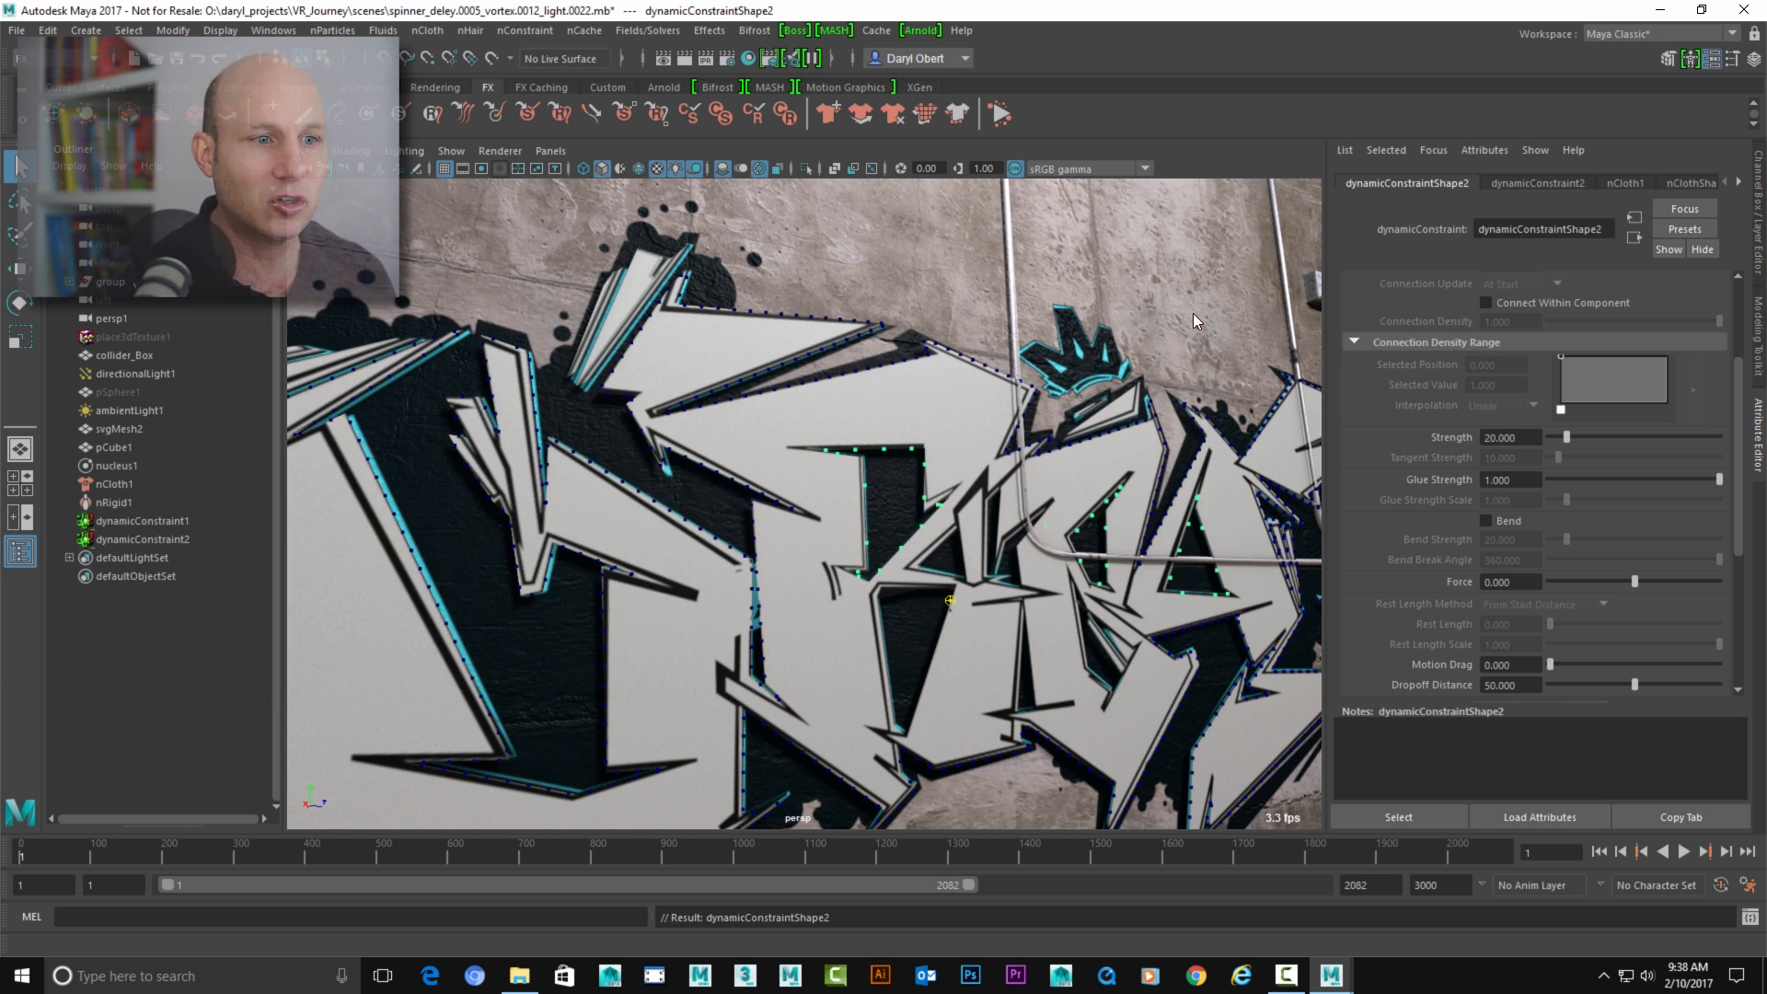
left_click_drag(952, 597, 1025, 586)
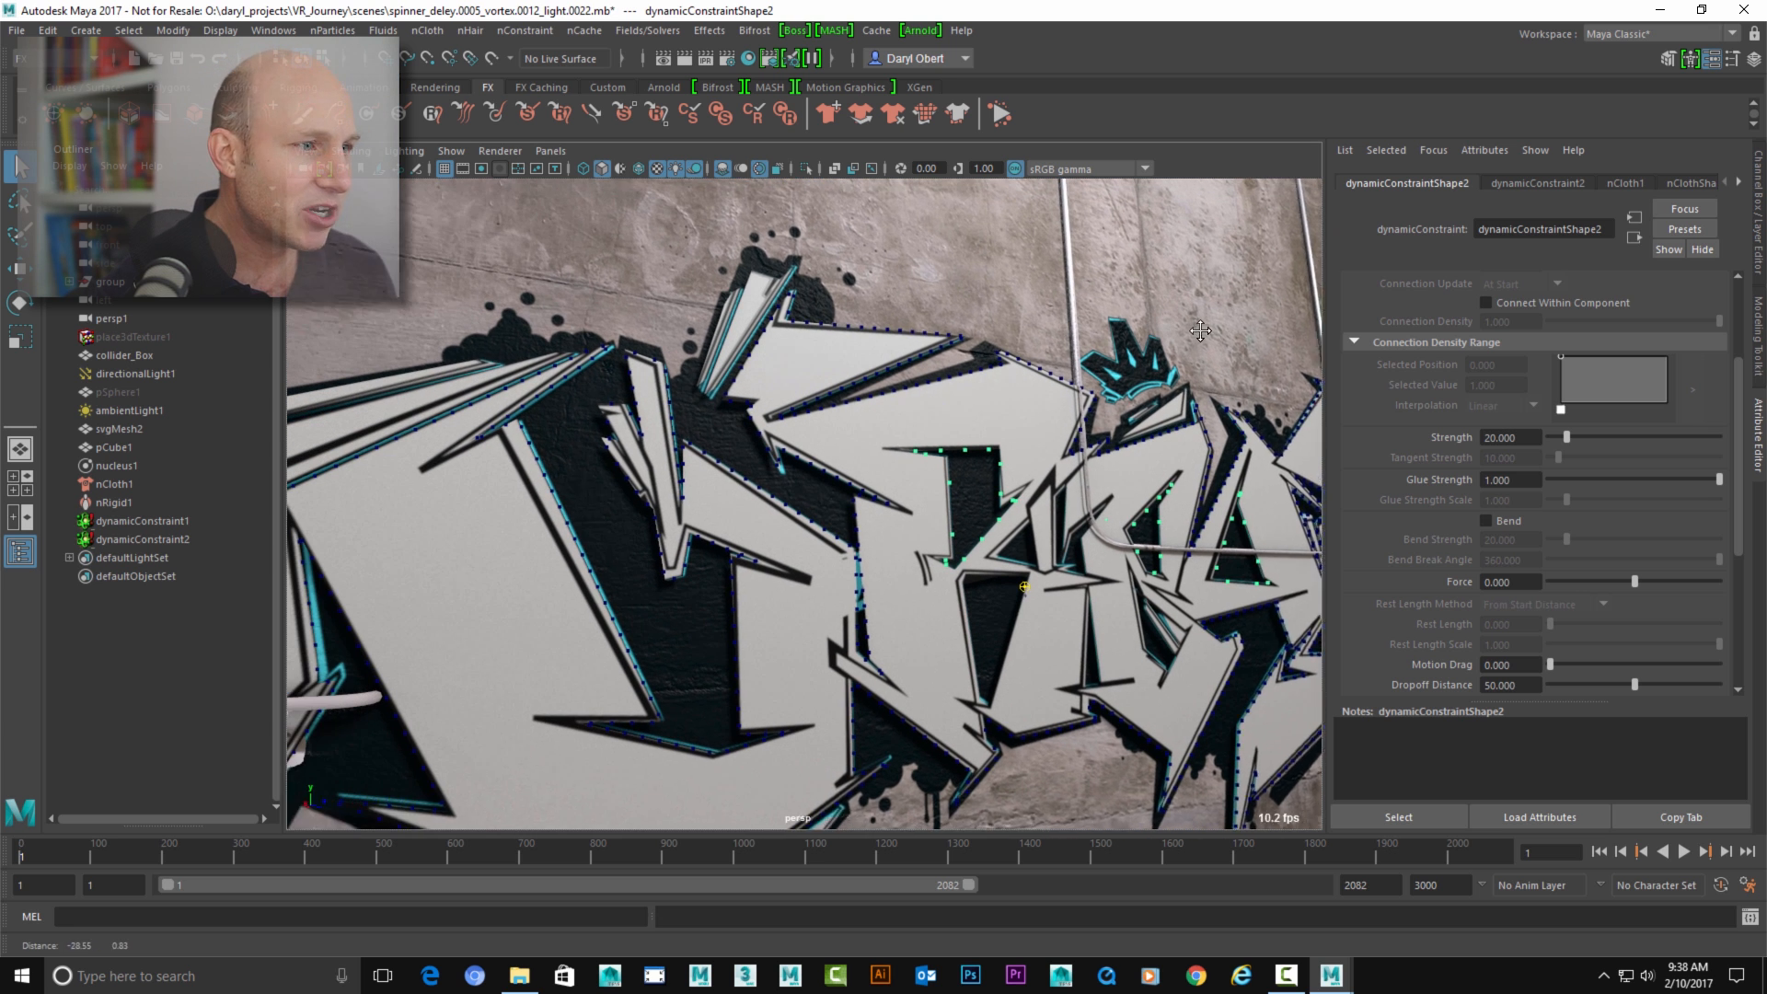
right_click(663, 482)
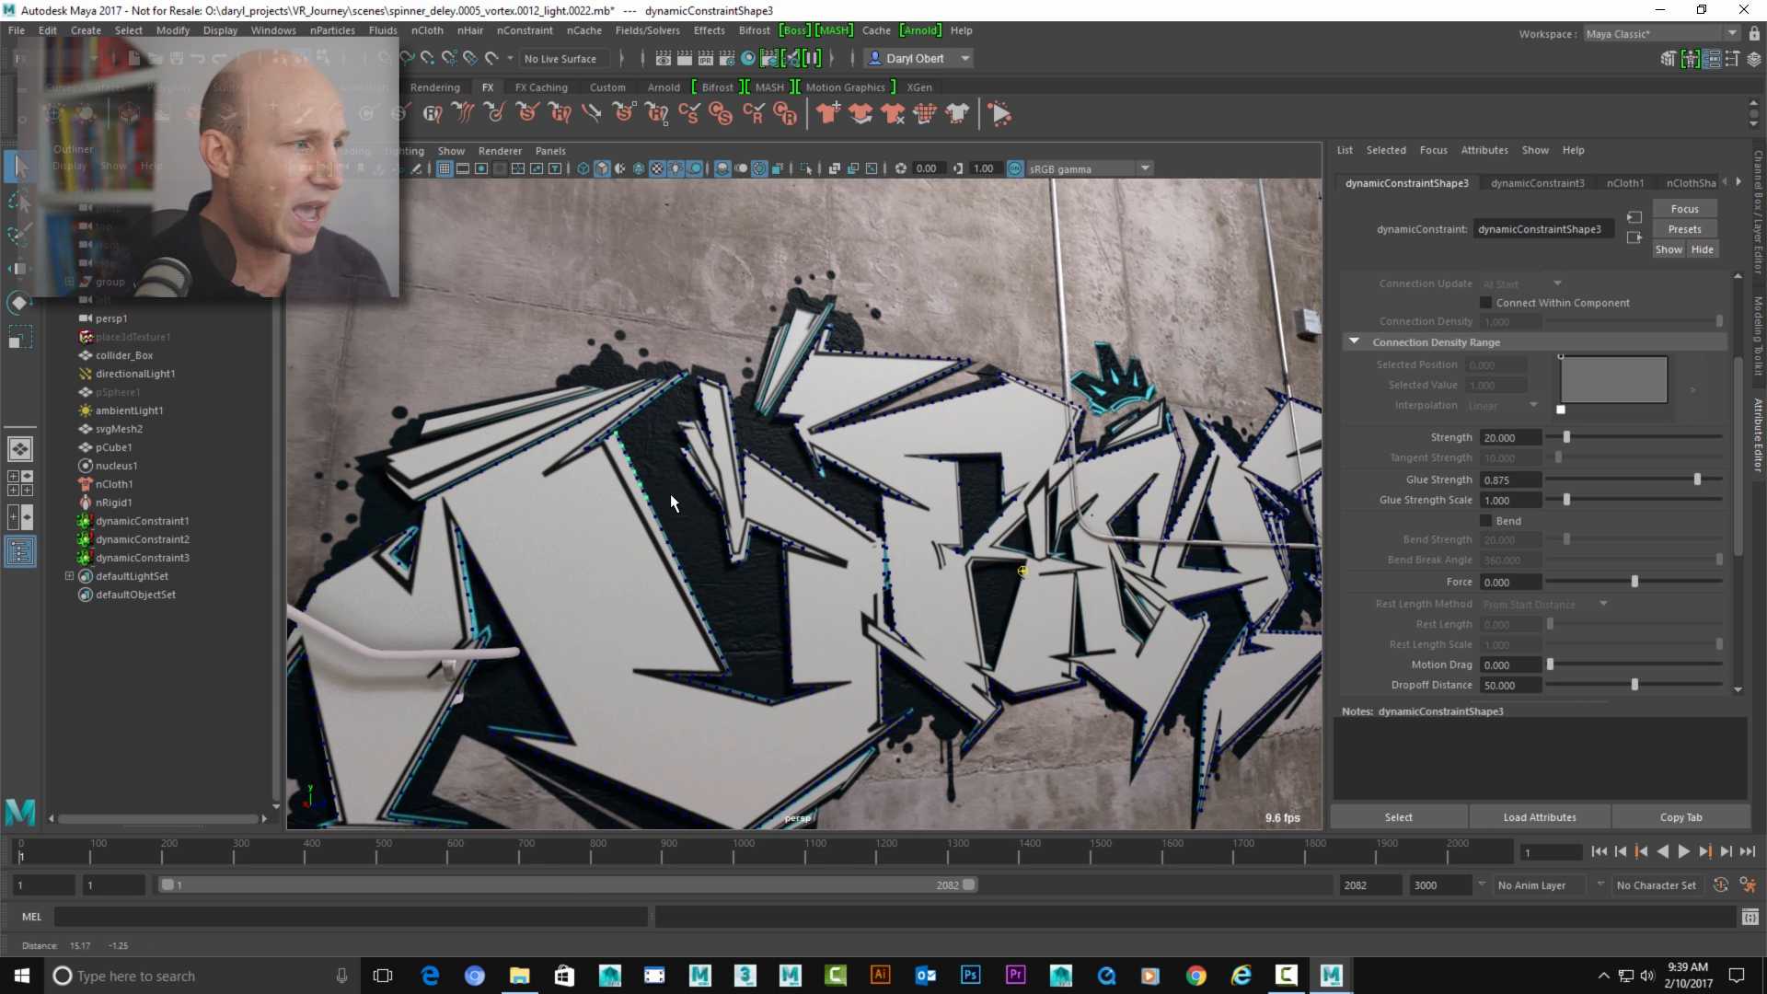
left_click(116, 466)
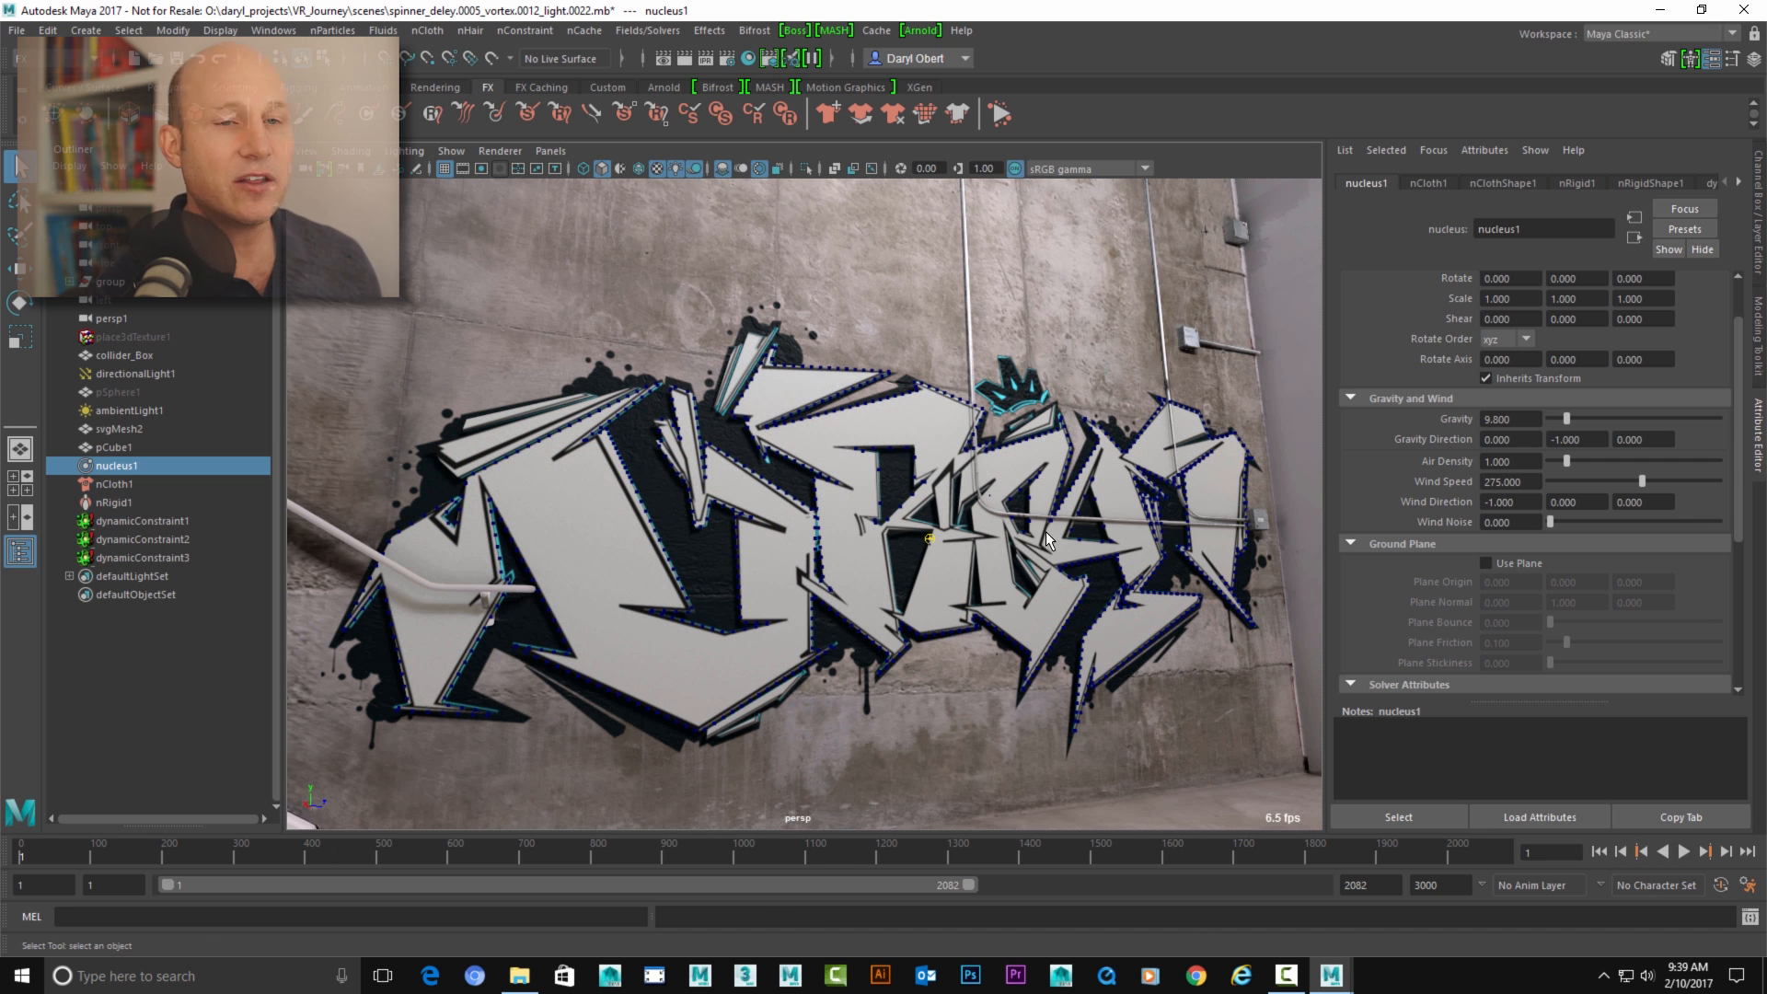
mouse_move(1084, 498)
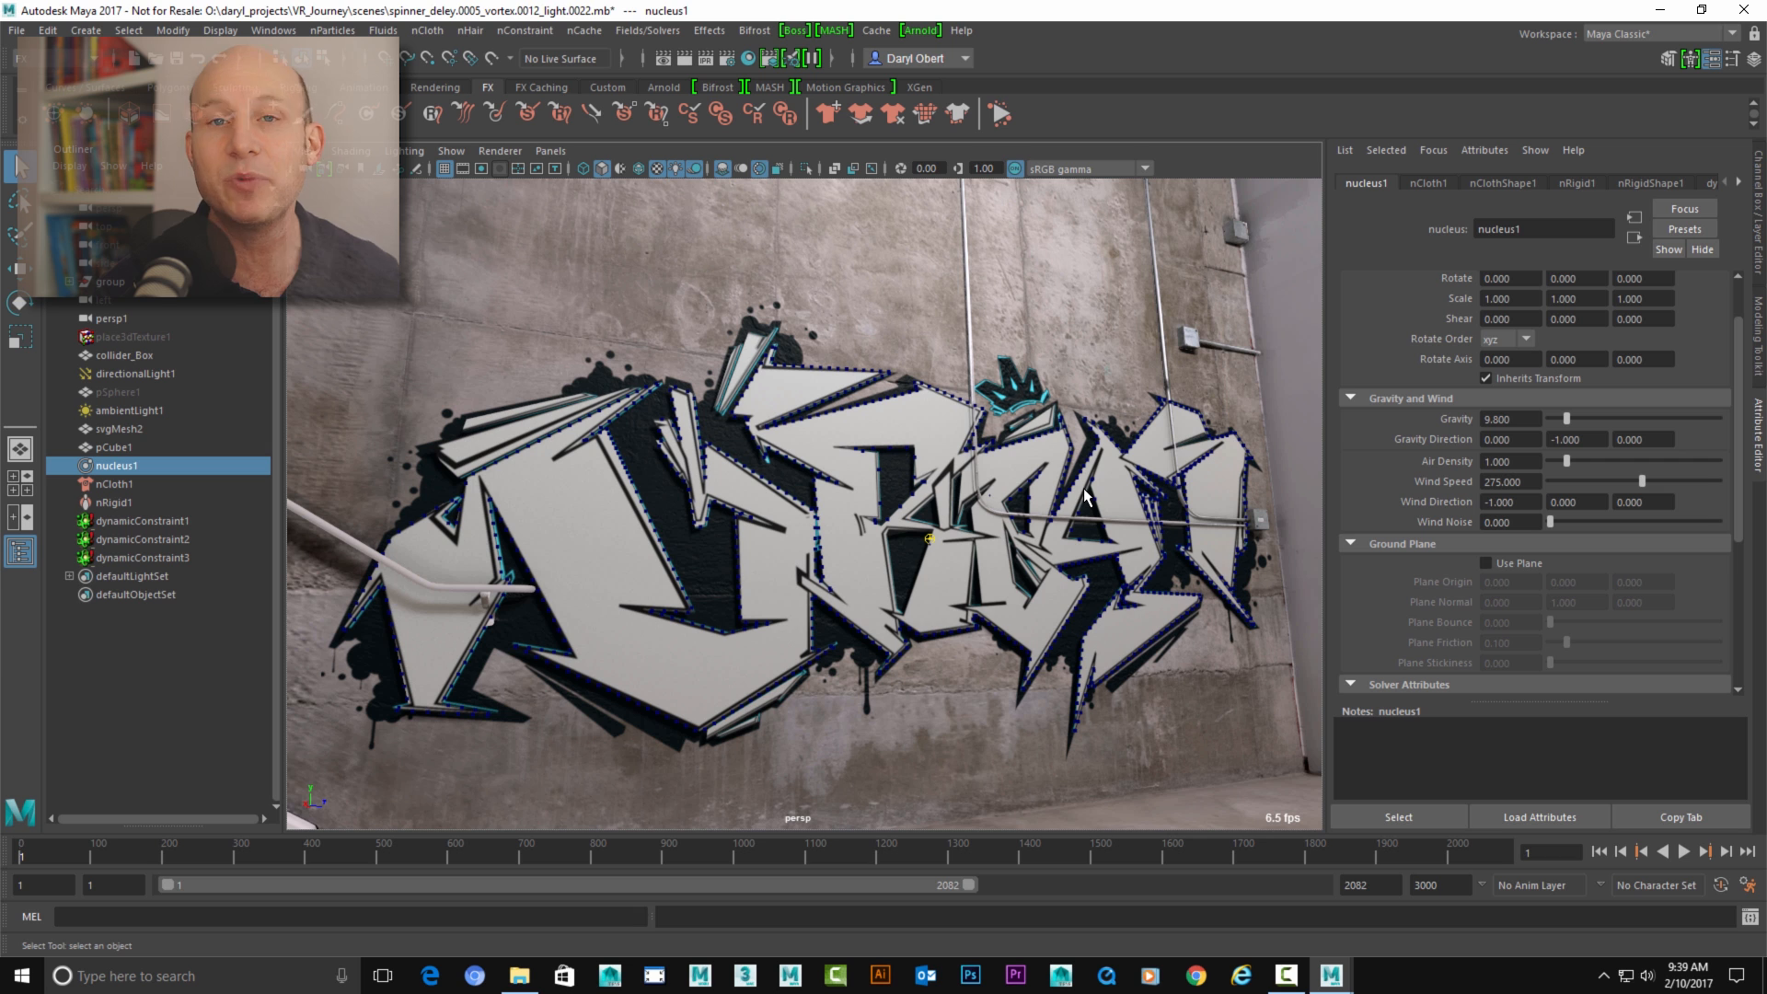
mouse_move(1462, 498)
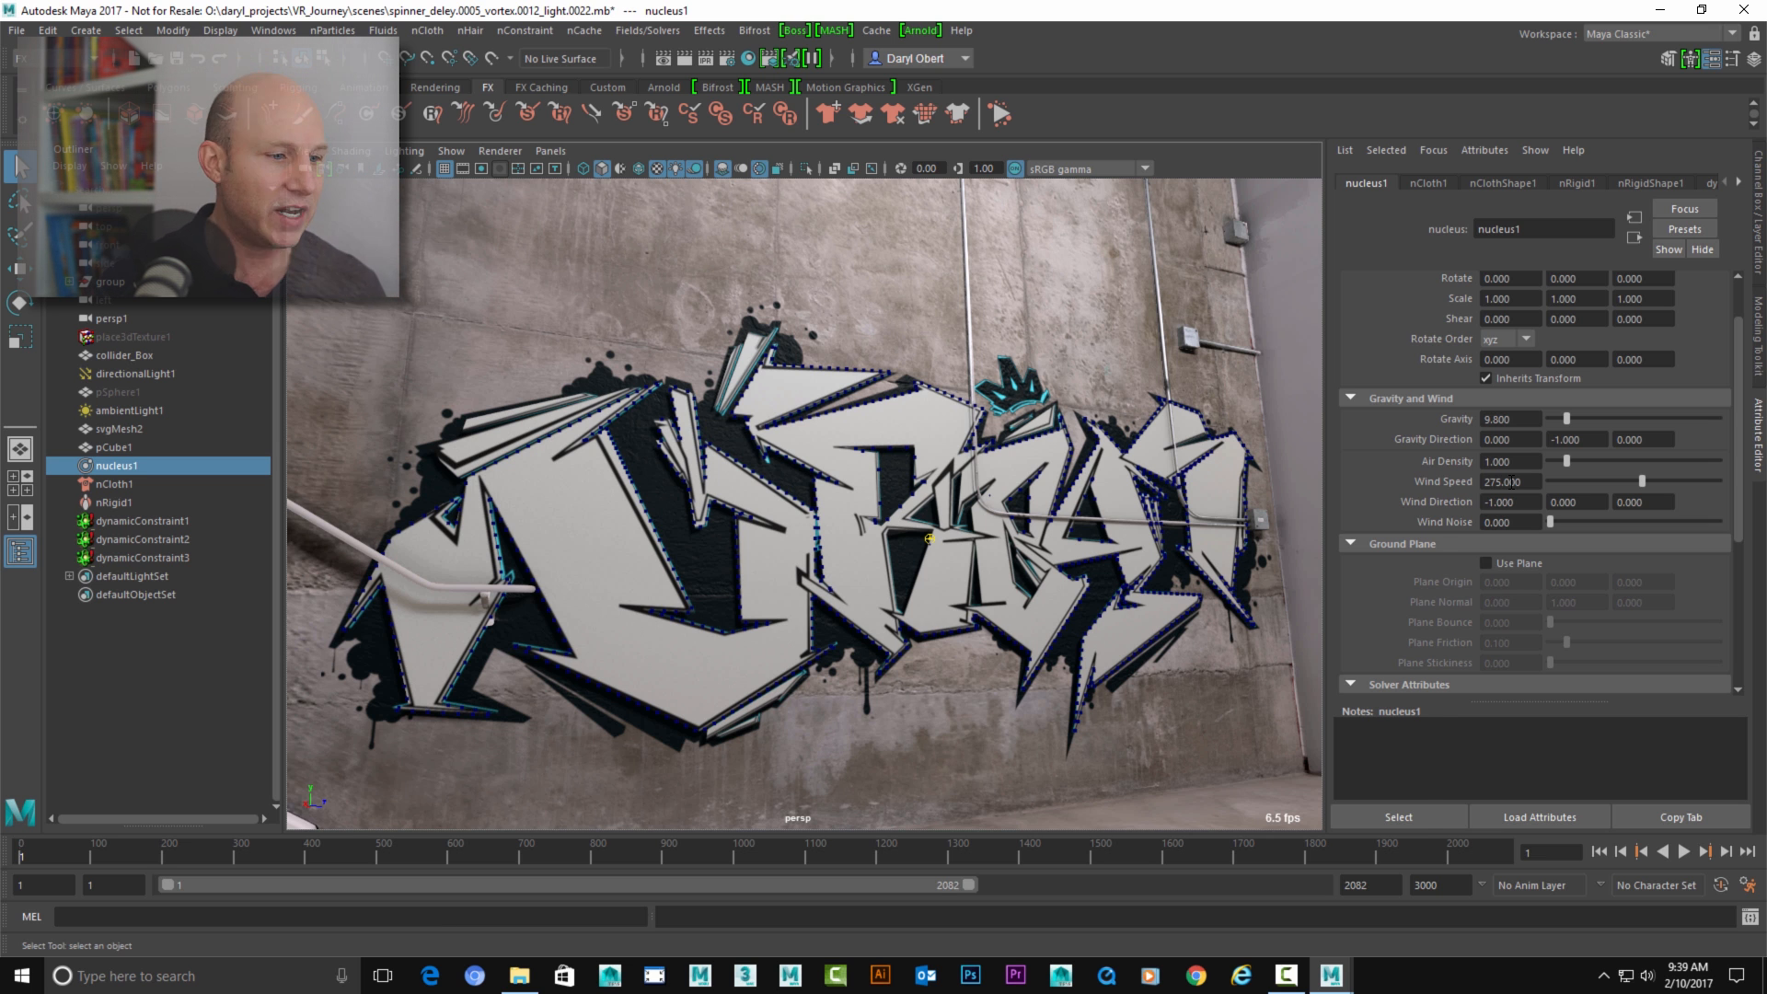
- Show the open-with options for the spinner_deley AVI file on drive E:
right_click(361, 362)
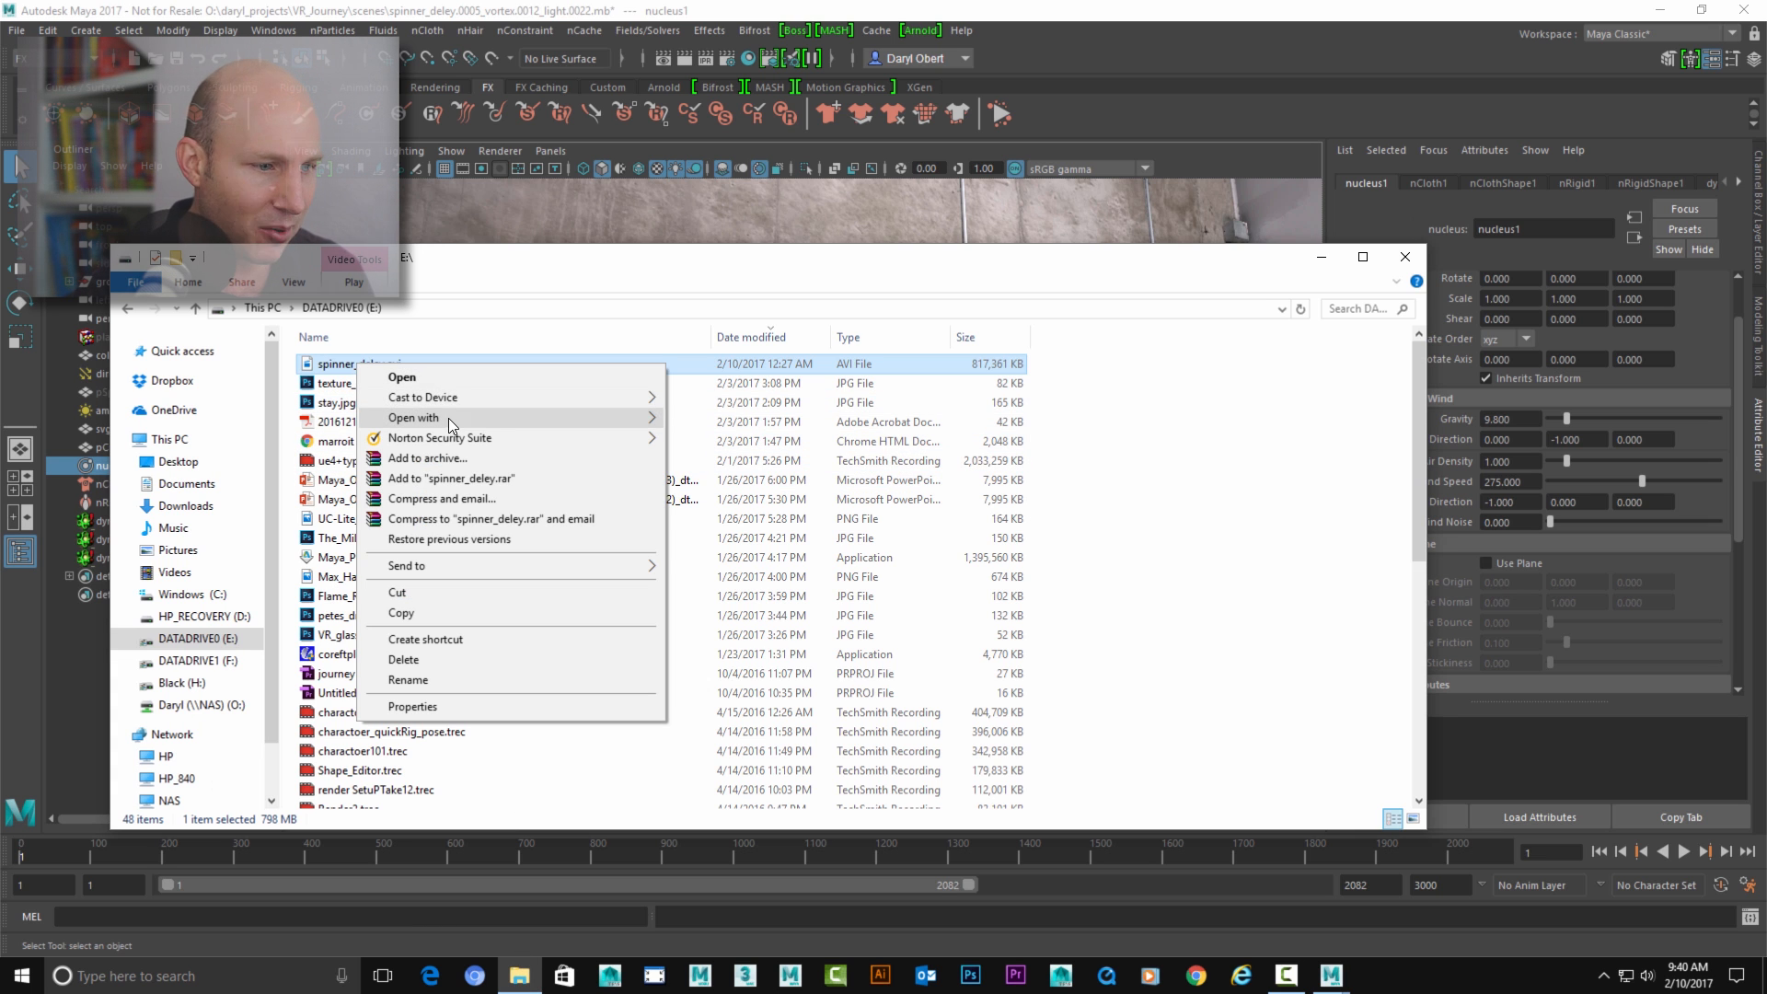